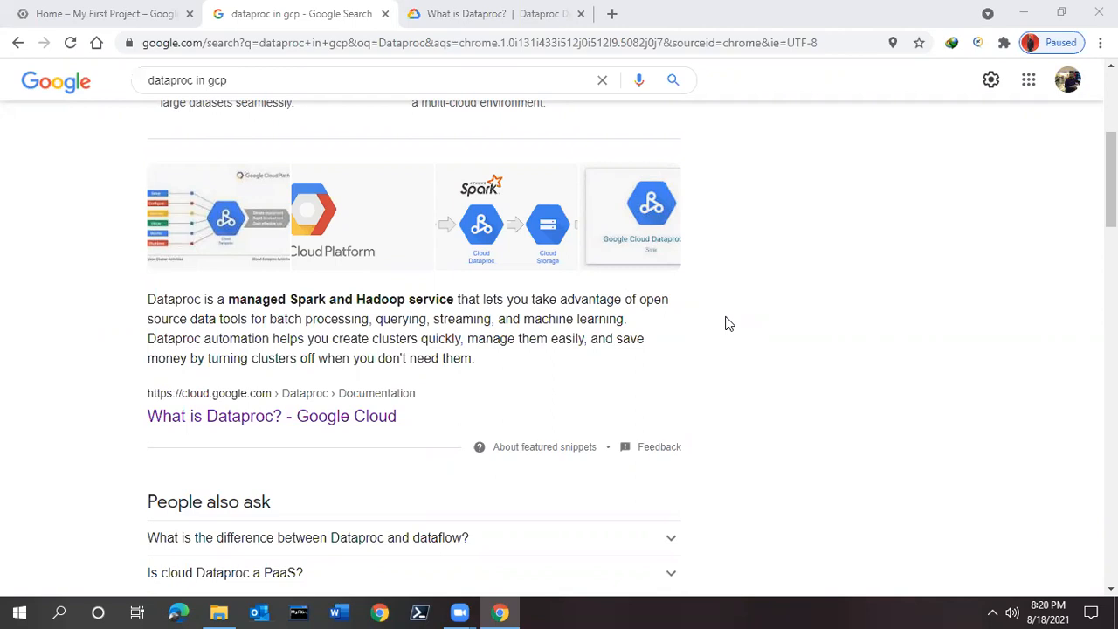
pyautogui.moveTo(813, 300)
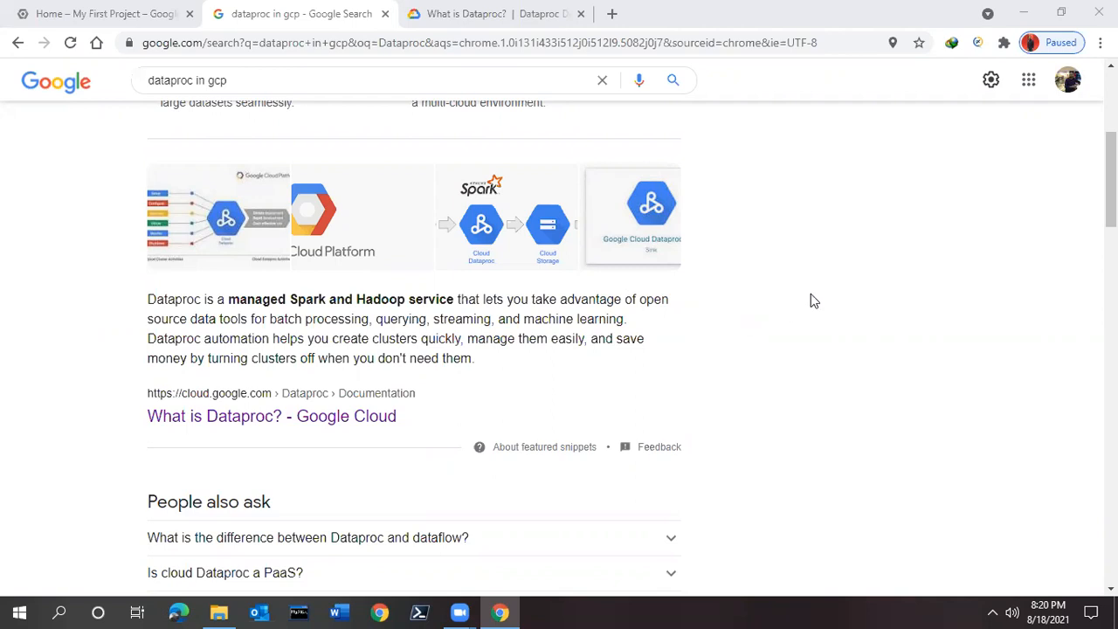
pyautogui.moveTo(865, 286)
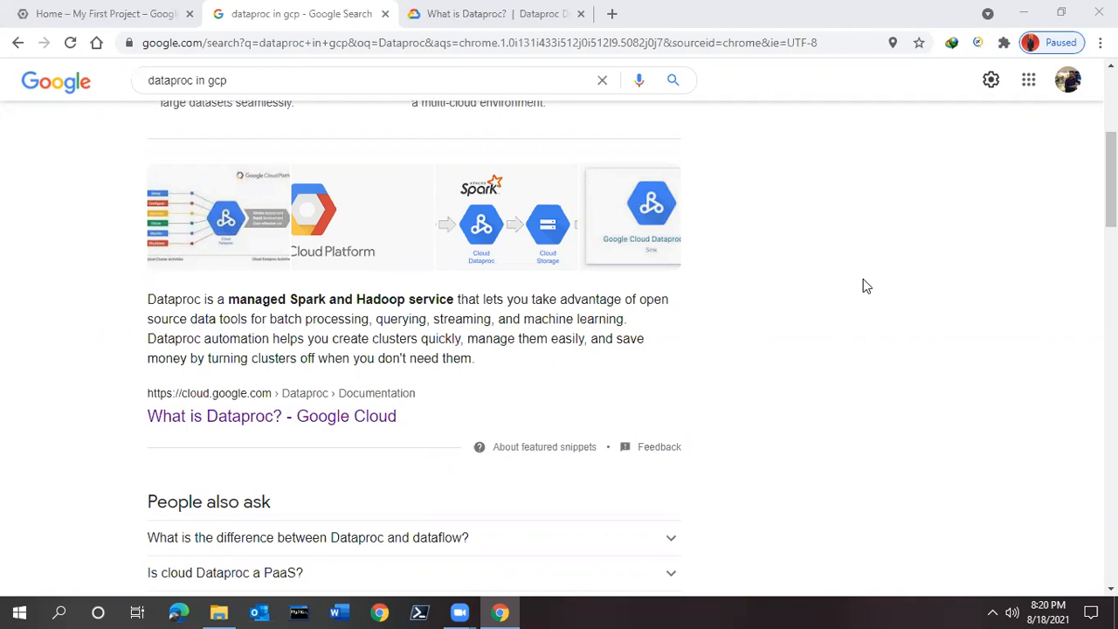
pyautogui.moveTo(620, 190)
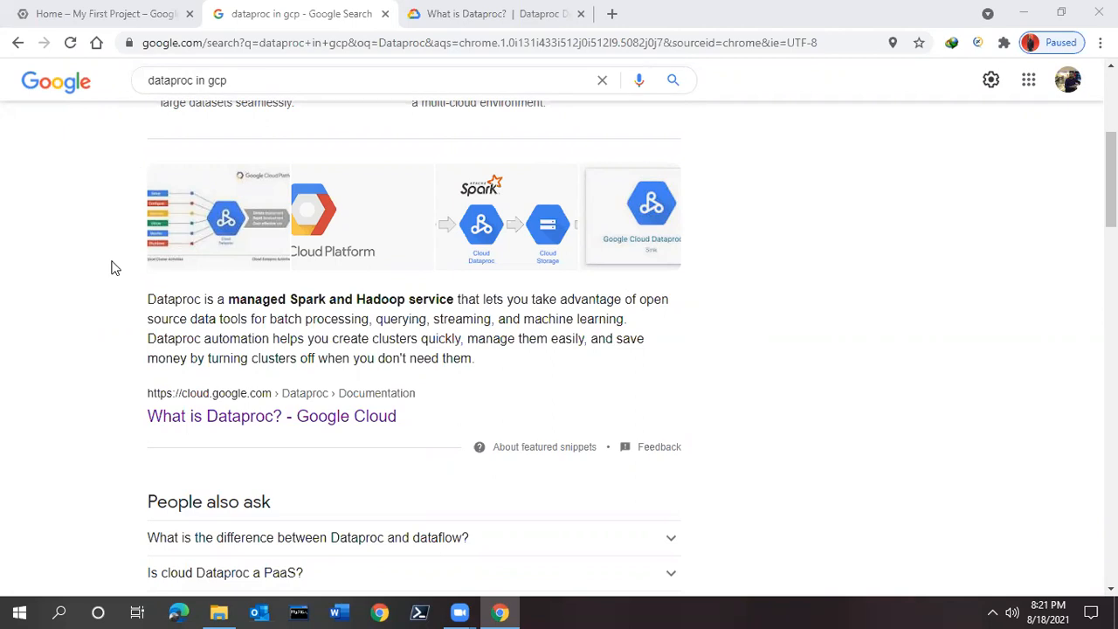
pyautogui.moveTo(149, 315)
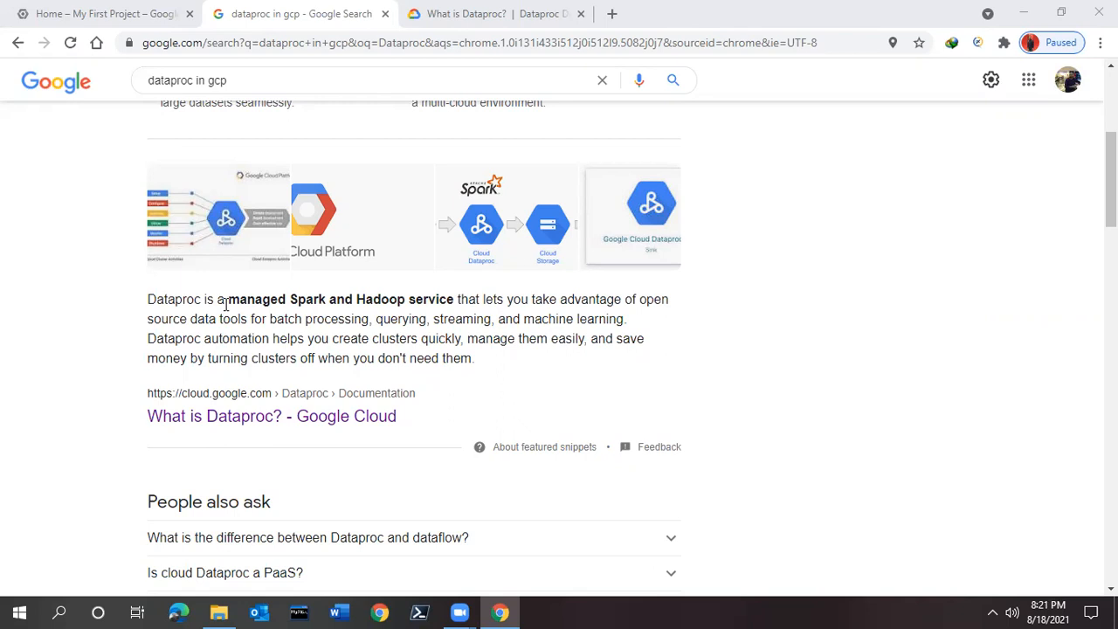
pyautogui.moveTo(323, 318)
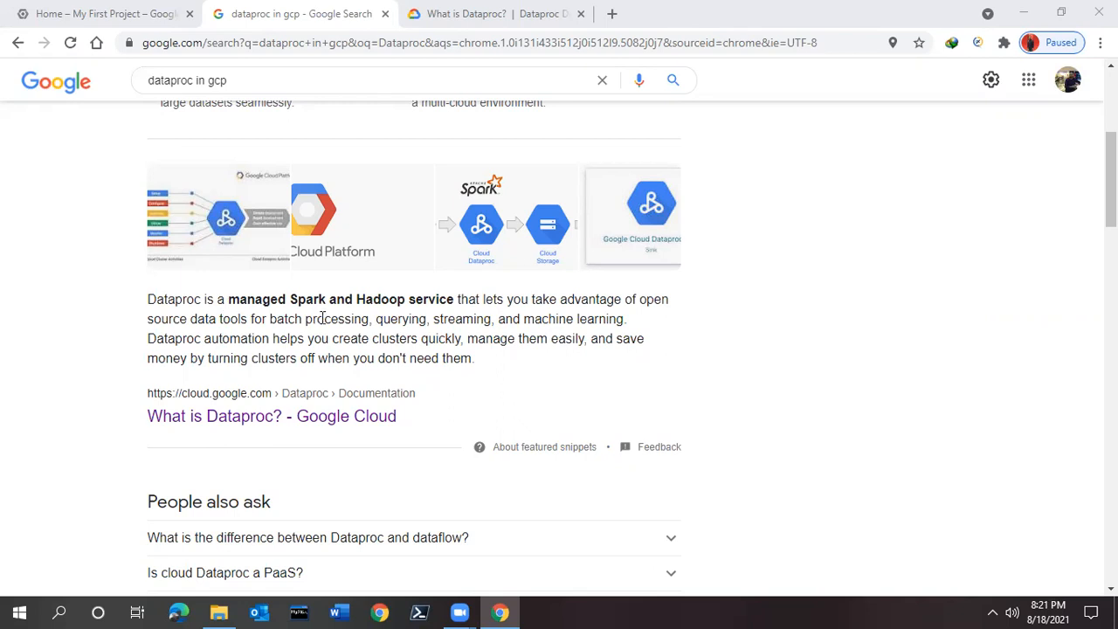
pyautogui.moveTo(719, 25)
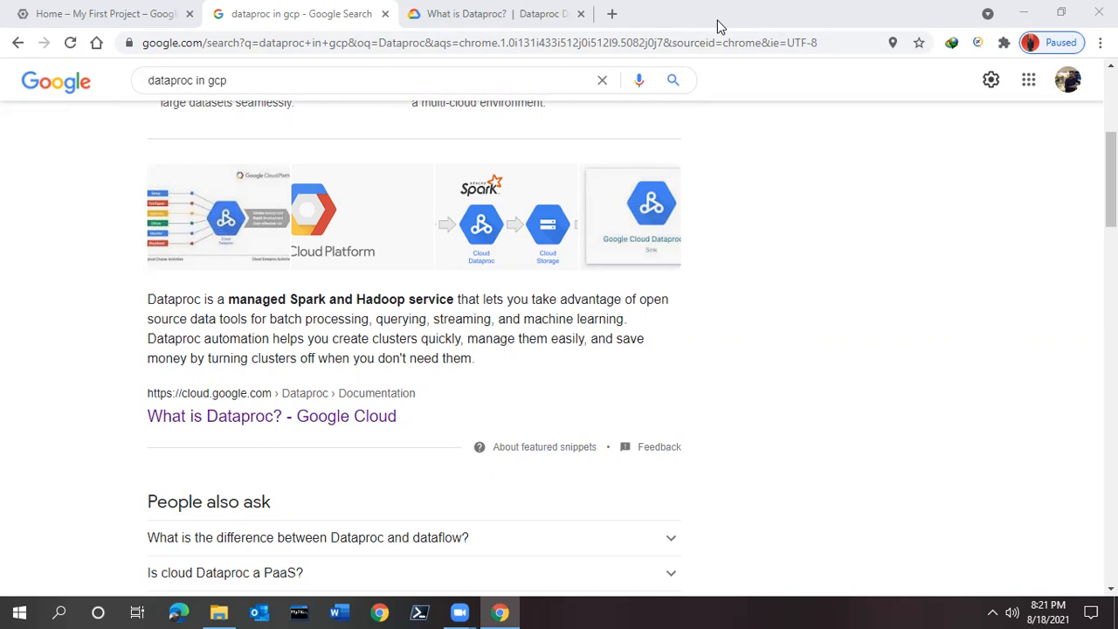
pyautogui.moveTo(940, 287)
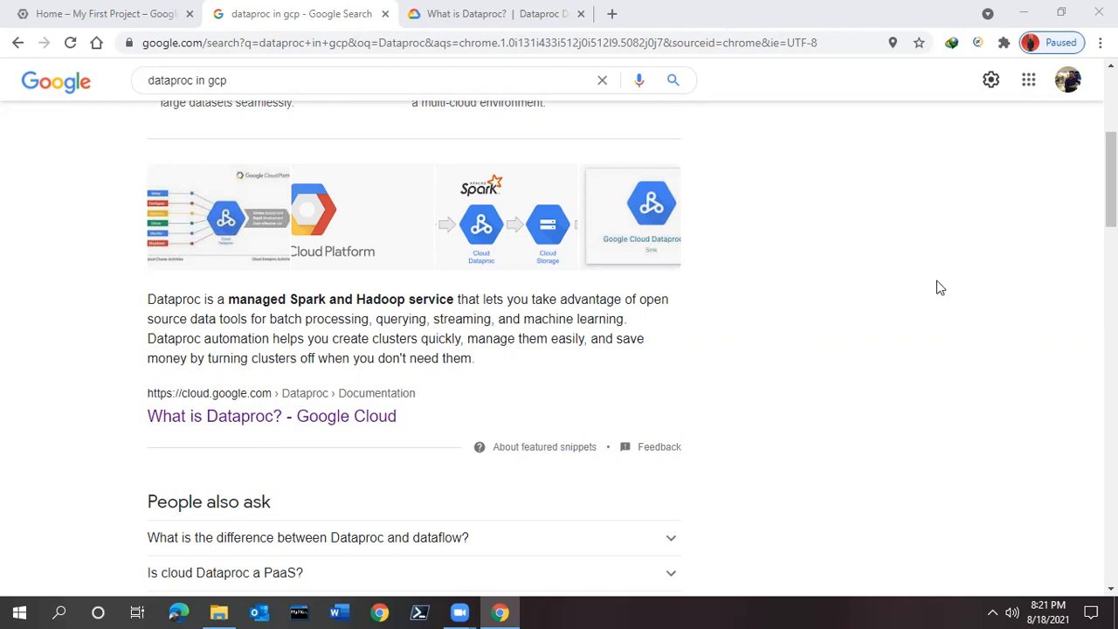
pyautogui.moveTo(923, 282)
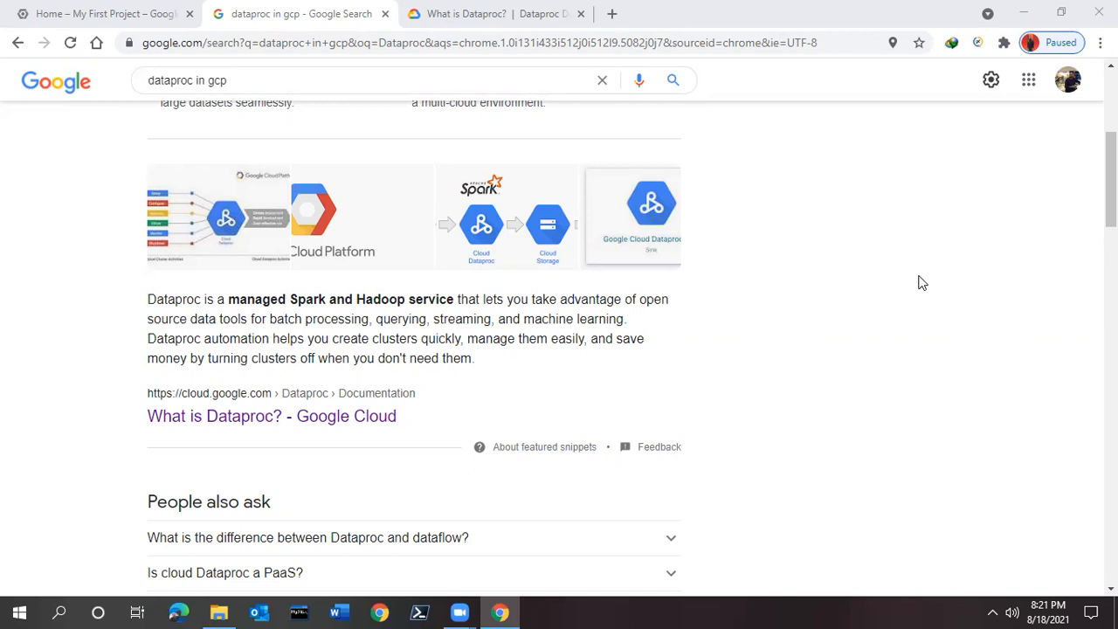
pyautogui.moveTo(630, 196)
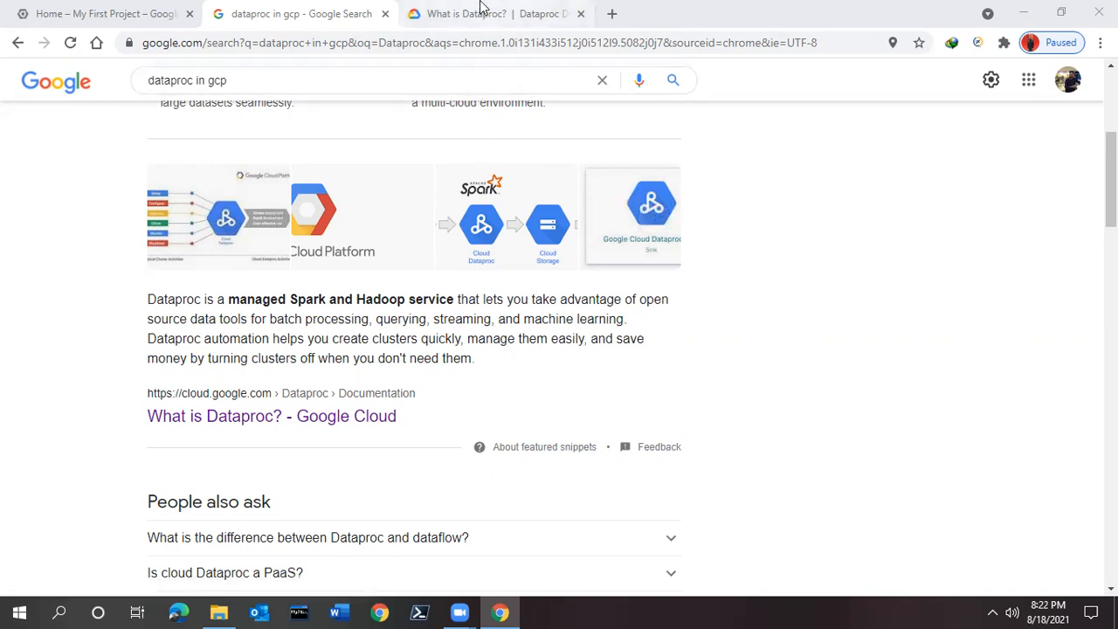
pyautogui.moveTo(481, 13)
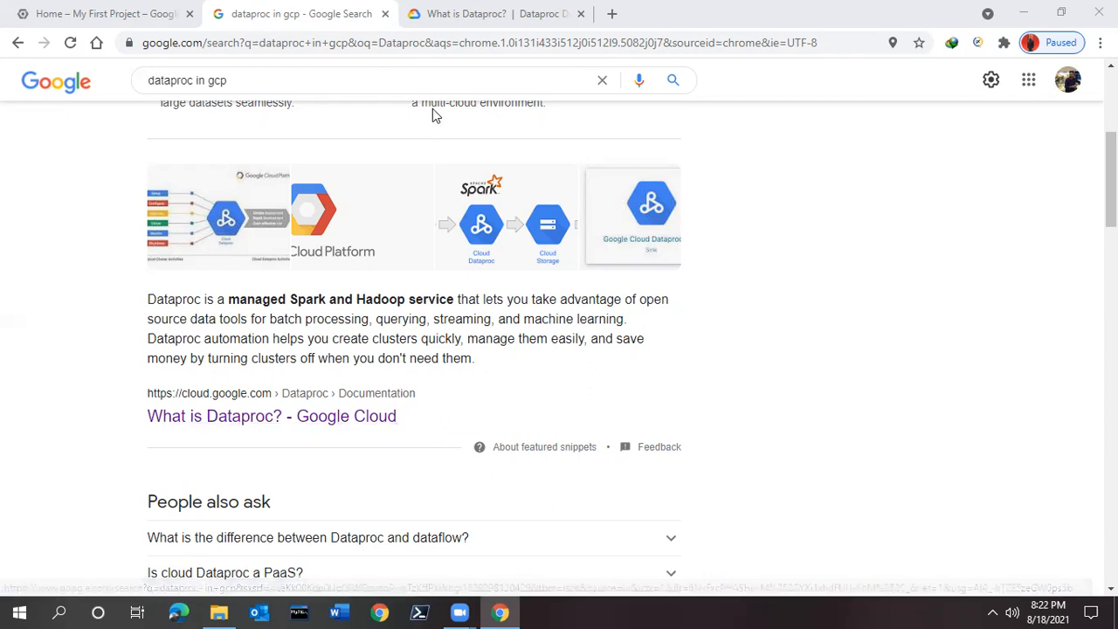
# Read the What is Dataproc? overview through its benefits, components and getting-started sections, then return to the top.
pyautogui.click(480, 13)
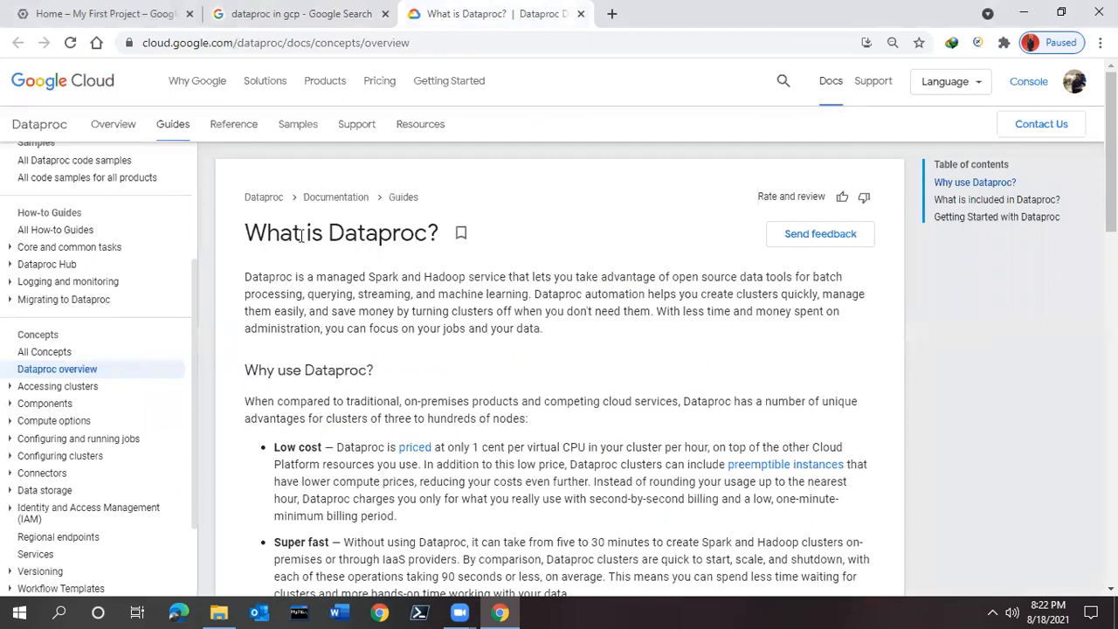
pyautogui.moveTo(425, 265)
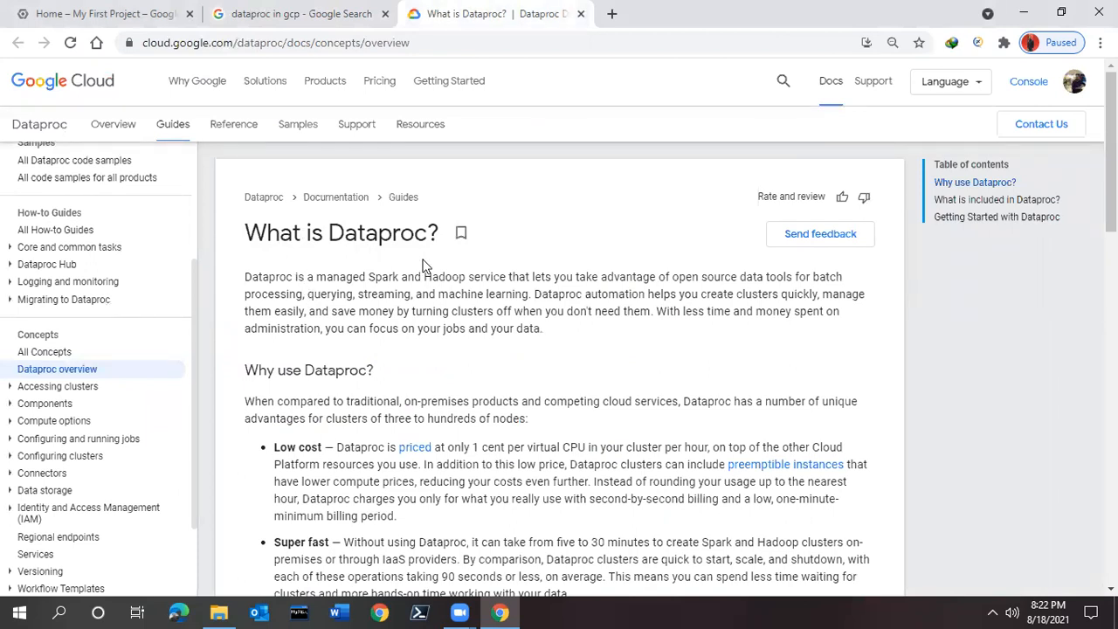
pyautogui.moveTo(301, 358)
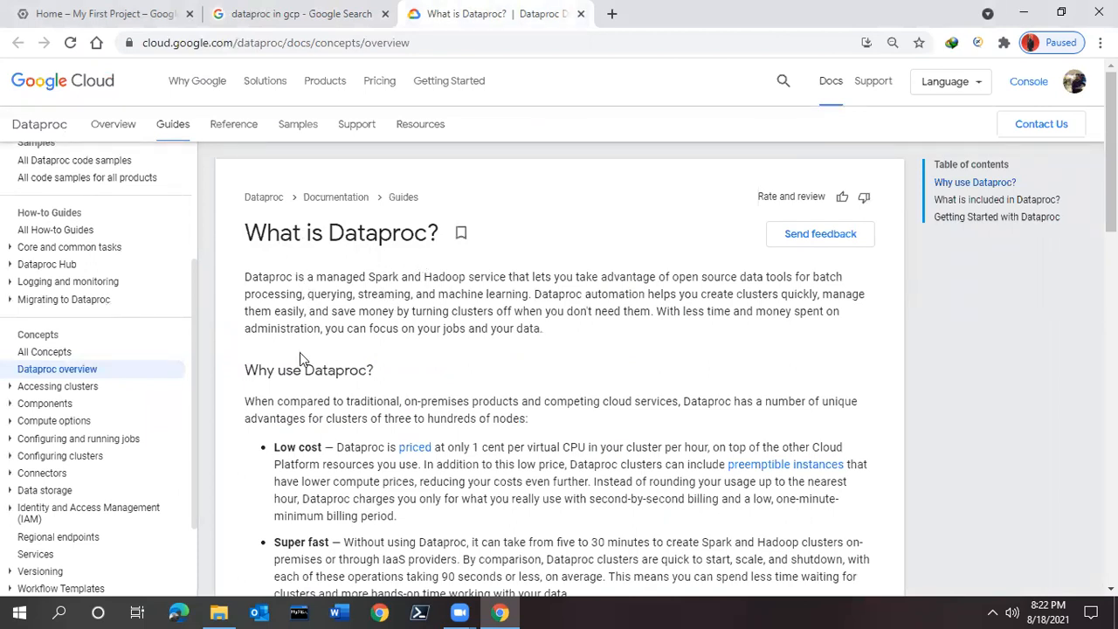
pyautogui.moveTo(901, 341)
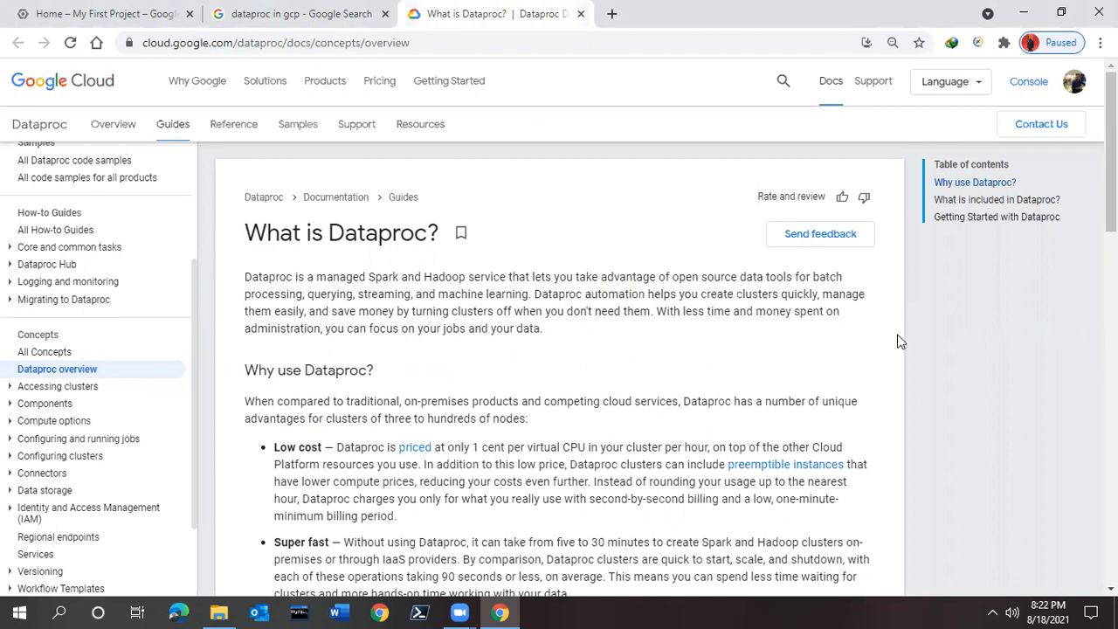
pyautogui.scroll(-3)
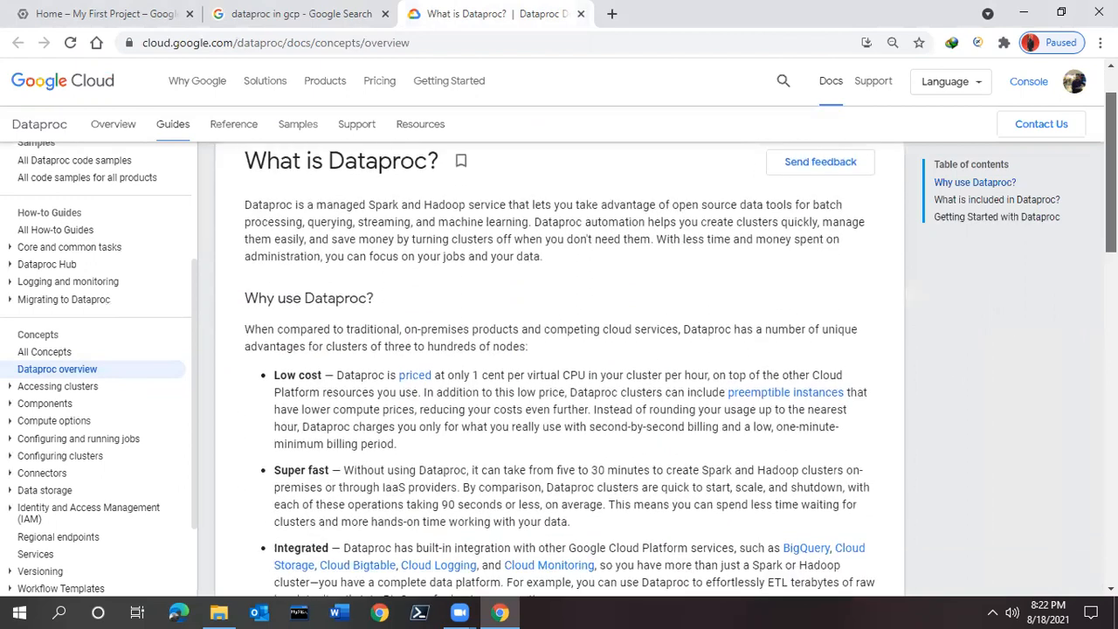
pyautogui.scroll(-3)
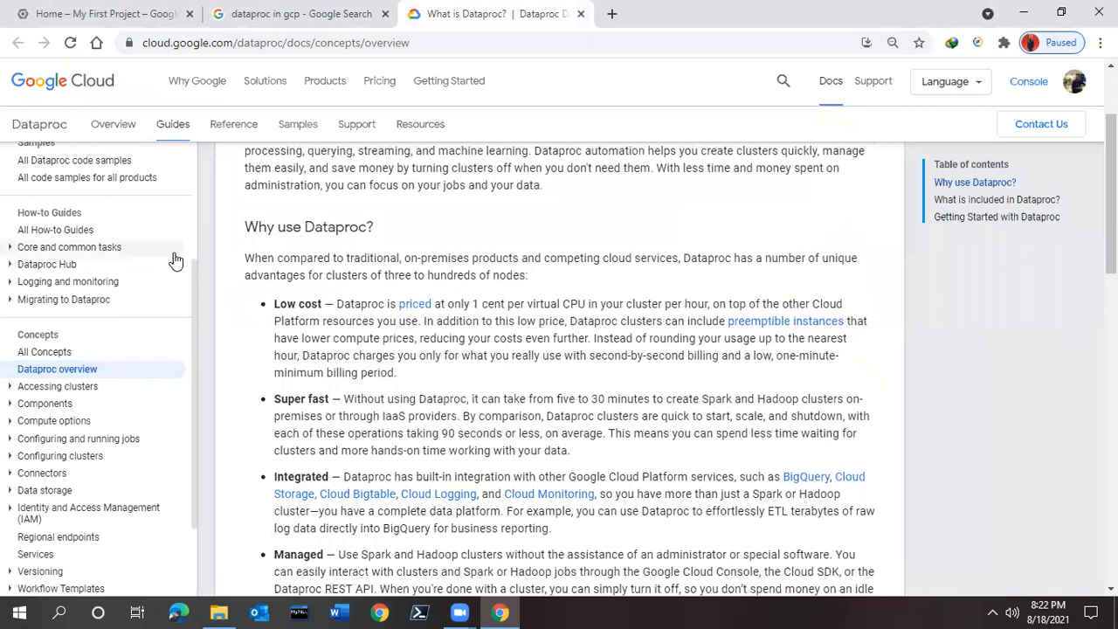
pyautogui.moveTo(321, 417)
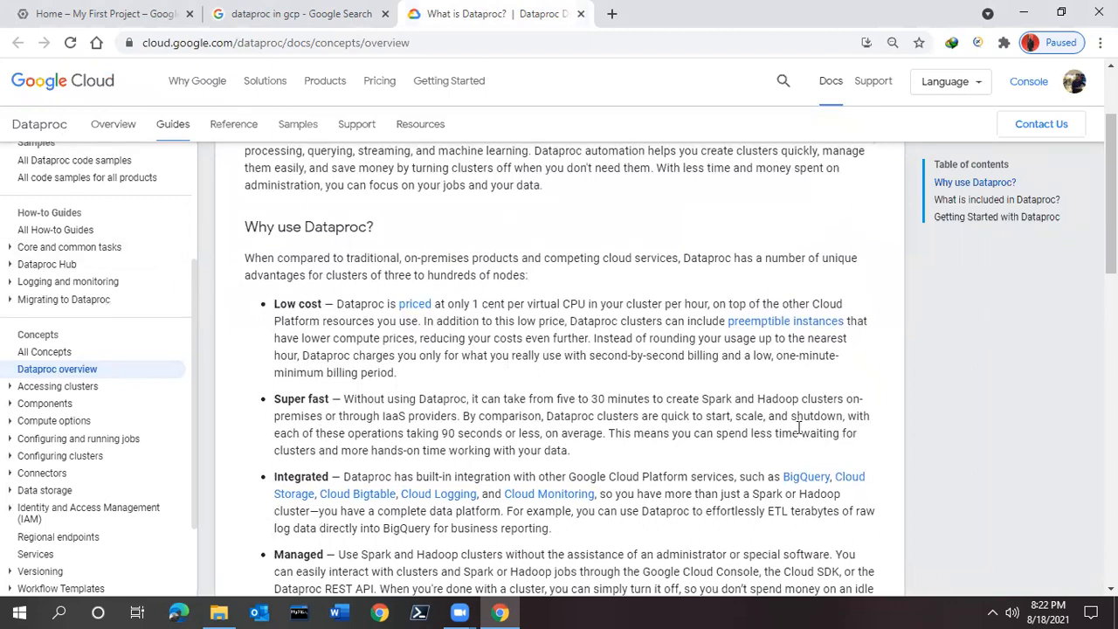
pyautogui.scroll(-3)
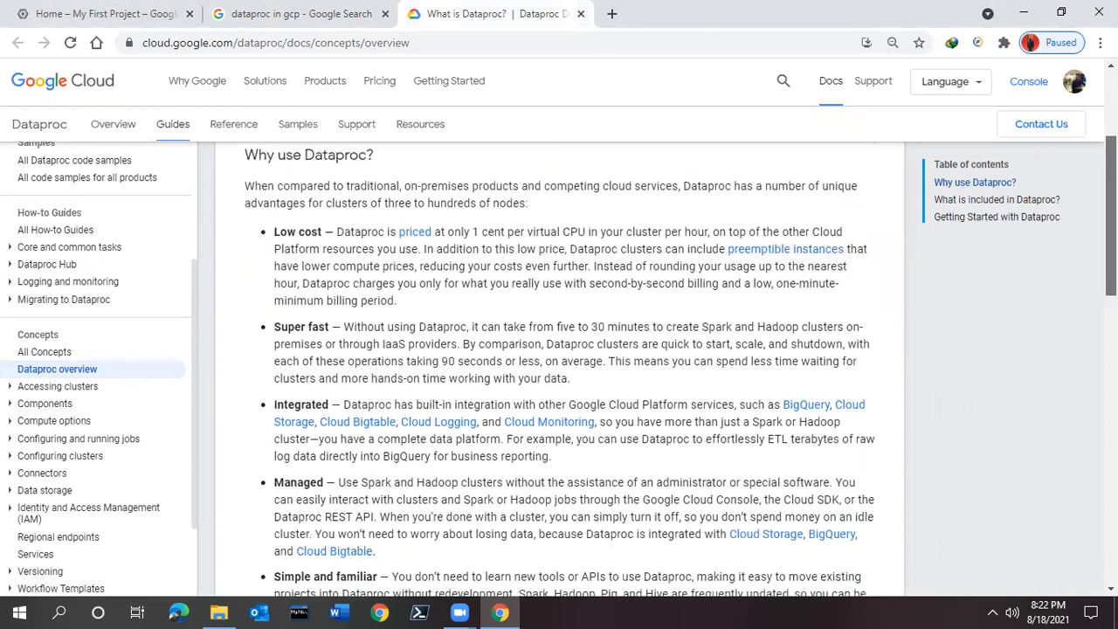
pyautogui.scroll(-3)
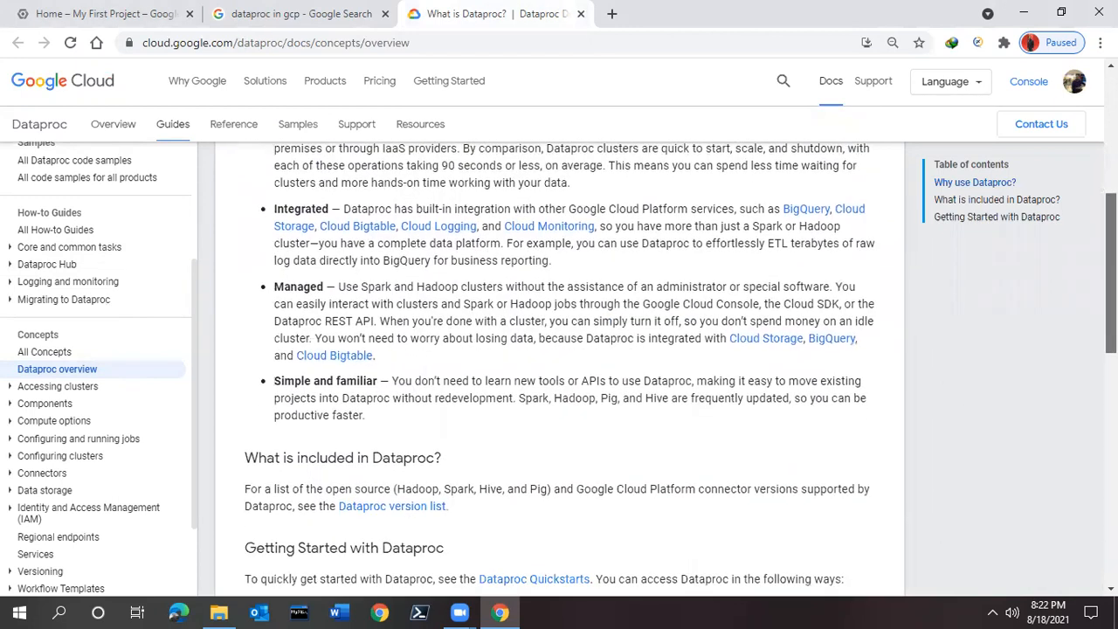
pyautogui.scroll(-3)
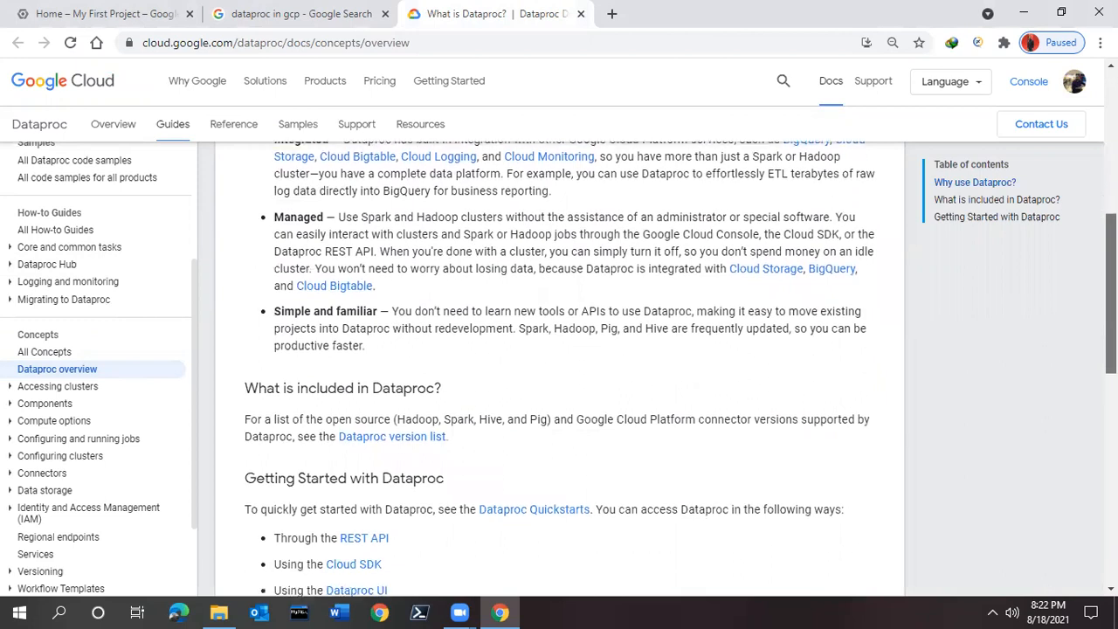
pyautogui.scroll(-3)
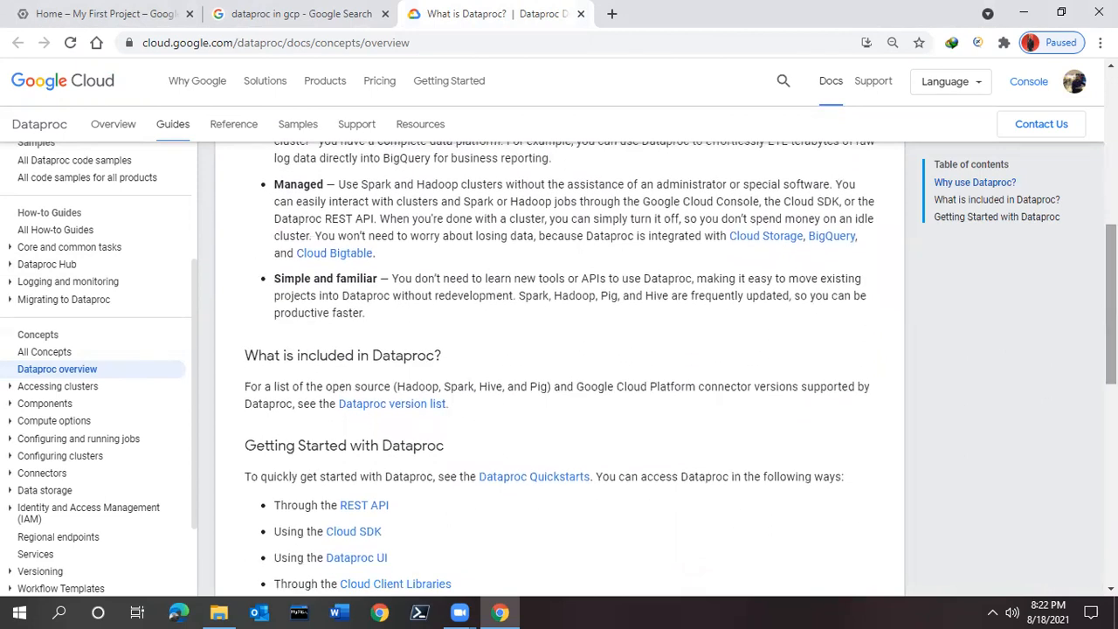
pyautogui.scroll(-3)
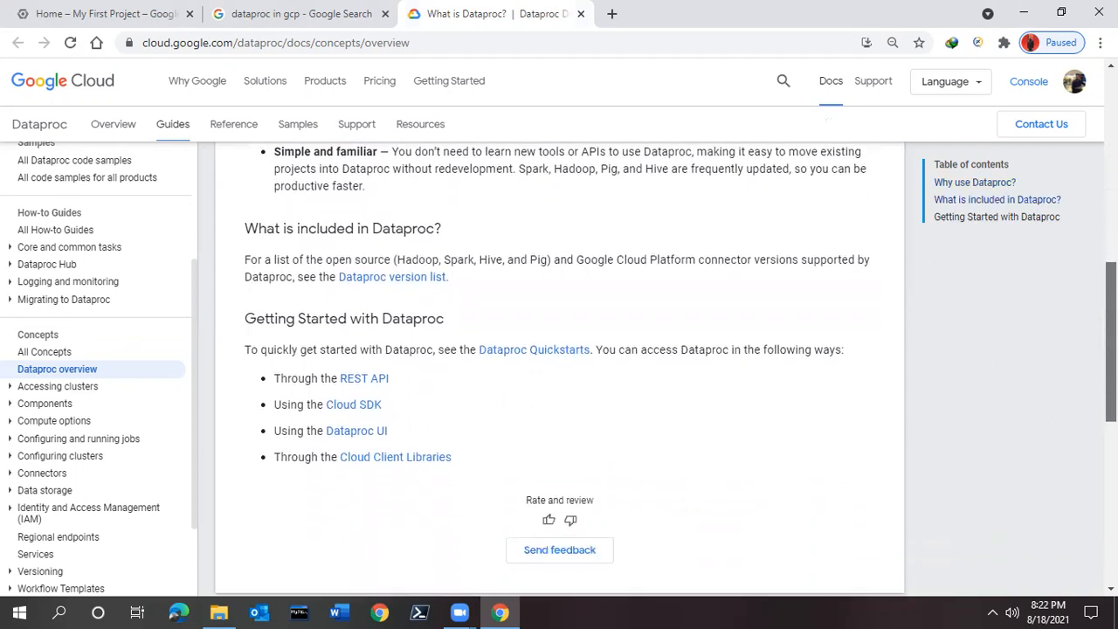
pyautogui.scroll(3)
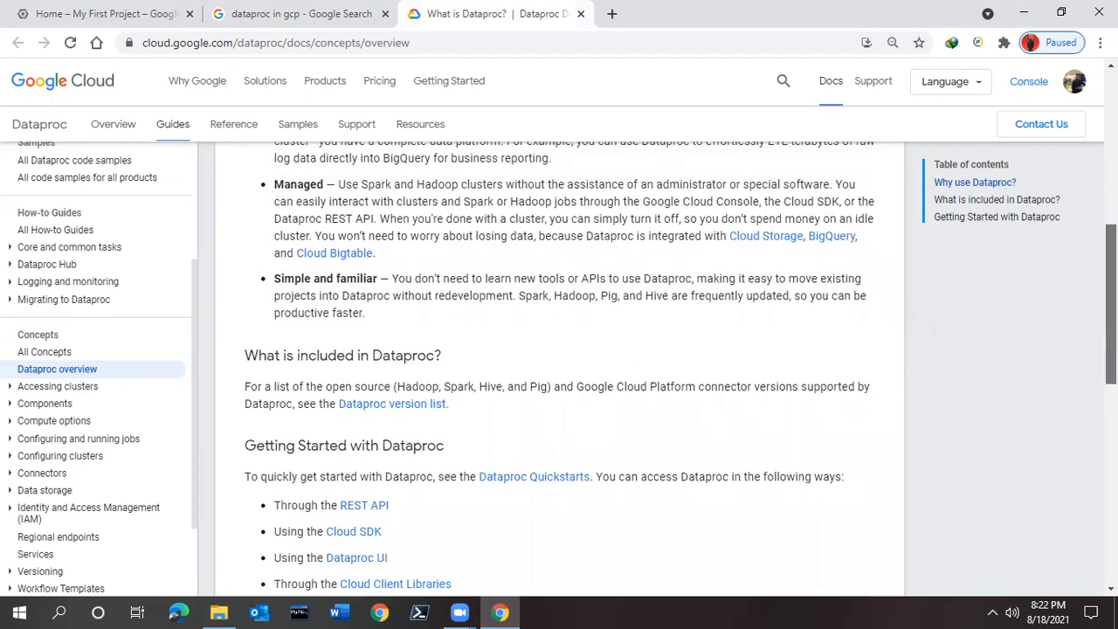
pyautogui.scroll(3)
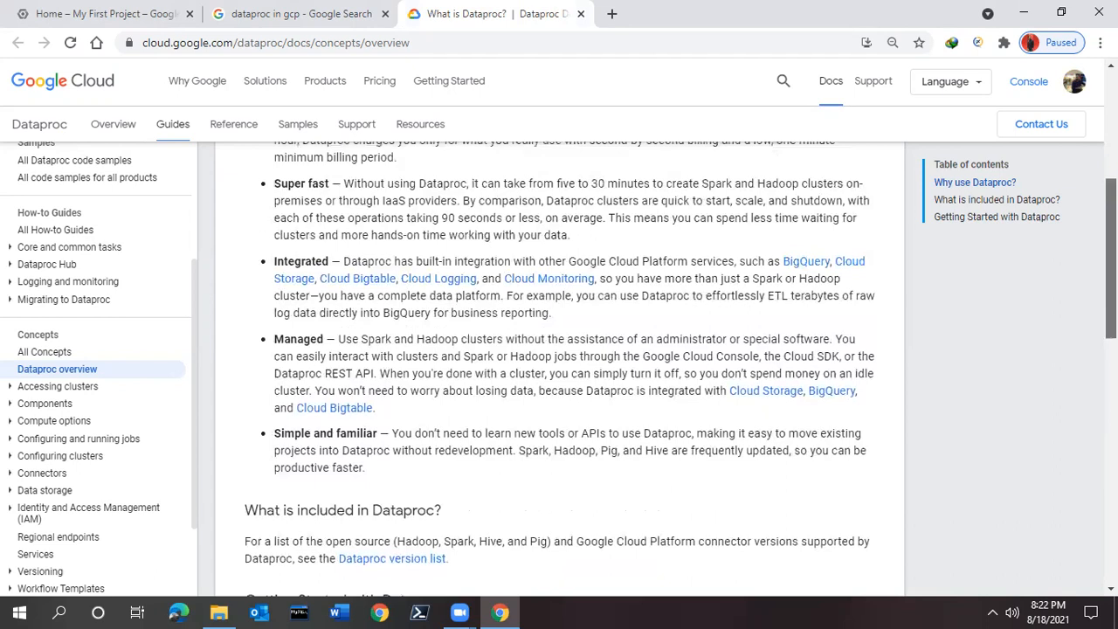
pyautogui.scroll(3)
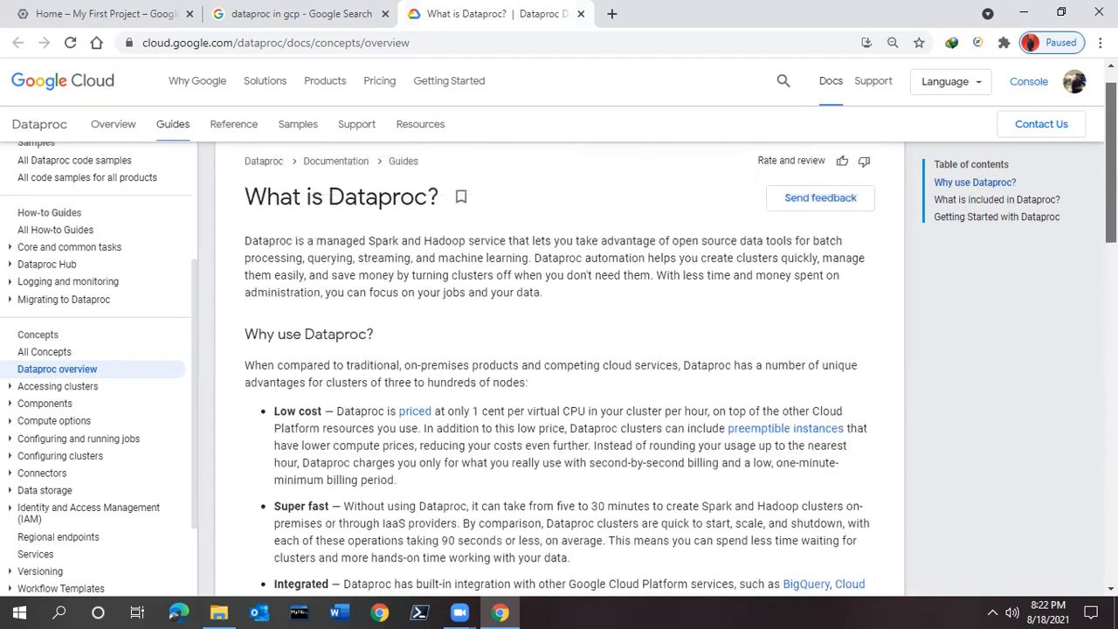
pyautogui.scroll(3)
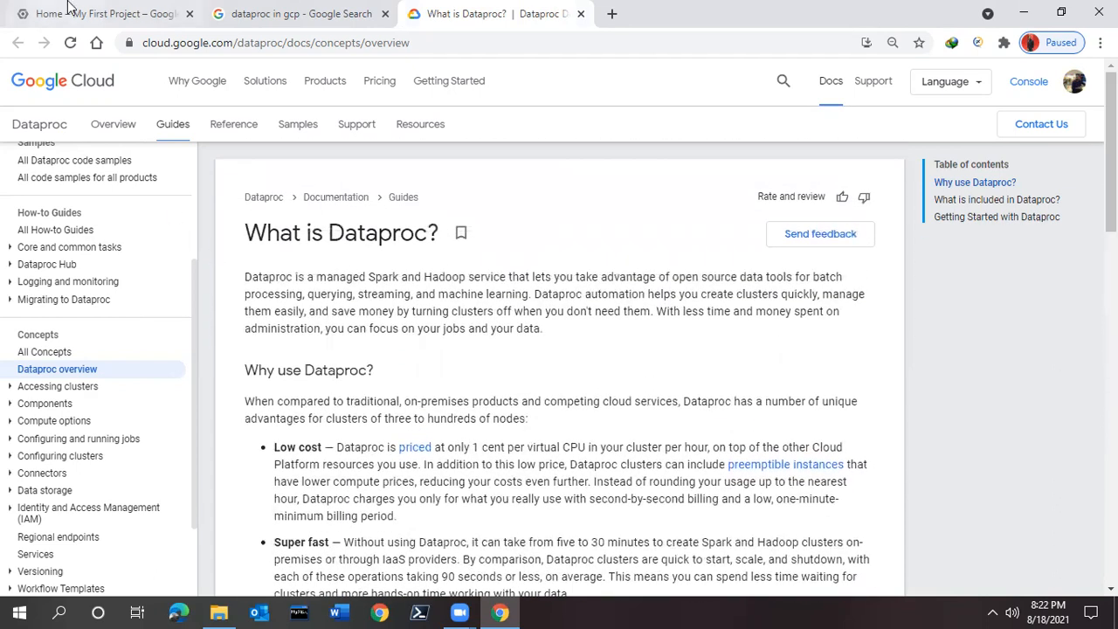
pyautogui.moveTo(96, 13)
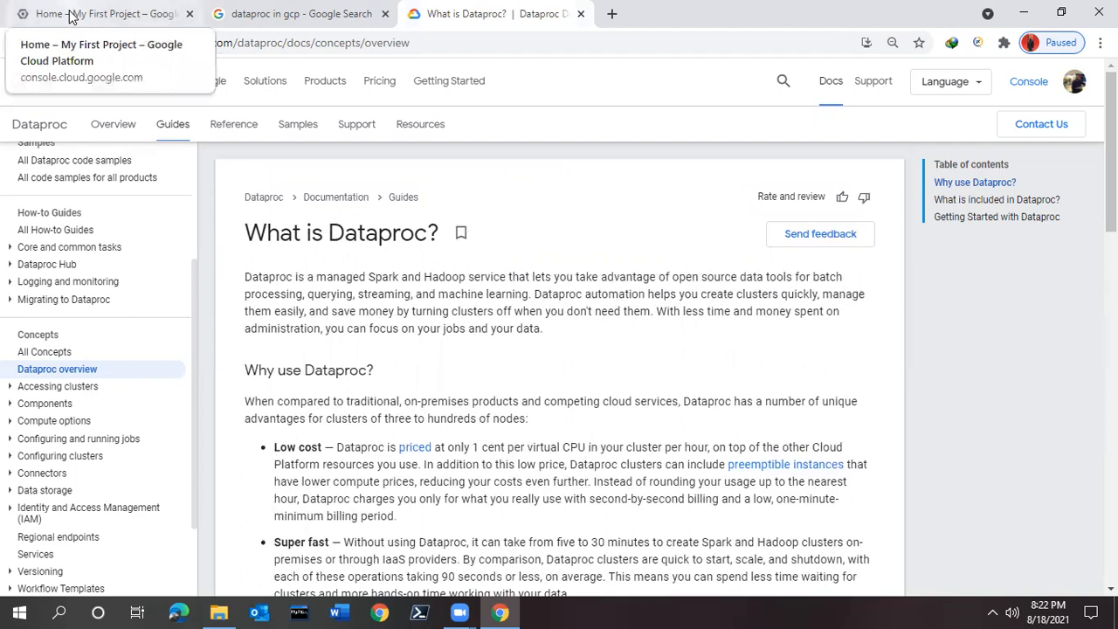
# From the My First Project console home, reveal Dataproc's submenu under Big Data in the navigation menu.
pyautogui.click(100, 13)
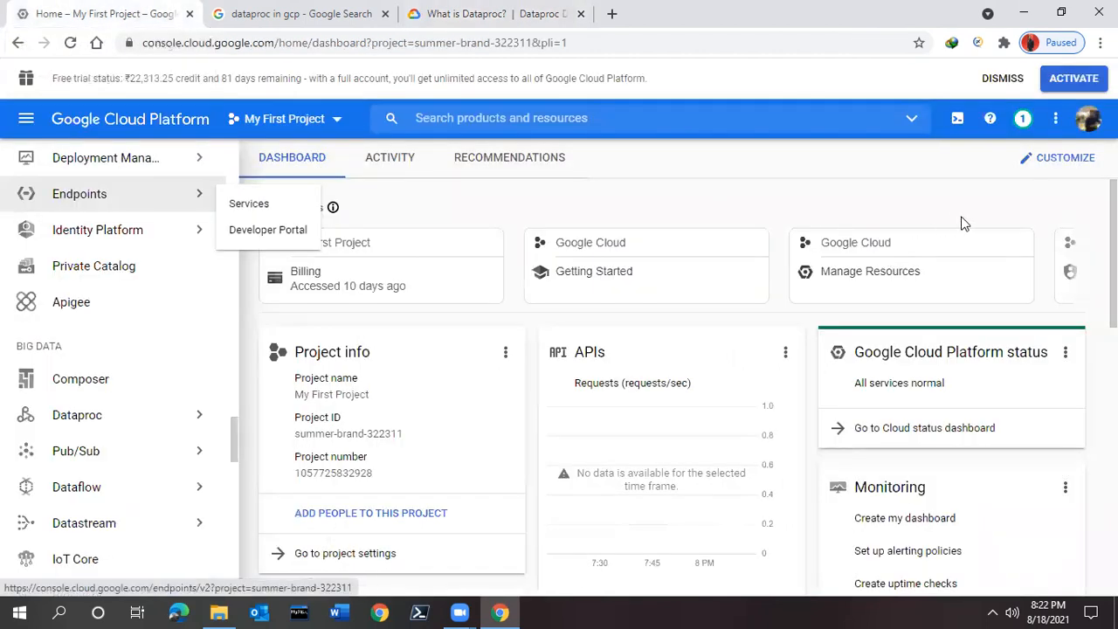
pyautogui.moveTo(972, 216)
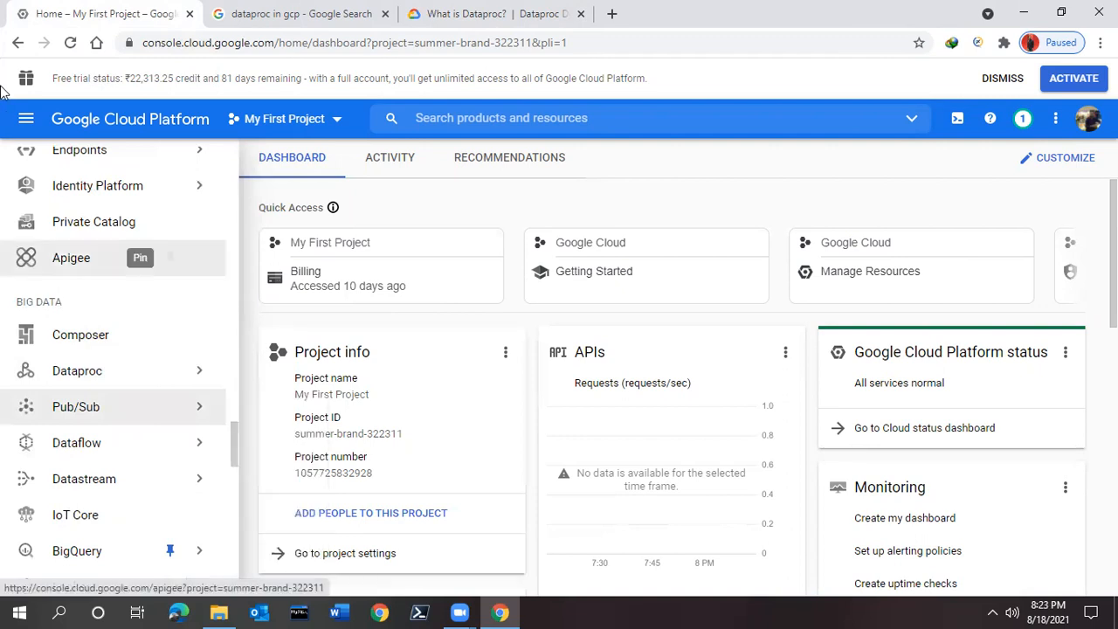
pyautogui.click(26, 118)
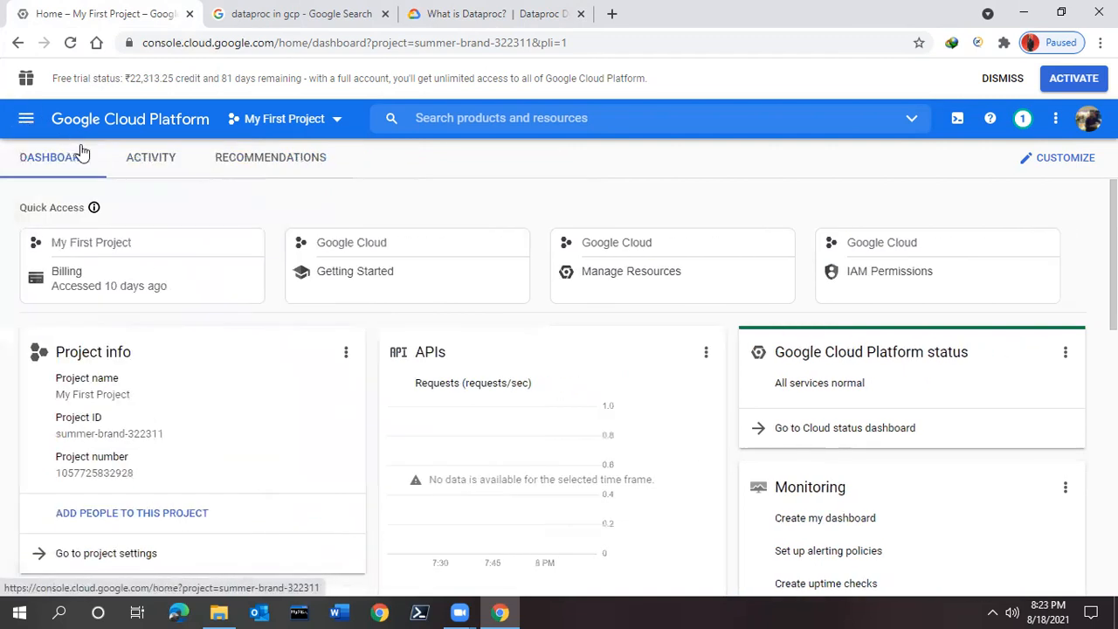
pyautogui.click(25, 118)
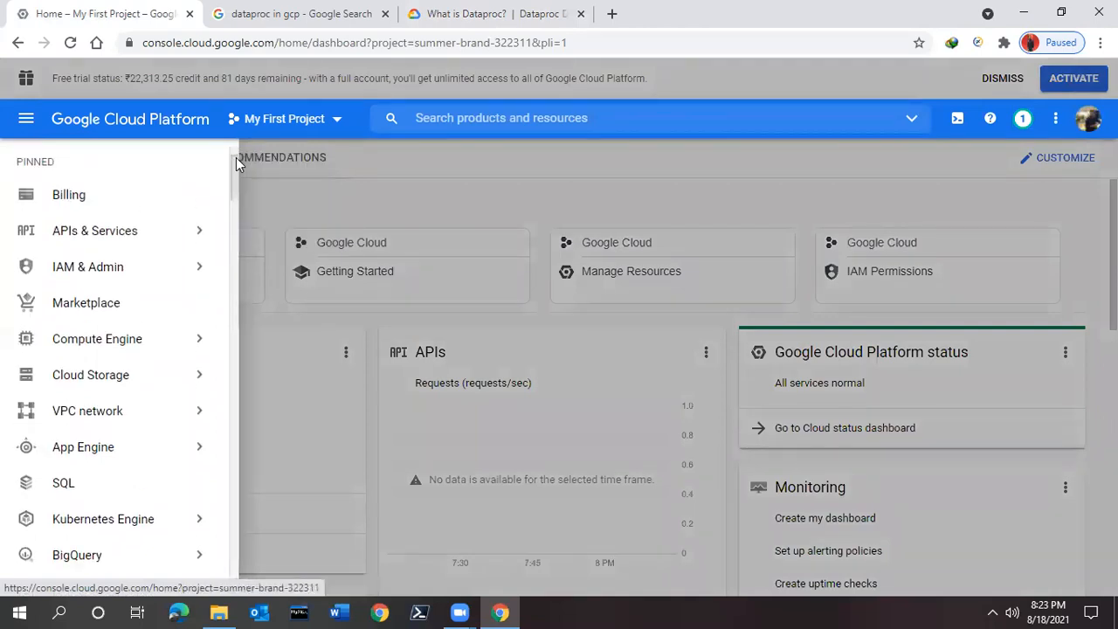
pyautogui.scroll(-3)
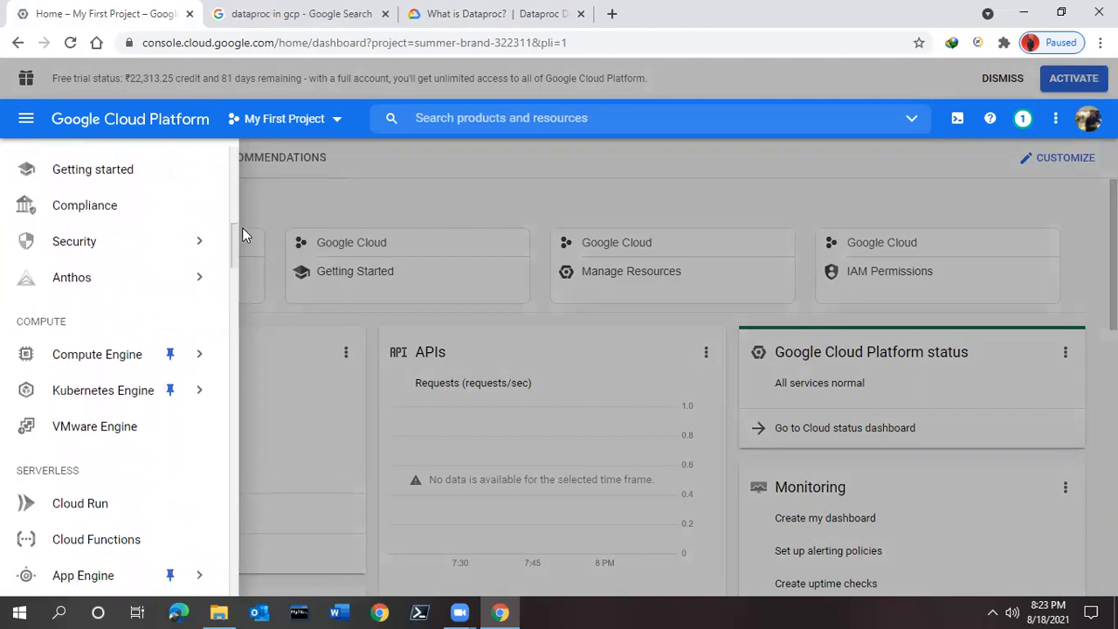
pyautogui.scroll(-3)
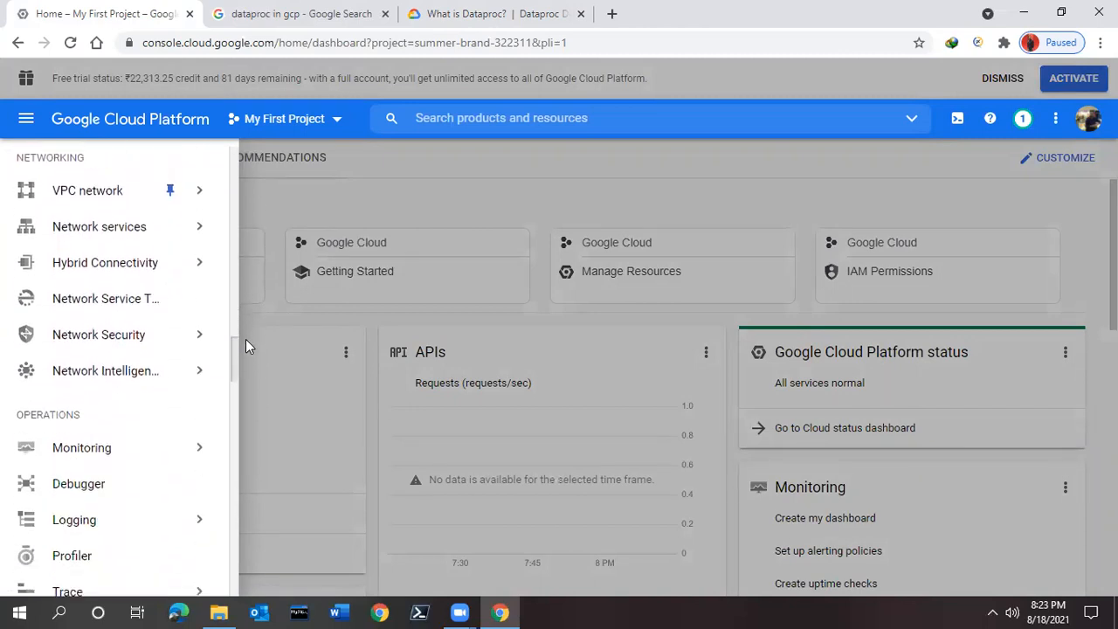
pyautogui.scroll(-3)
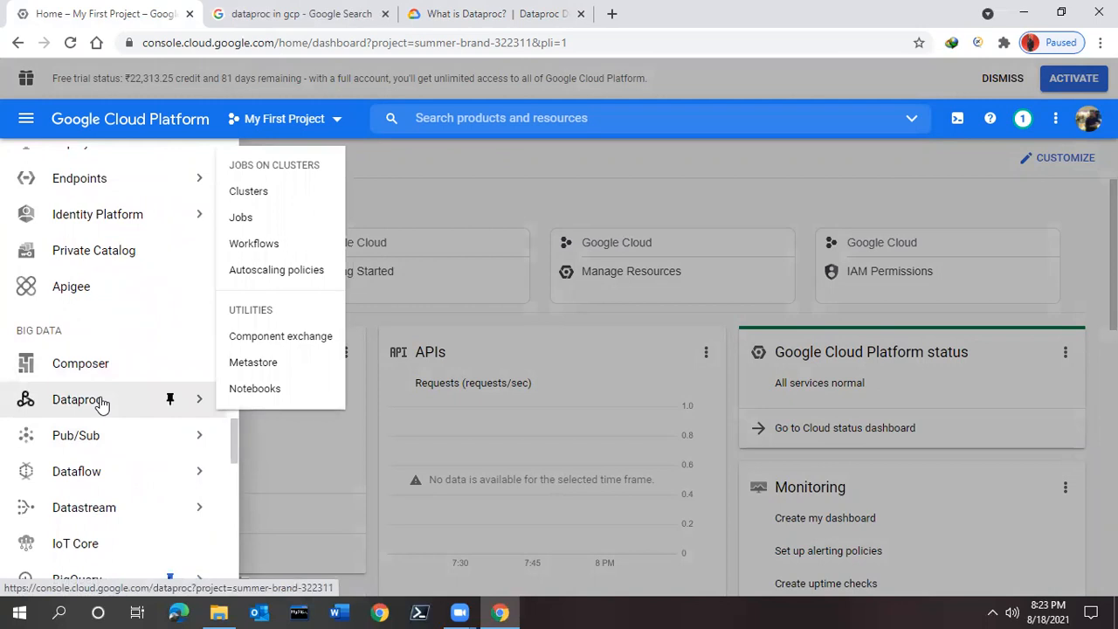
# Open Dataproc Clusters, which redirects to the Cloud Dataproc API page.
pyautogui.click(248, 190)
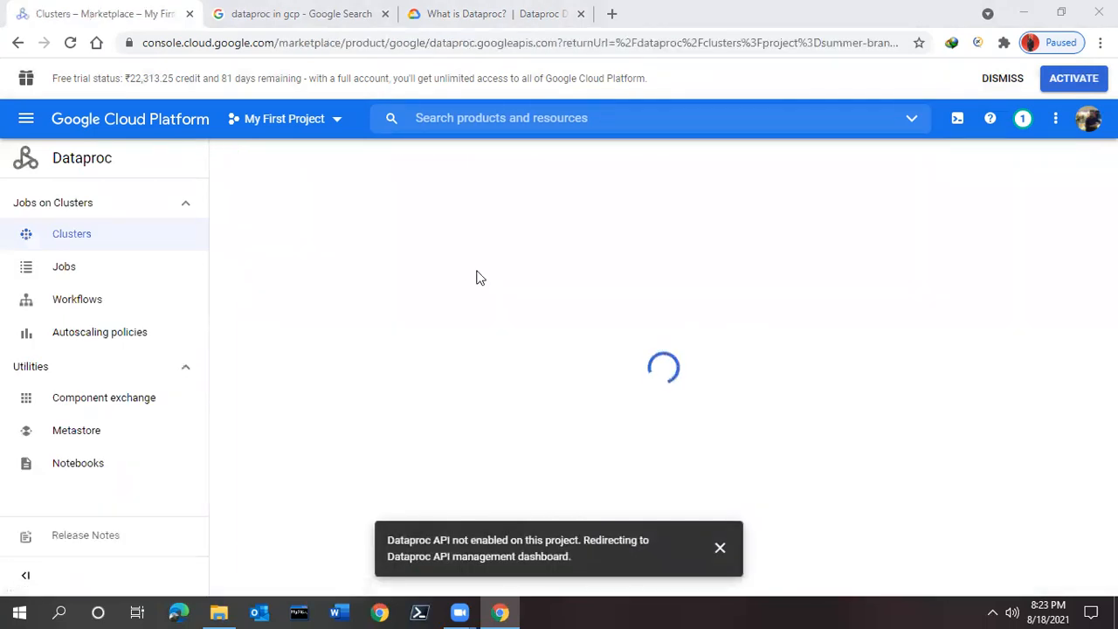
pyautogui.moveTo(518, 269)
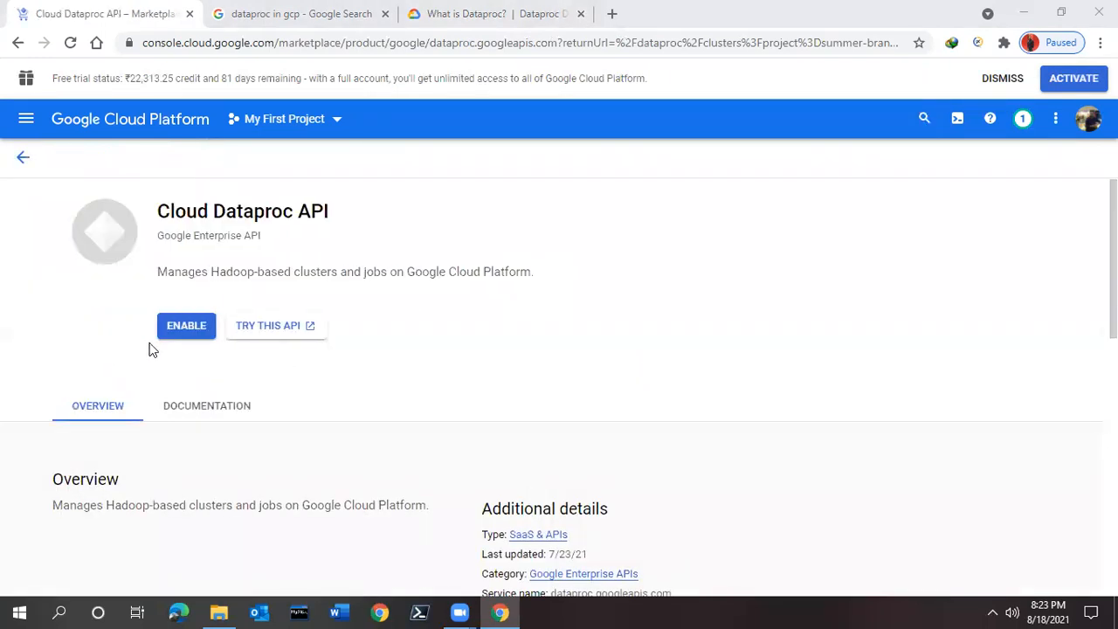
pyautogui.moveTo(186, 325)
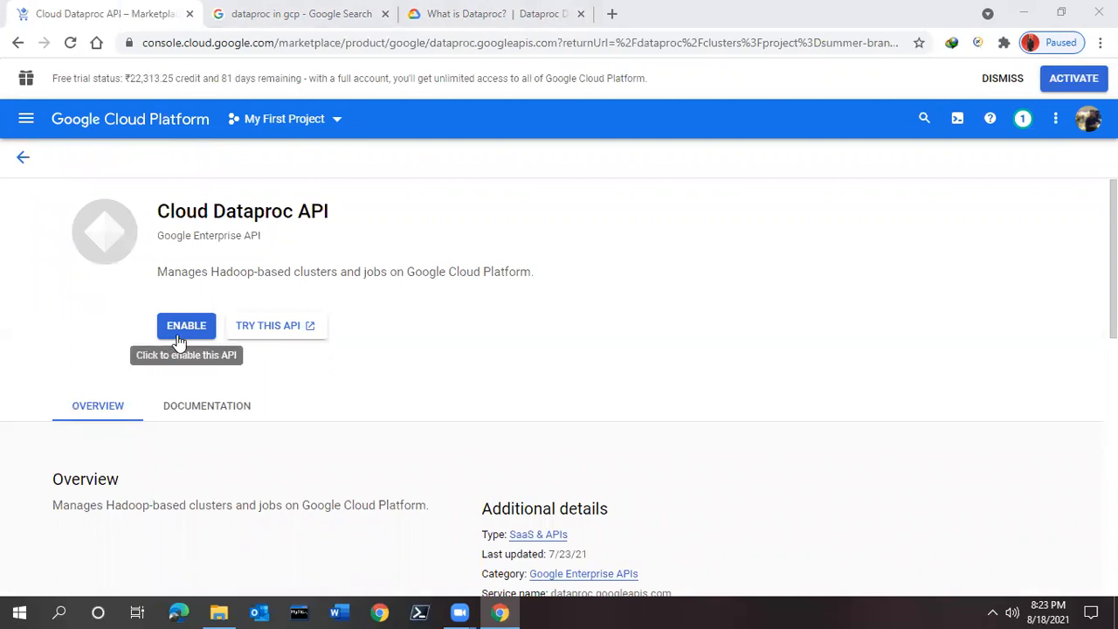
# Enable the Cloud Dataproc API for the project.
pyautogui.click(186, 325)
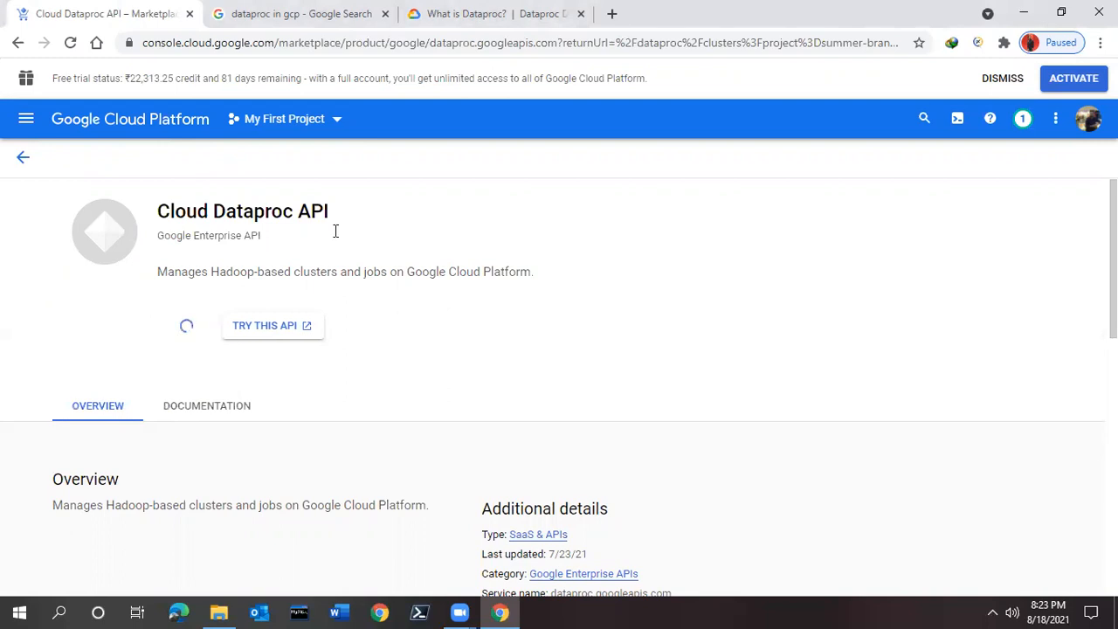
pyautogui.moveTo(684, 110)
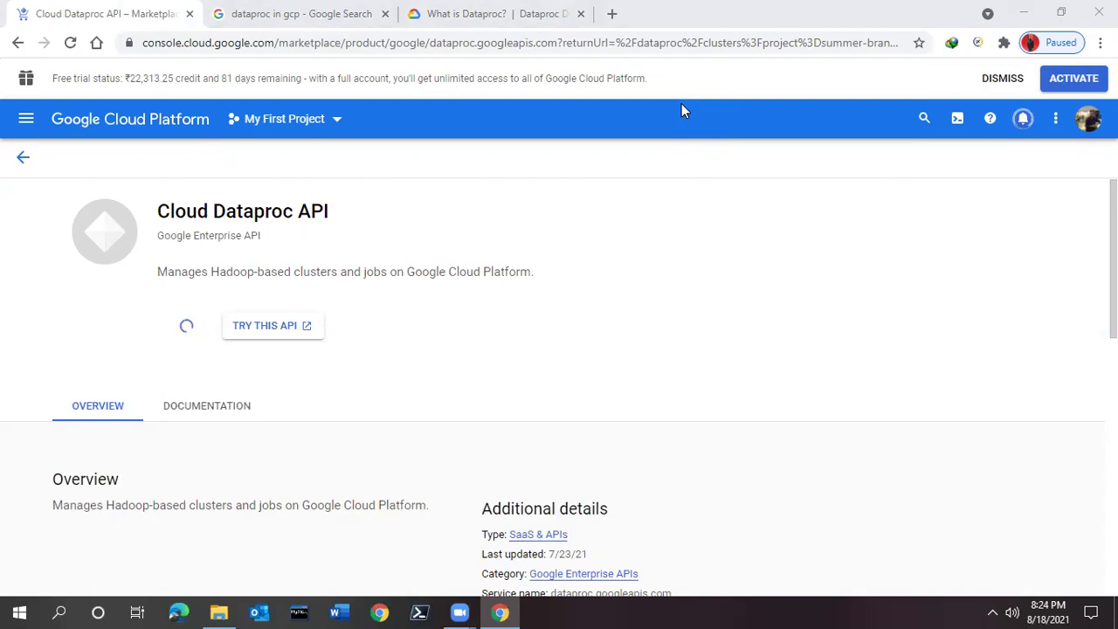
pyautogui.moveTo(910, 110)
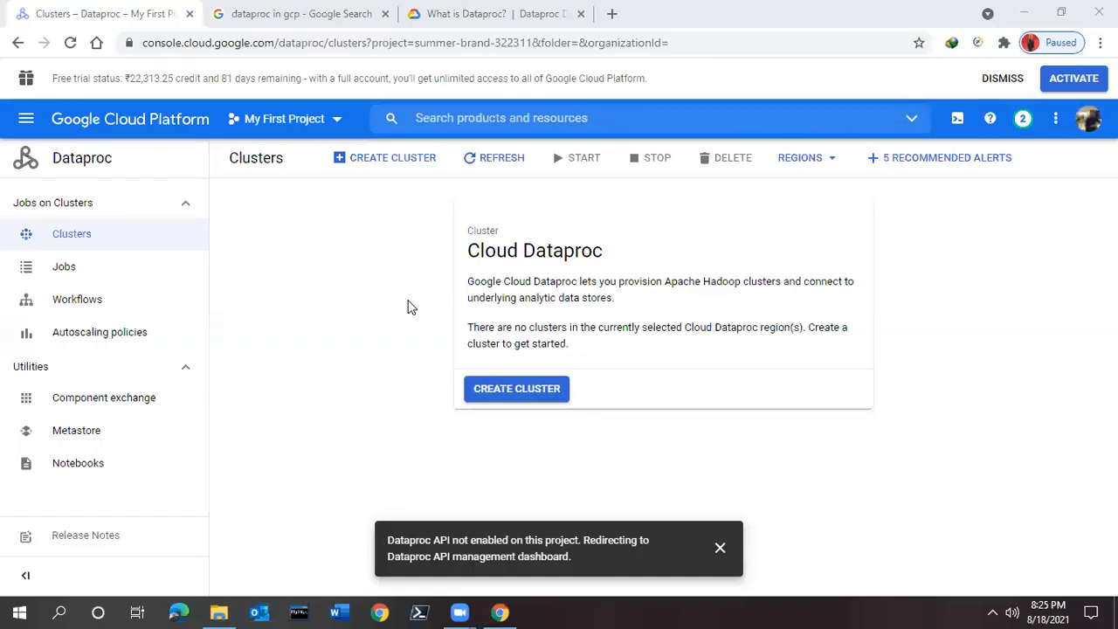
pyautogui.moveTo(442, 550)
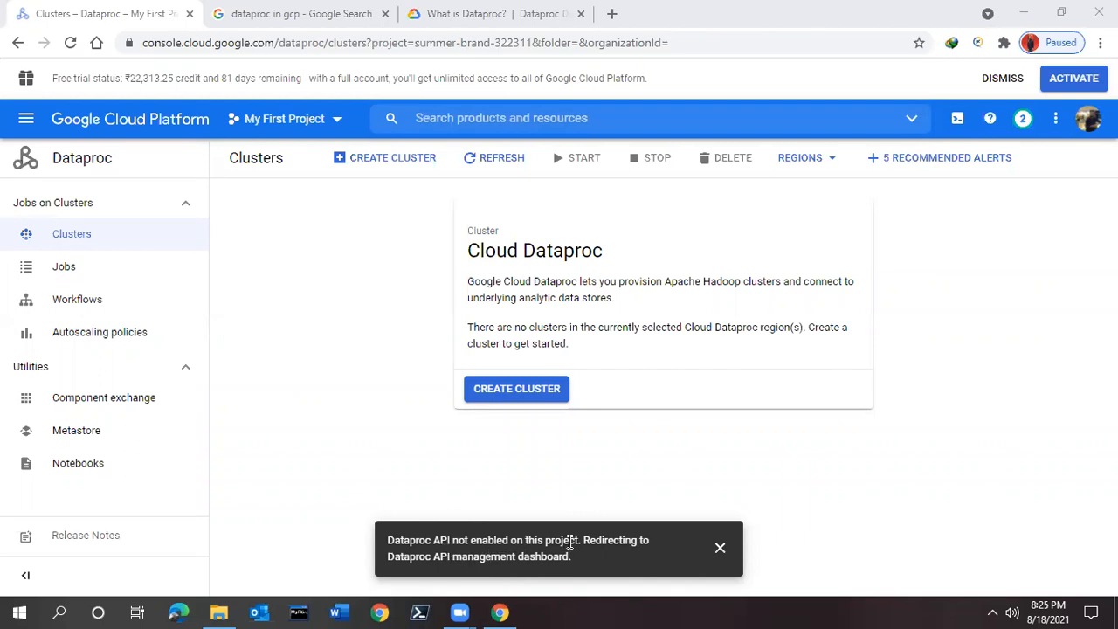
pyautogui.moveTo(631, 479)
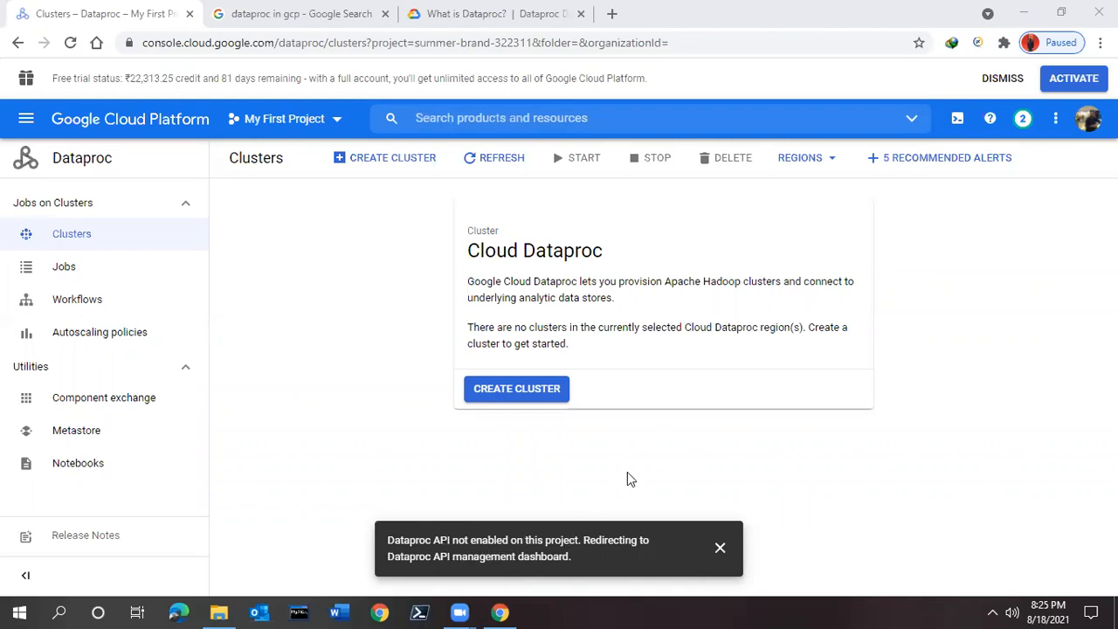
pyautogui.moveTo(493, 158)
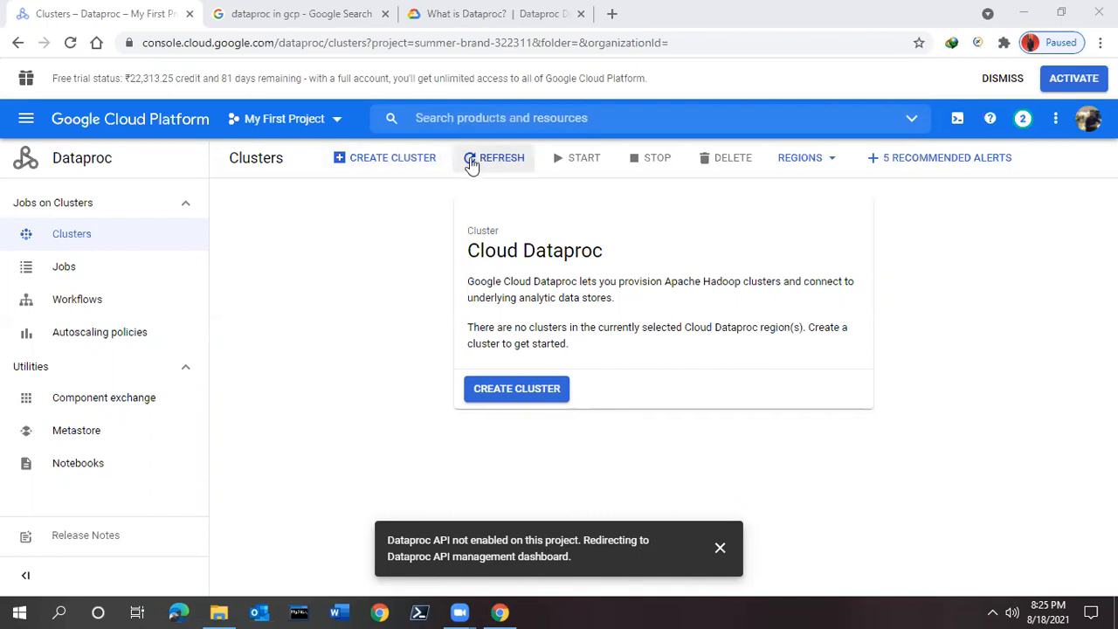
# Refresh the clusters list, dismiss the API-not-enabled message, and start the Create a cluster form.
pyautogui.click(494, 157)
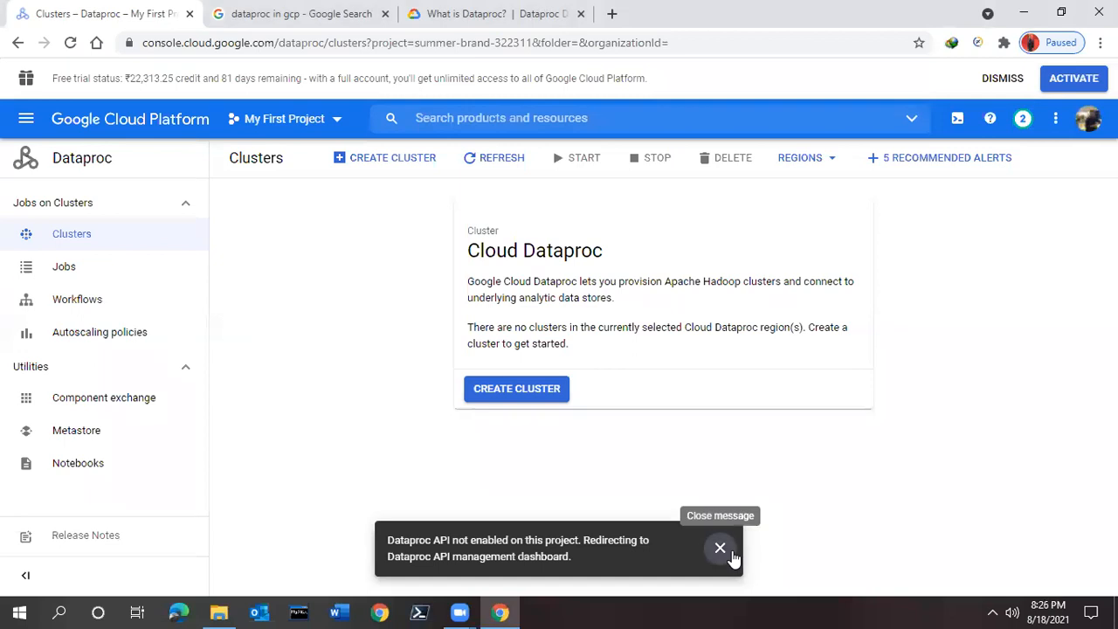
pyautogui.click(720, 547)
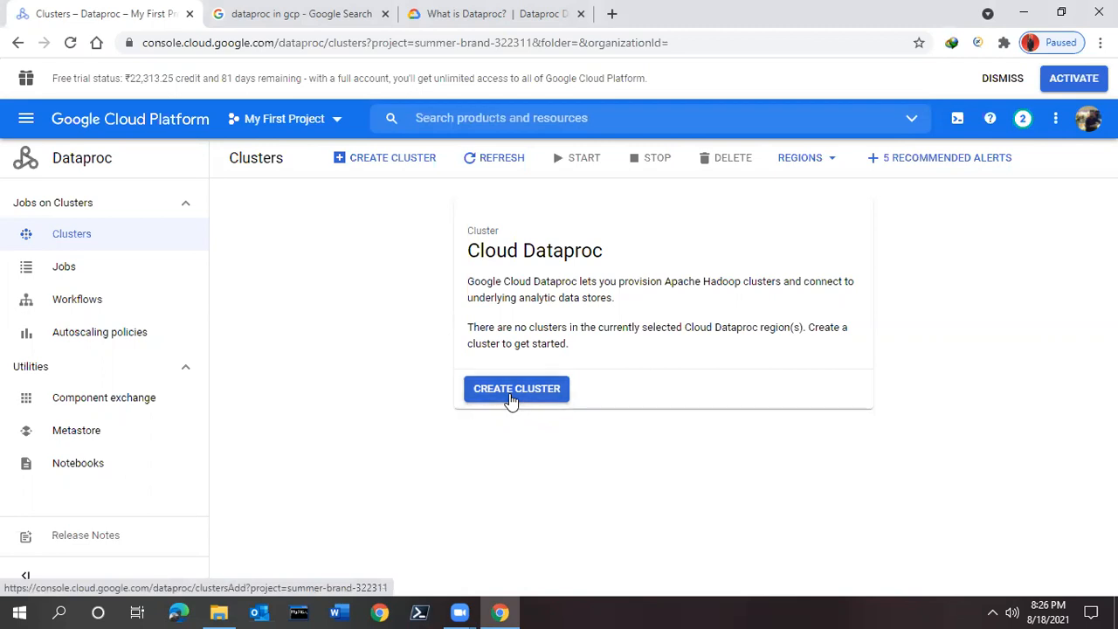
pyautogui.click(516, 389)
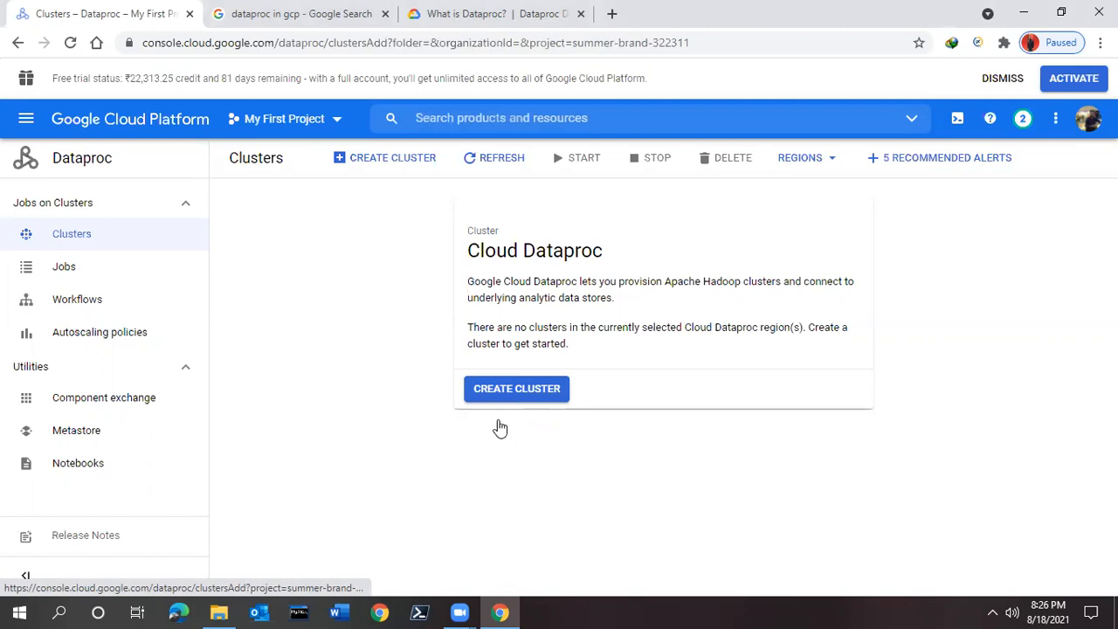
pyautogui.click(516, 388)
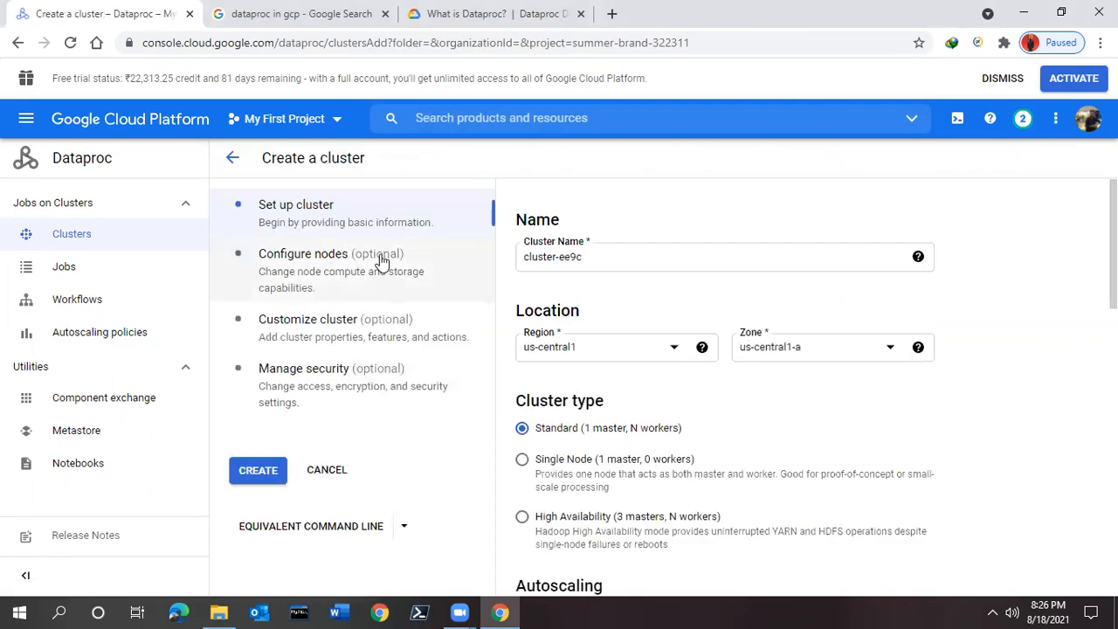
pyautogui.moveTo(879, 429)
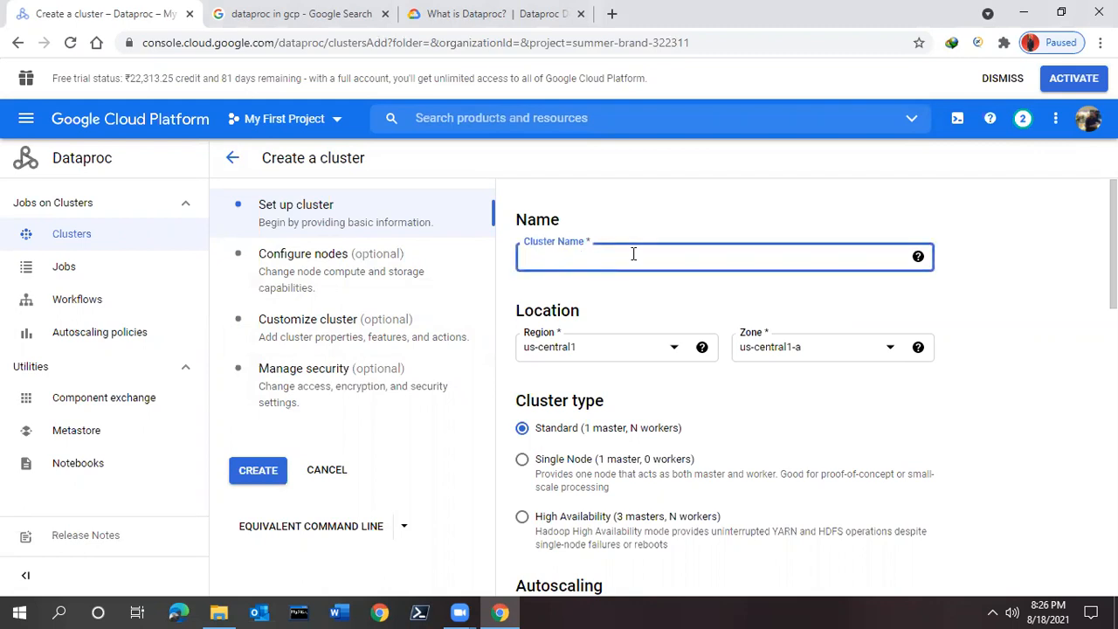
# Replace the default cluster name with MyDataProc.
pyautogui.write('My')
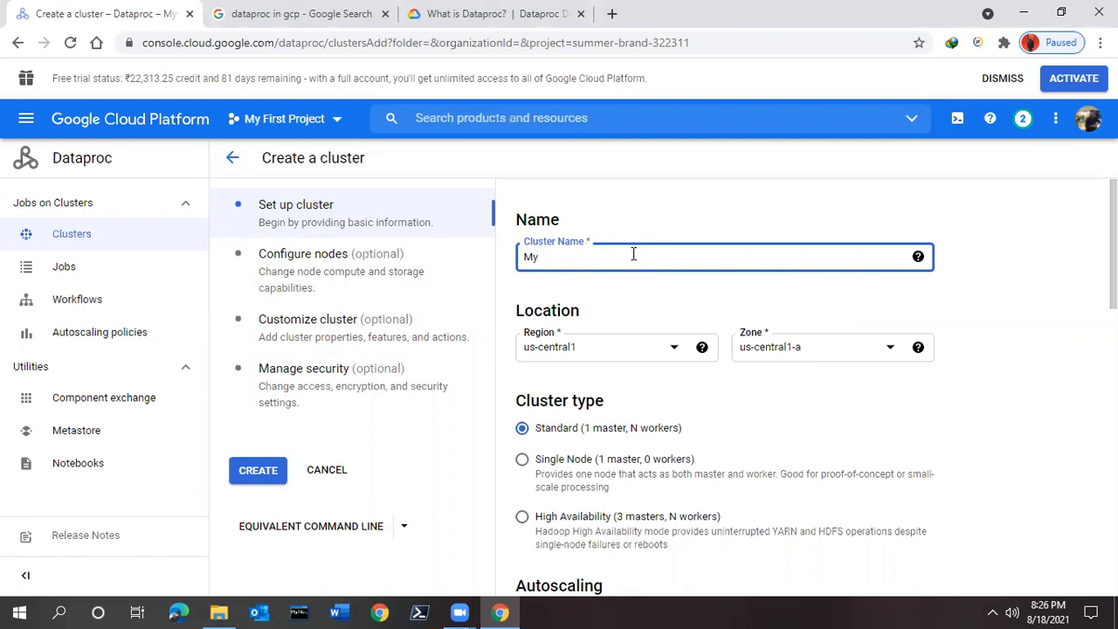
pyautogui.write('Data')
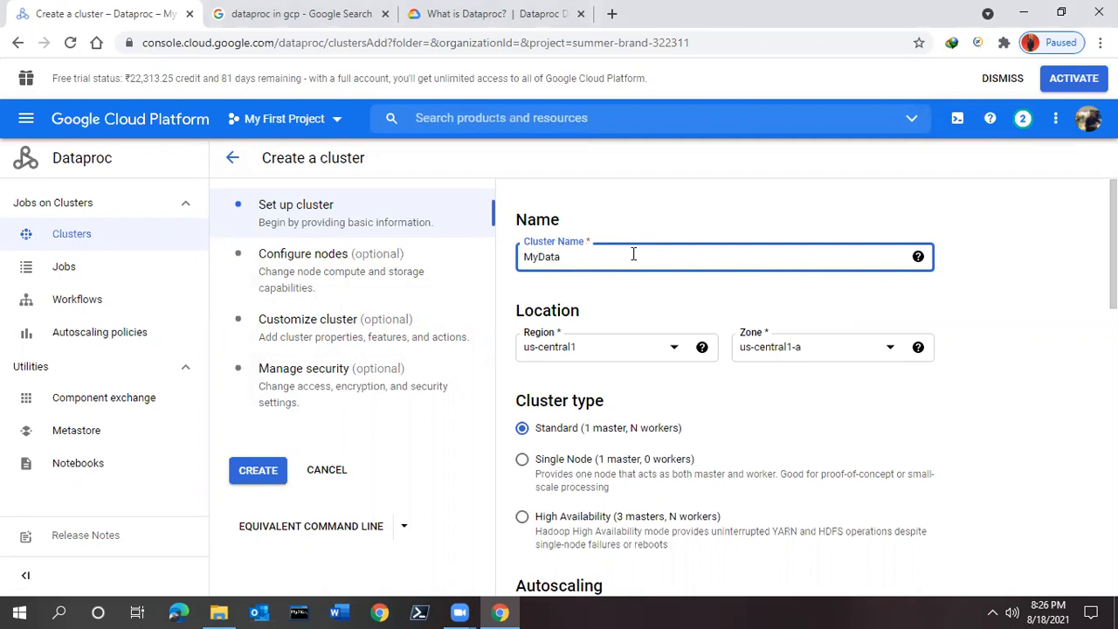
pyautogui.write('Proc')
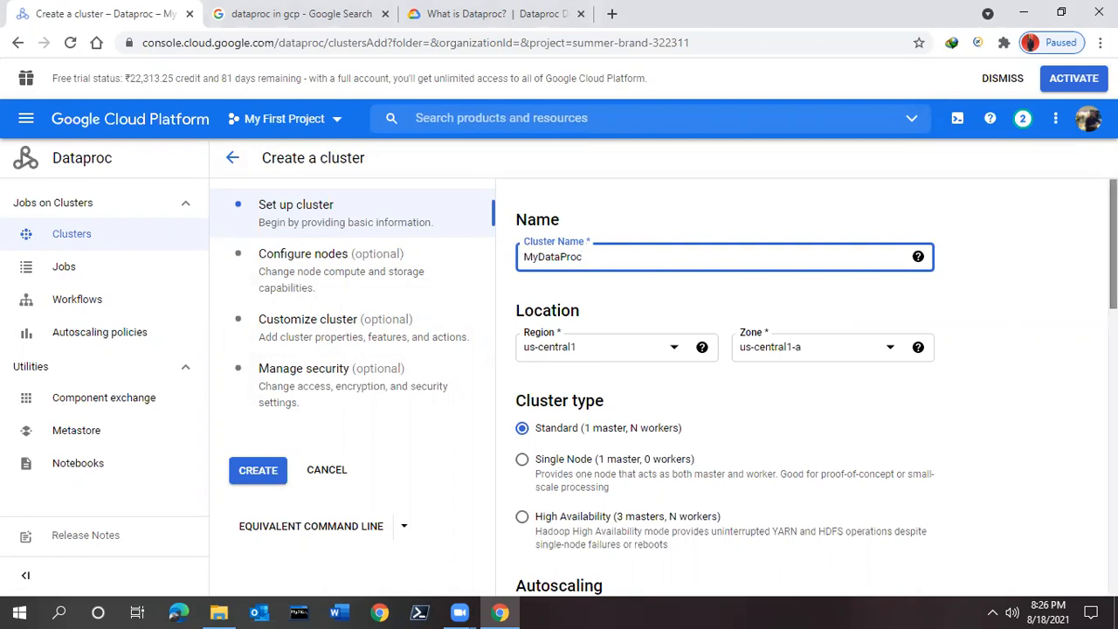
pyautogui.scroll(-3)
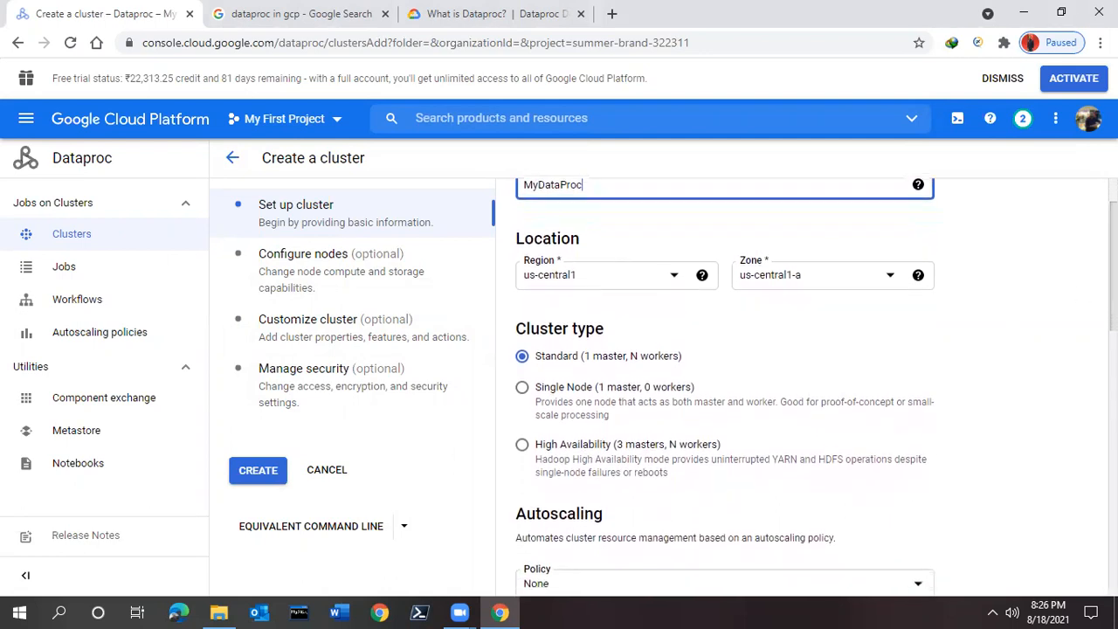
pyautogui.scroll(-3)
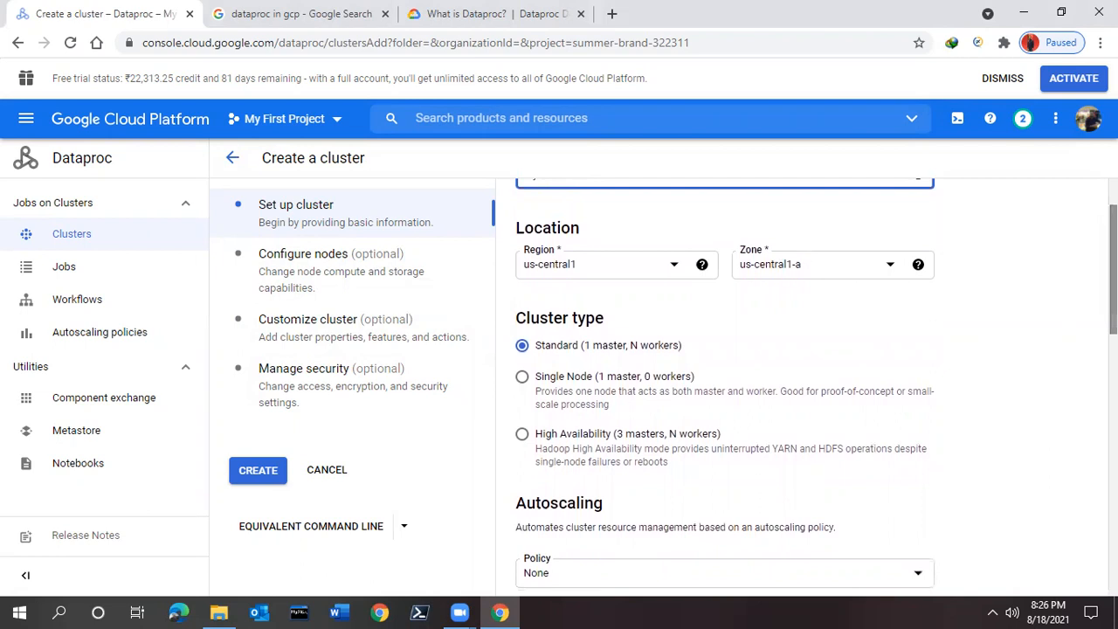
pyautogui.moveTo(534, 350)
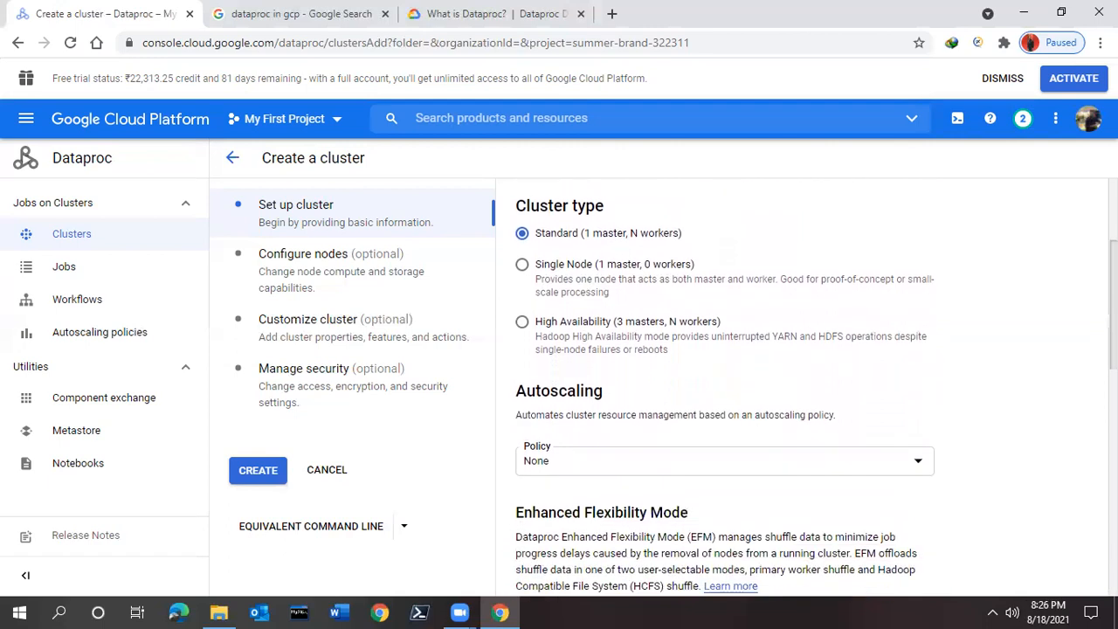
pyautogui.scroll(-3)
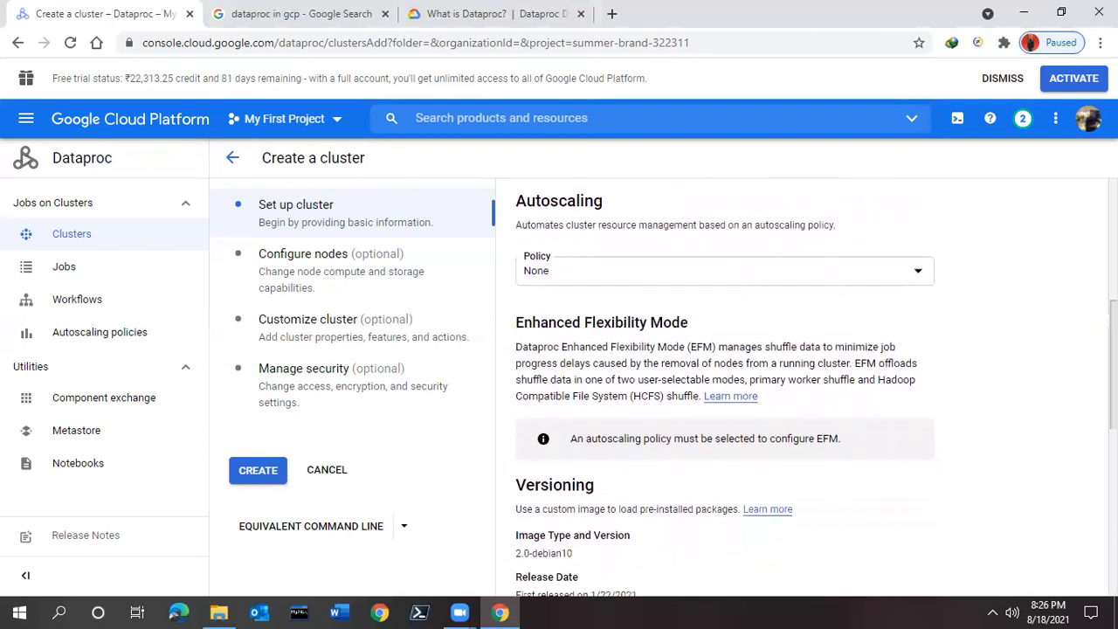
pyautogui.scroll(-3)
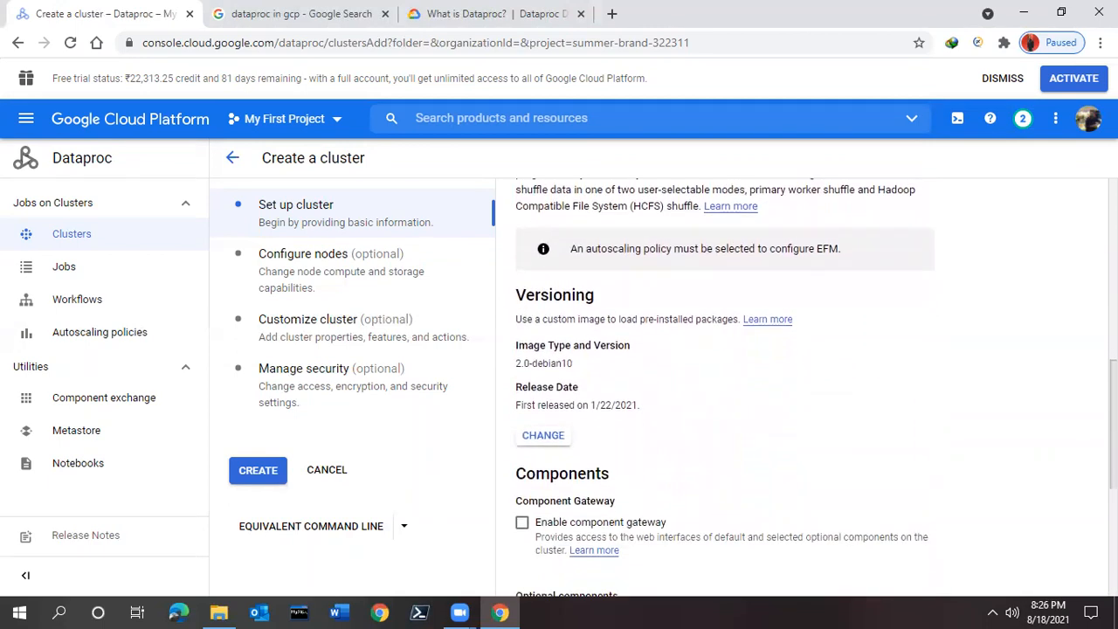
pyautogui.scroll(-3)
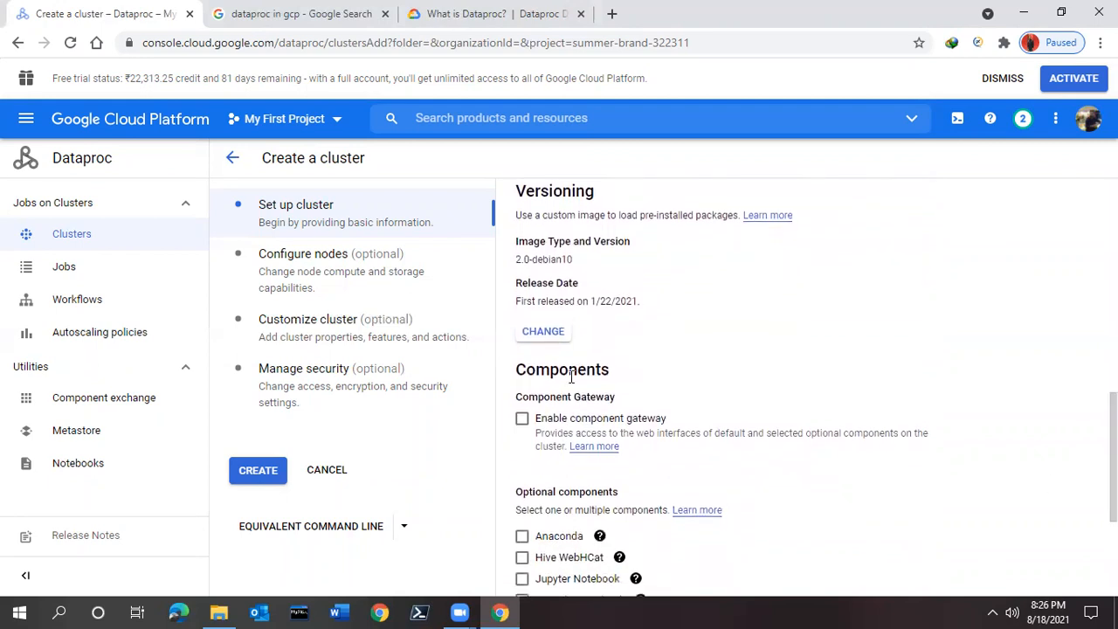
pyautogui.moveTo(542, 340)
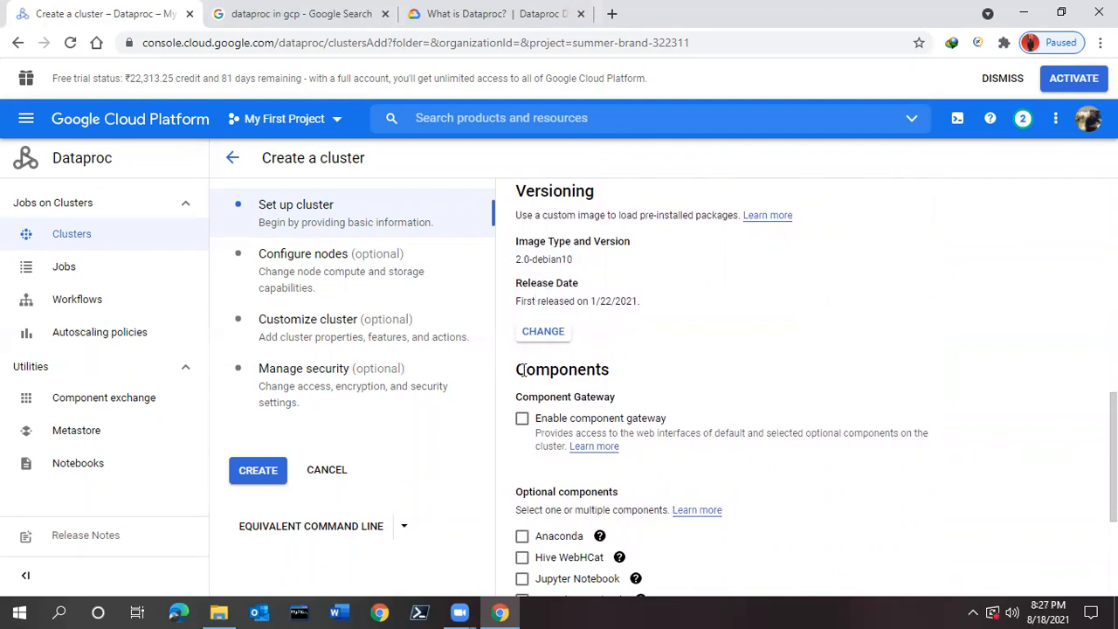
pyautogui.moveTo(543, 331)
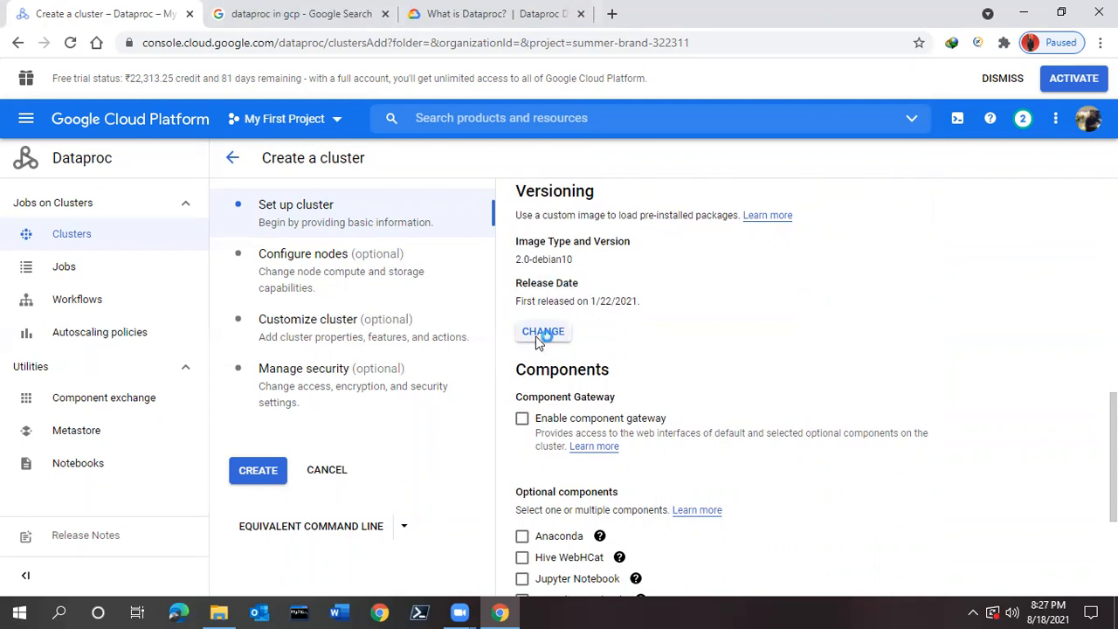
# Select image version 2.0 (Ubuntu 18.04 LTS, Hadoop 3.2, Spark 3.1) for the cluster.
pyautogui.click(542, 331)
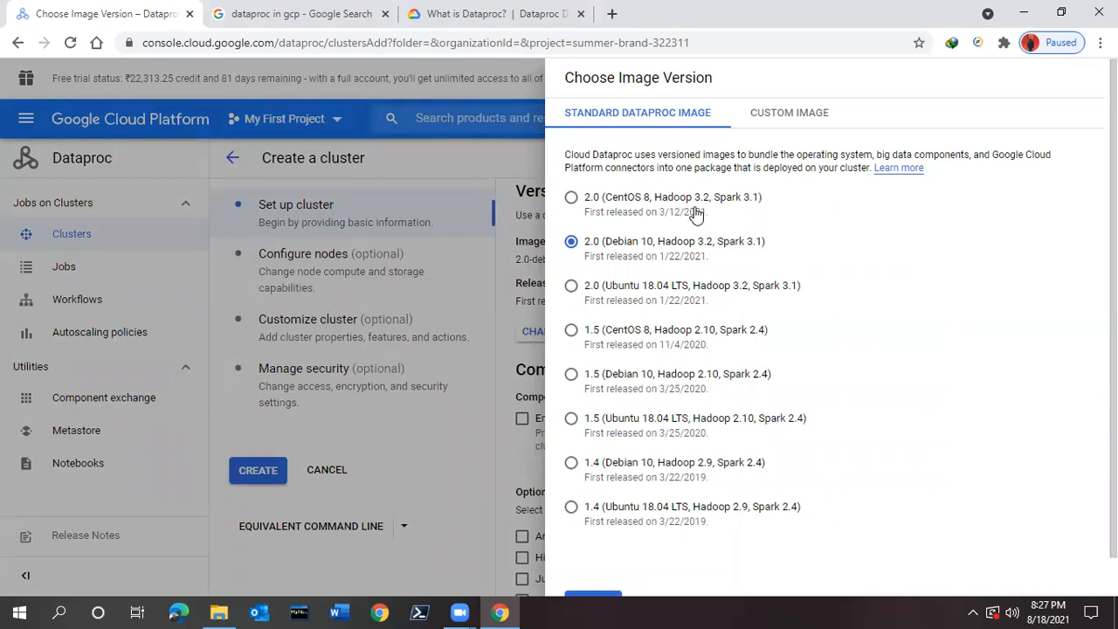
pyautogui.moveTo(397, 72)
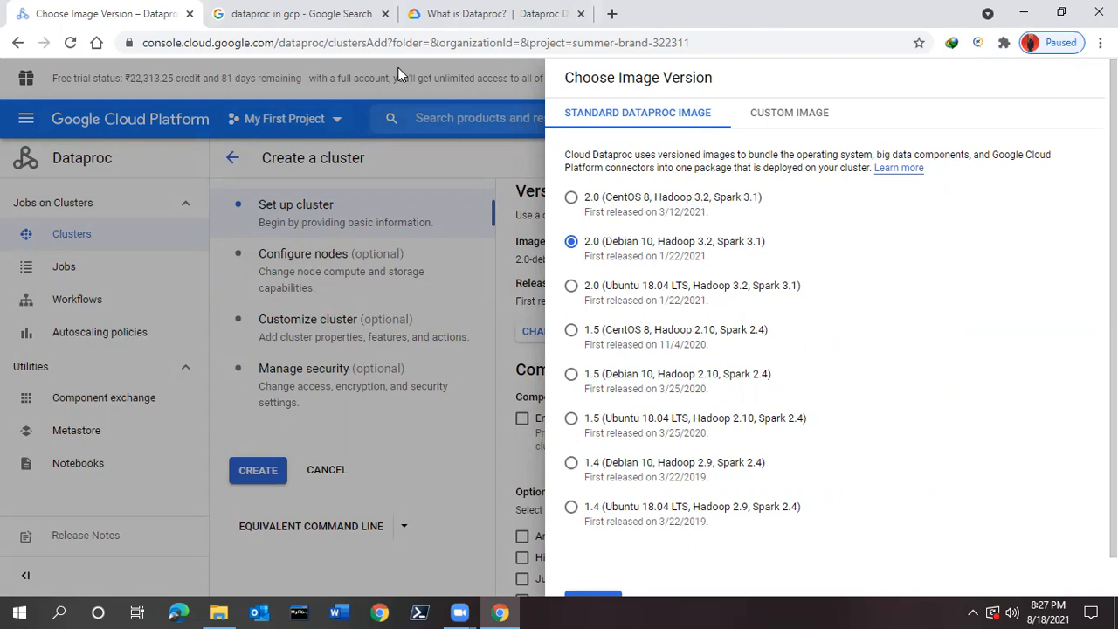
pyautogui.moveTo(902, 310)
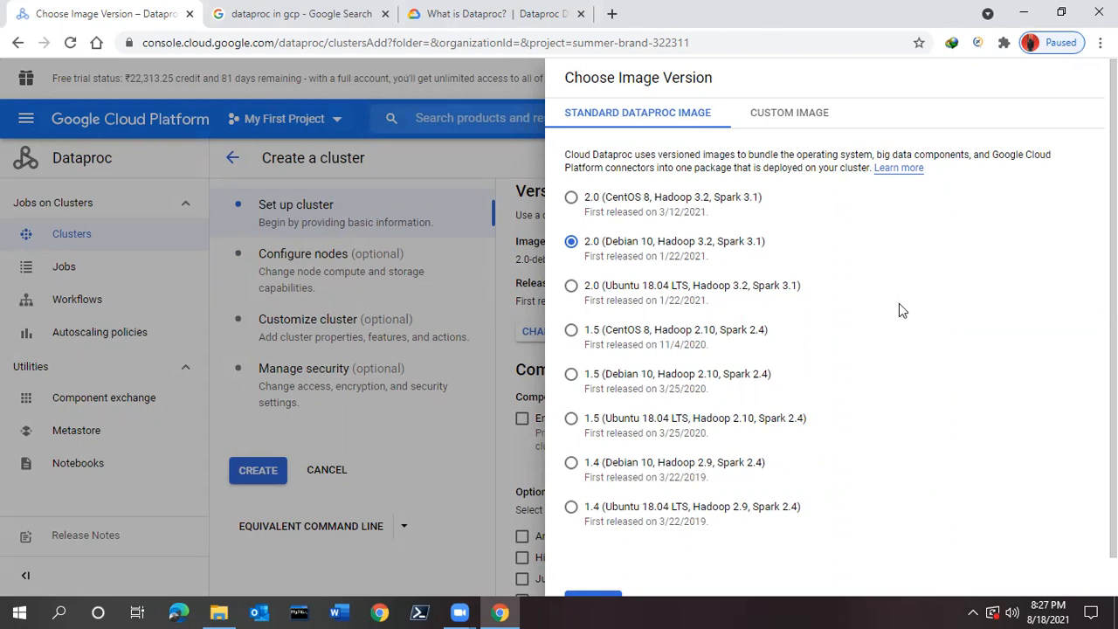
pyautogui.moveTo(654, 305)
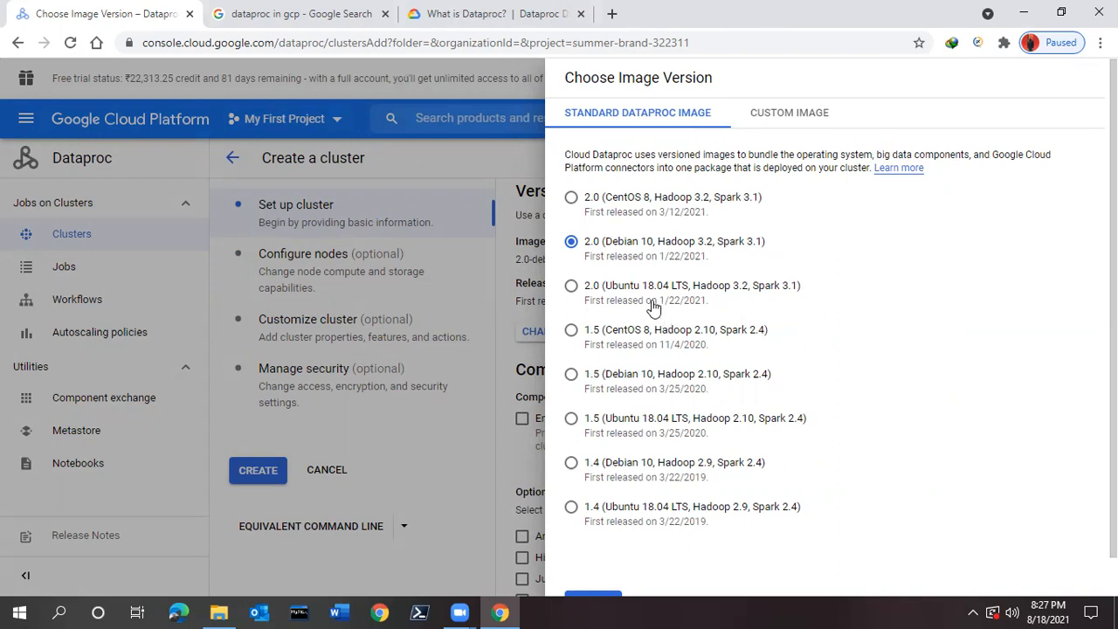
pyautogui.moveTo(668, 514)
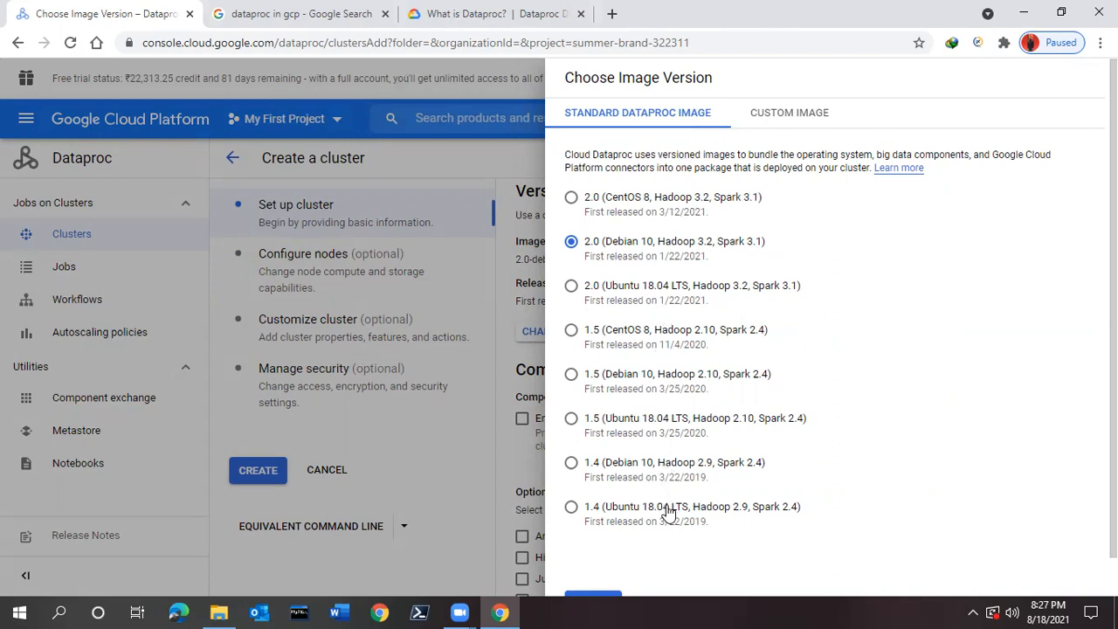
pyautogui.moveTo(721, 513)
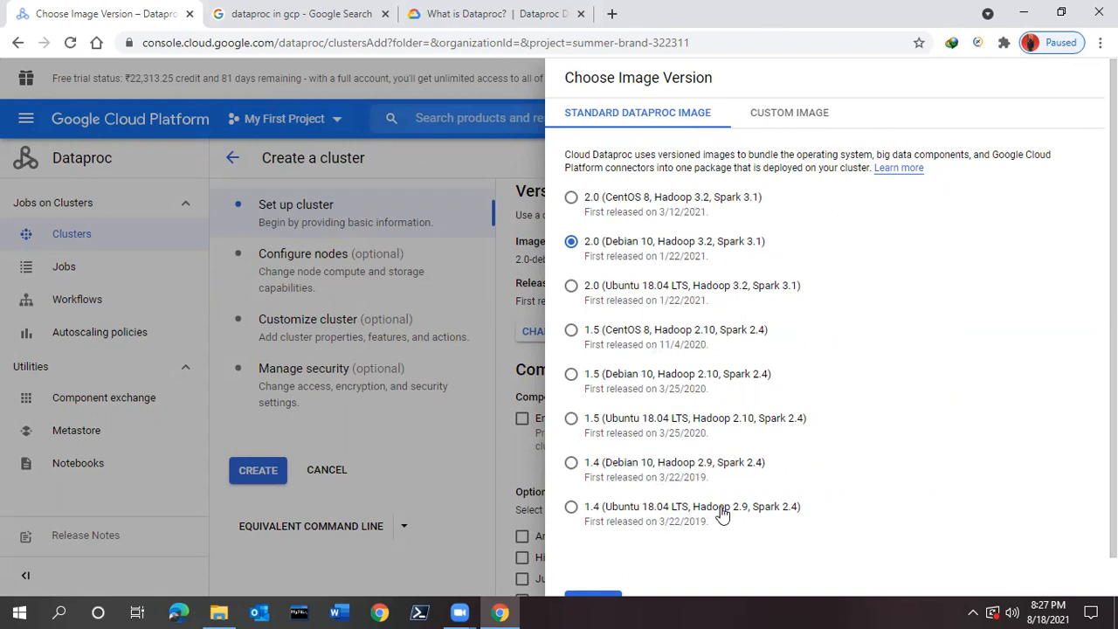
pyautogui.moveTo(764, 513)
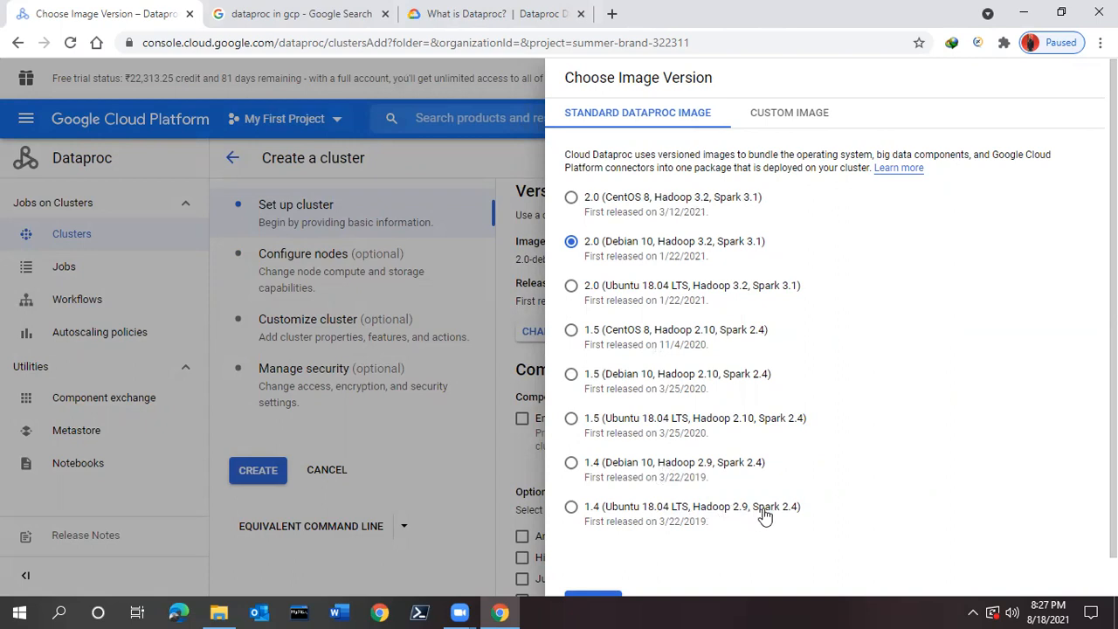
pyautogui.moveTo(775, 515)
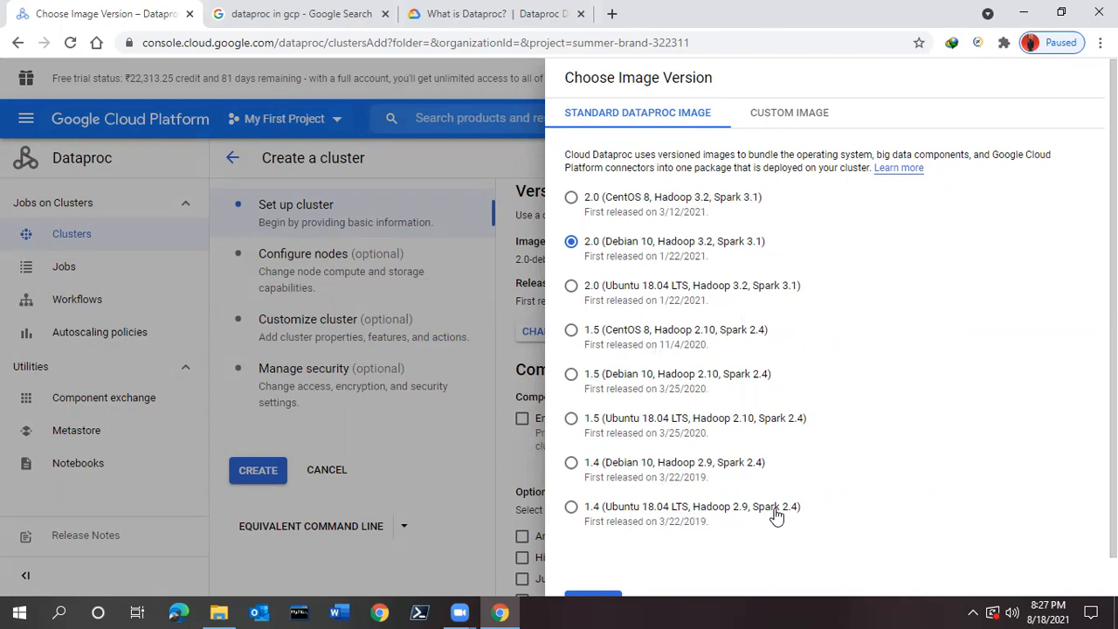
pyautogui.moveTo(641, 288)
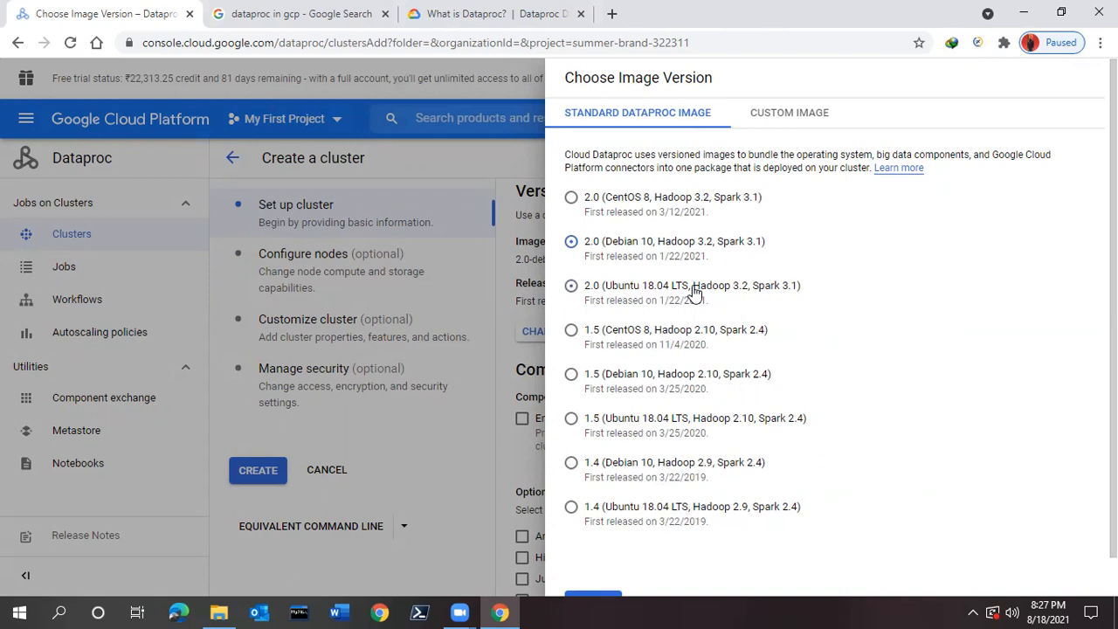
pyautogui.click(571, 284)
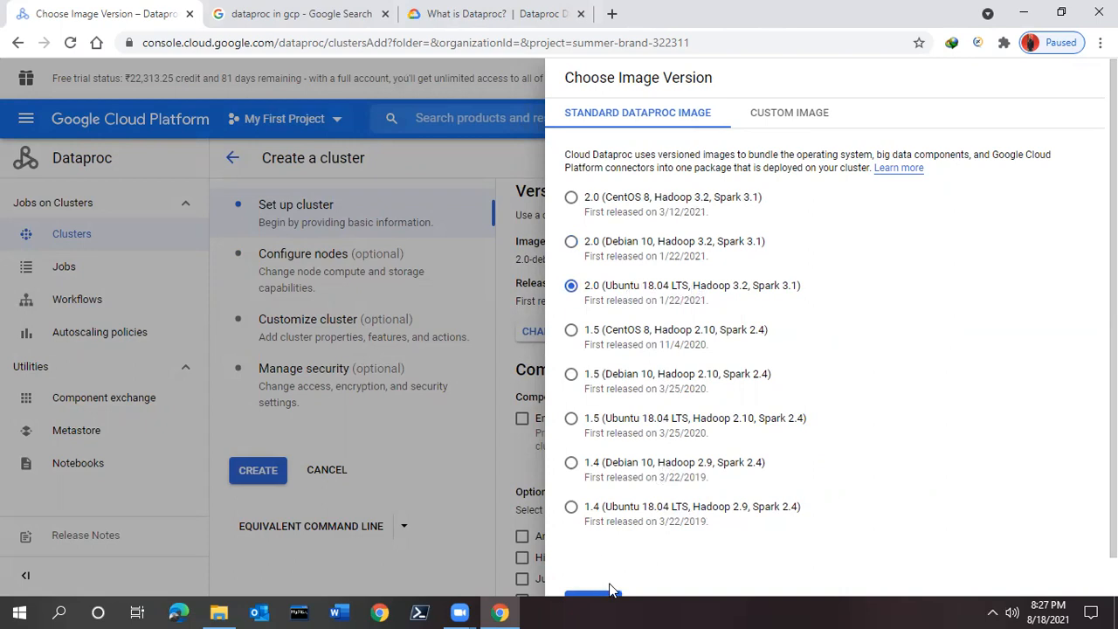
pyautogui.click(594, 598)
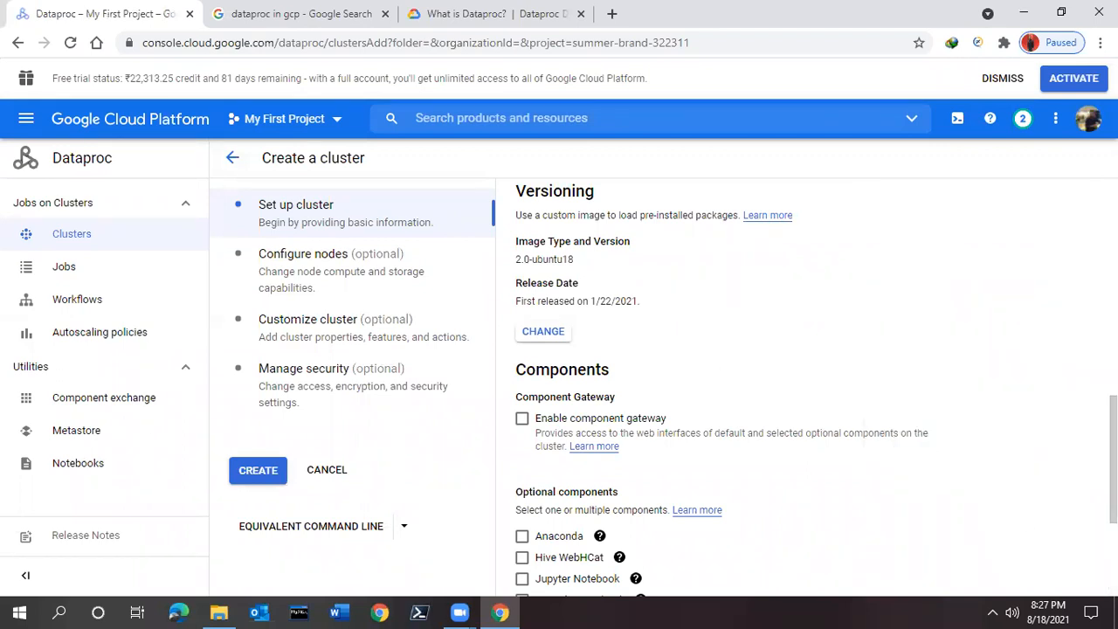
pyautogui.scroll(-3)
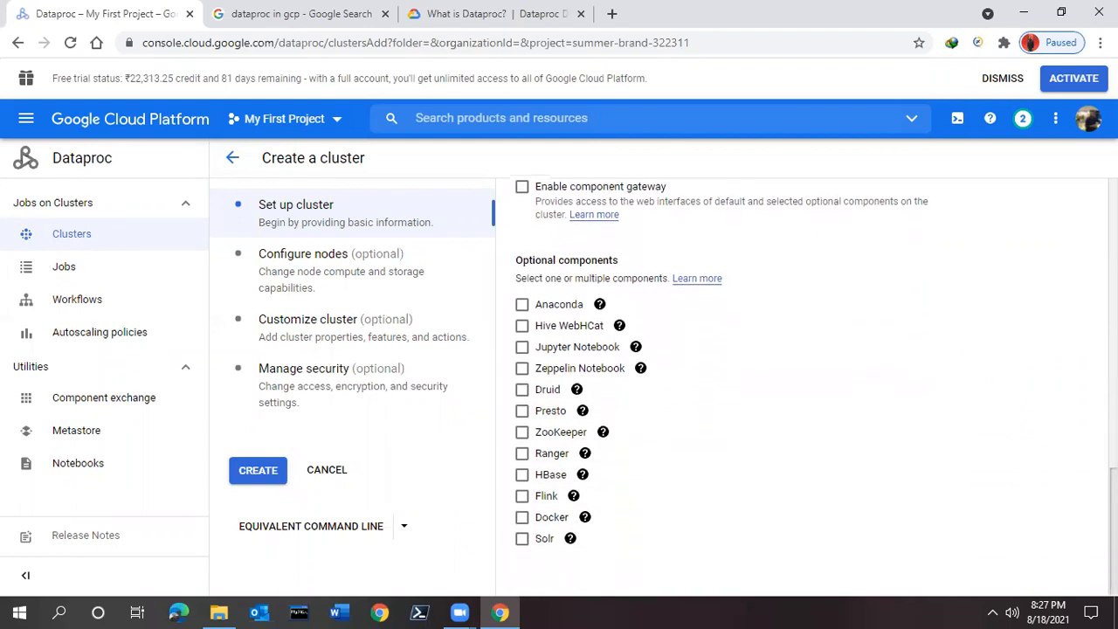
pyautogui.scroll(3)
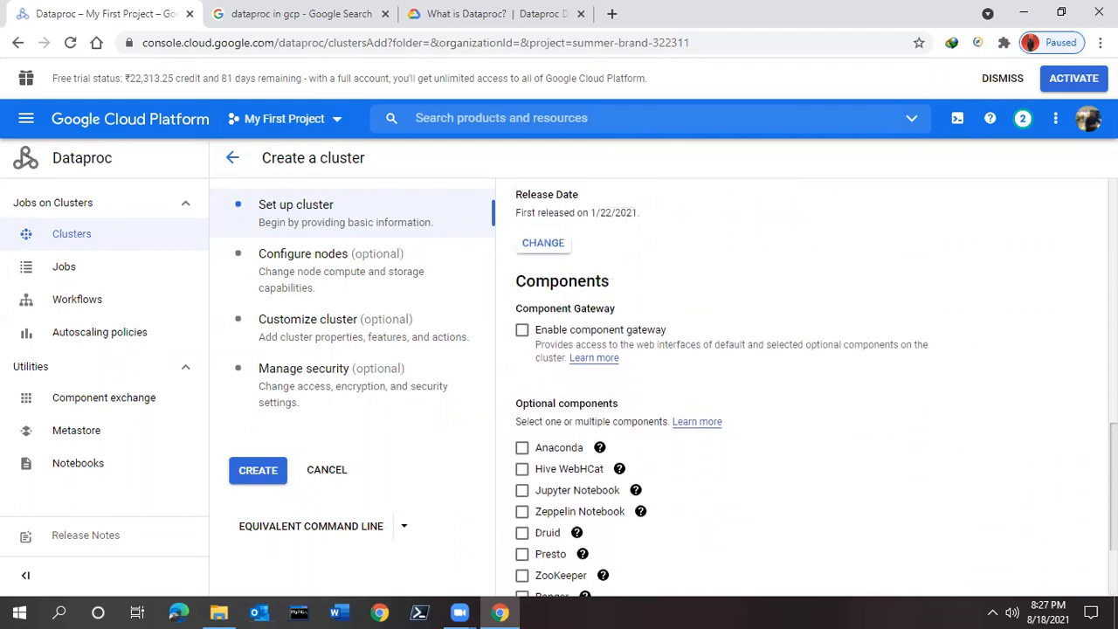
pyautogui.scroll(3)
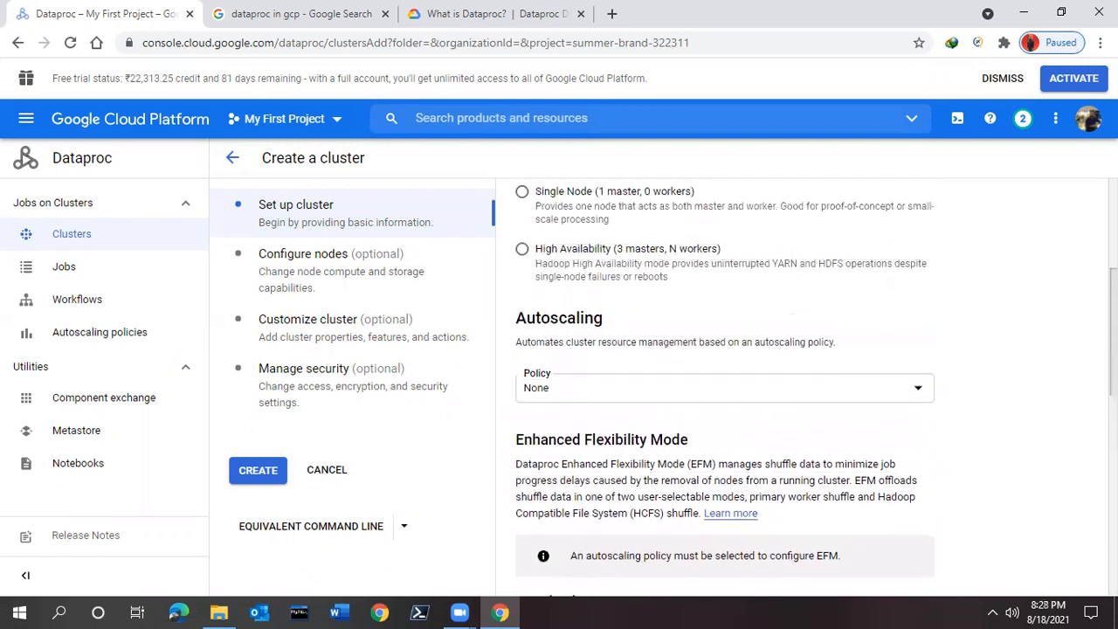
pyautogui.scroll(-3)
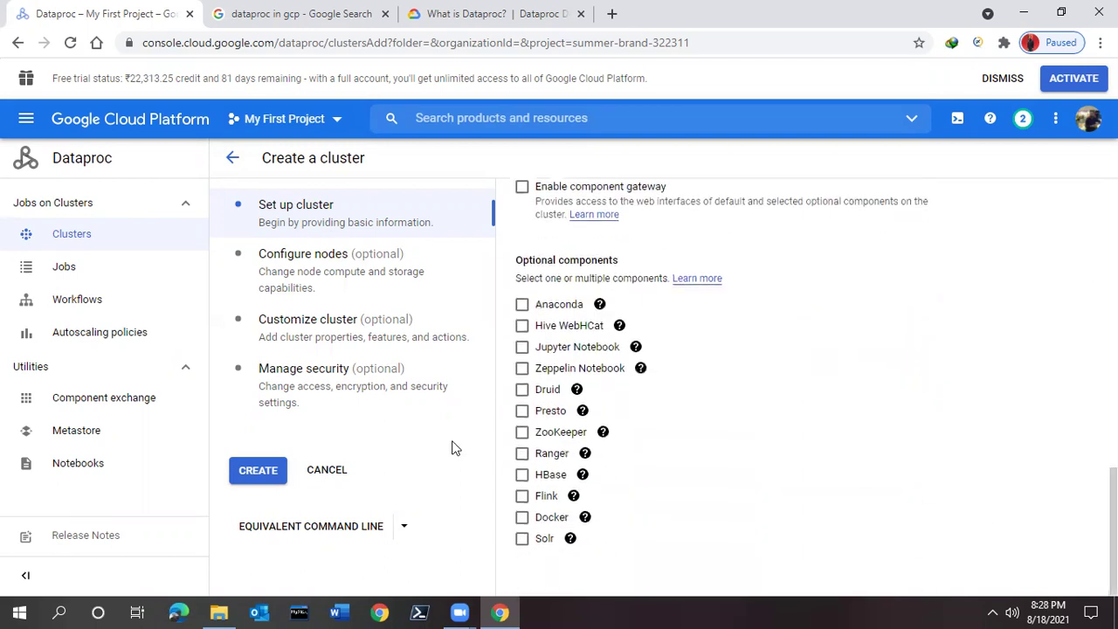
pyautogui.moveTo(257, 470)
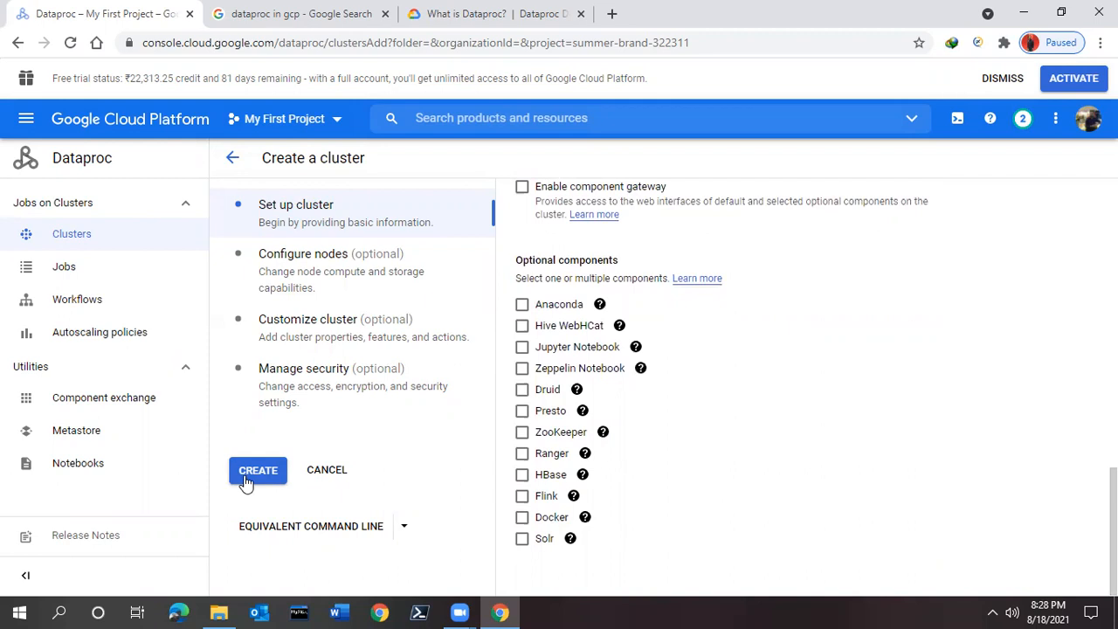
pyautogui.click(258, 470)
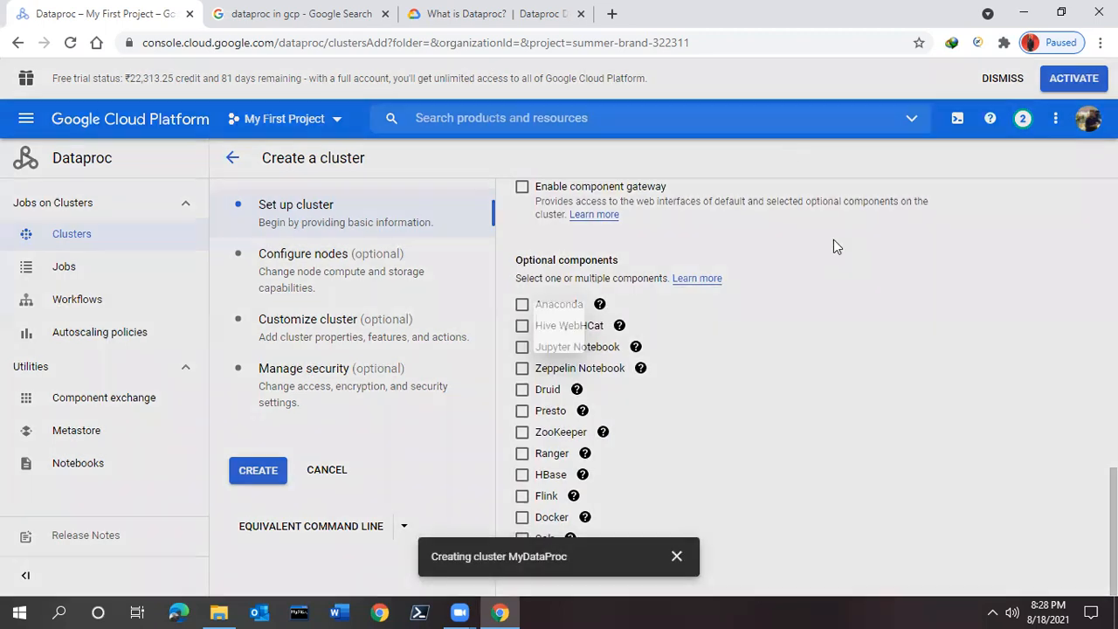
pyautogui.click(258, 469)
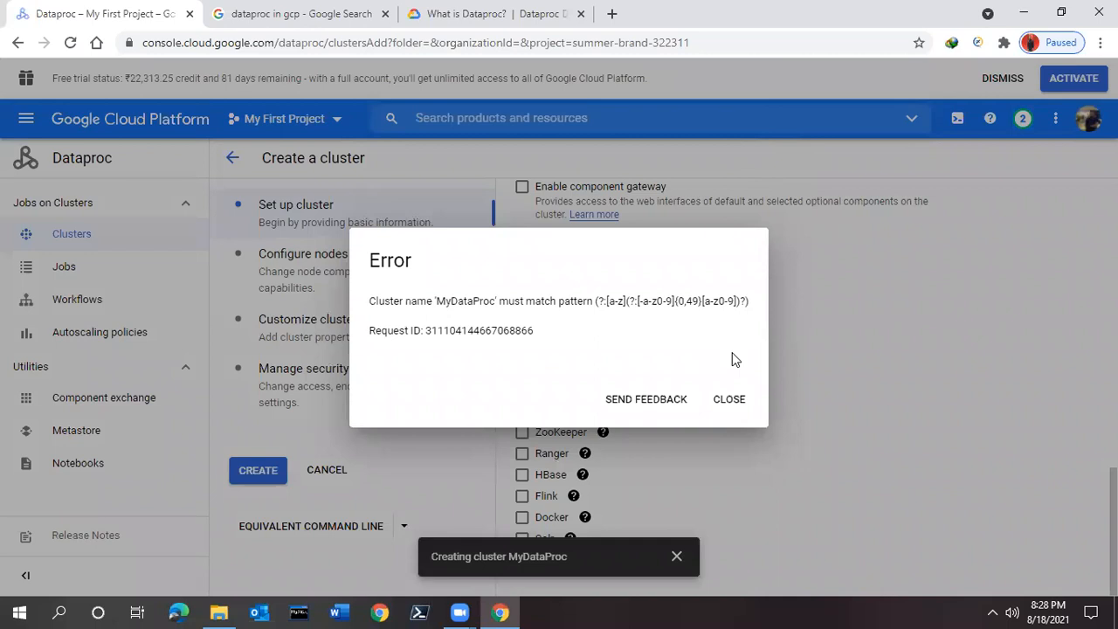
pyautogui.moveTo(711, 376)
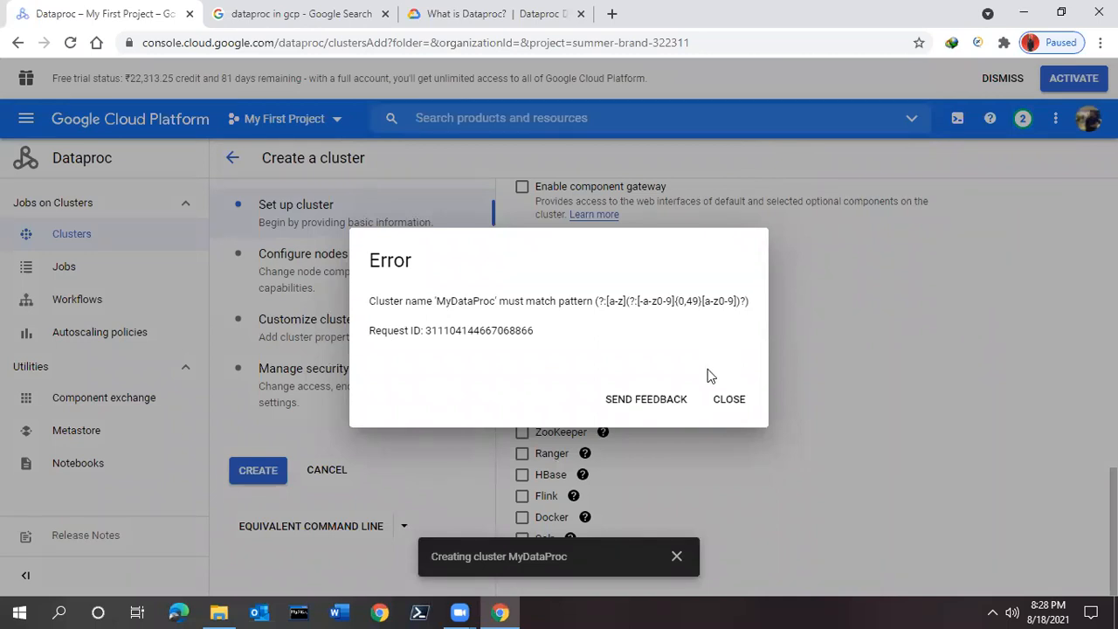
pyautogui.click(728, 399)
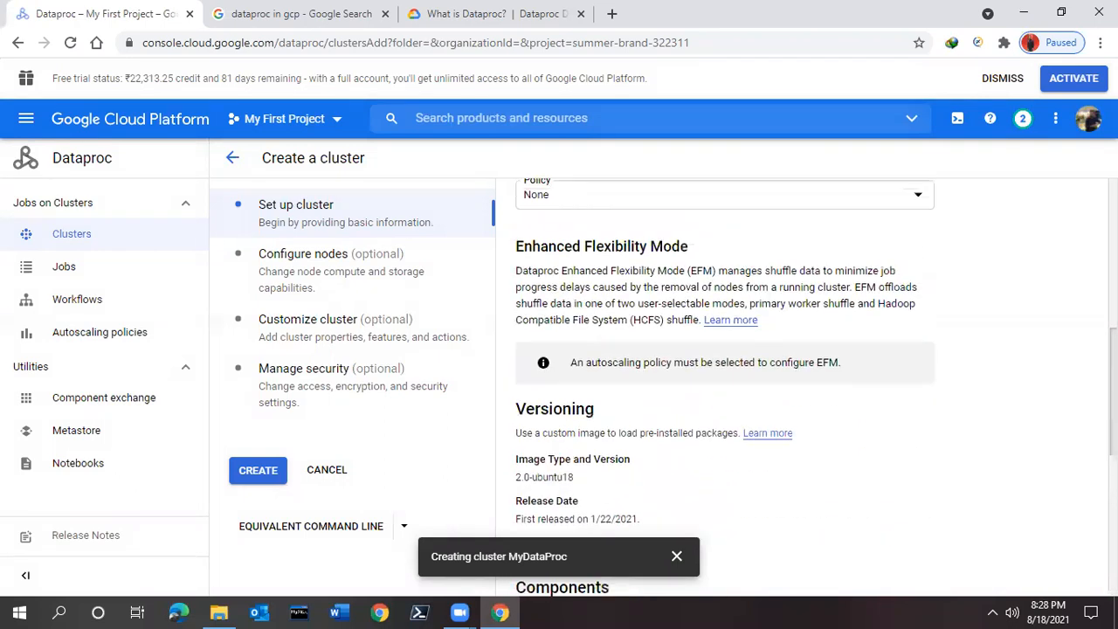
pyautogui.scroll(3)
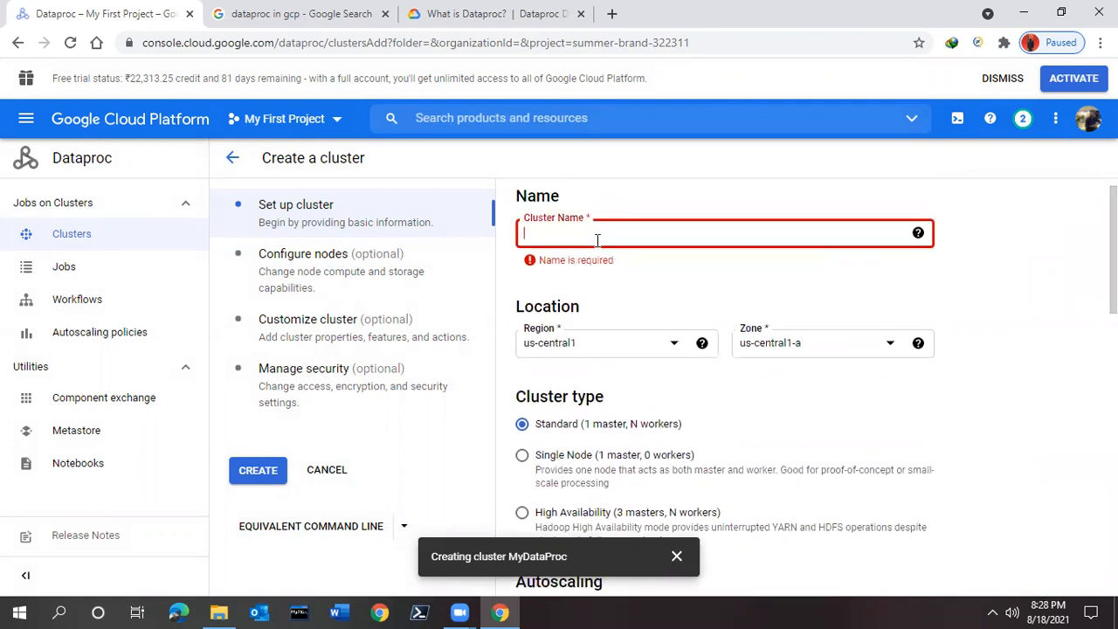
# Enter the lowercase cluster name mydataproc.
pyautogui.write('mydata')
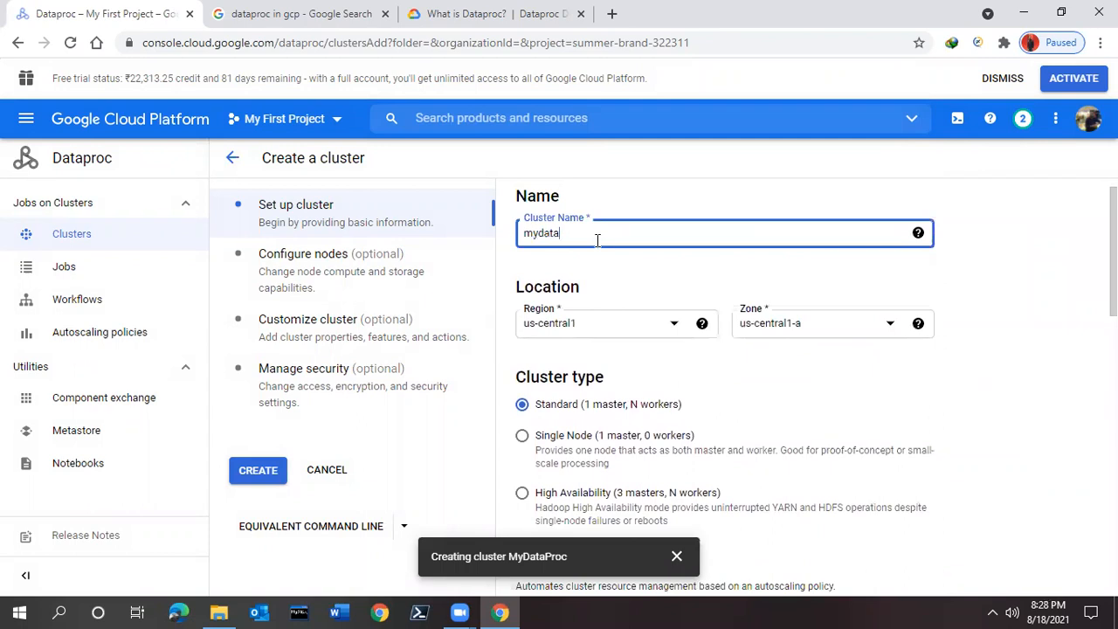
pyautogui.write('proc')
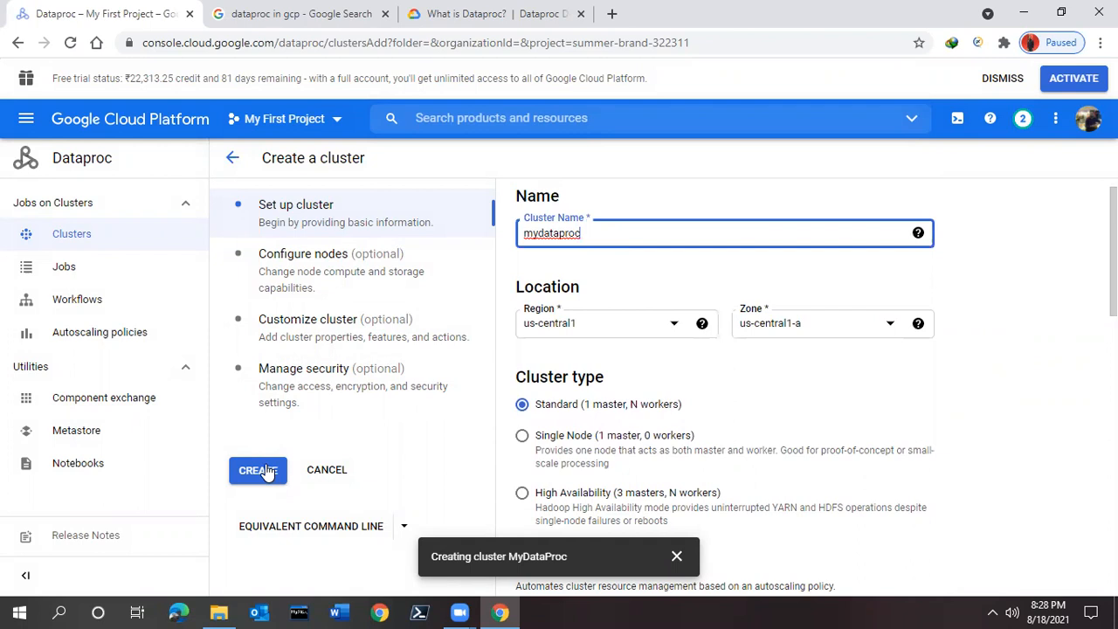
pyautogui.moveTo(819, 285)
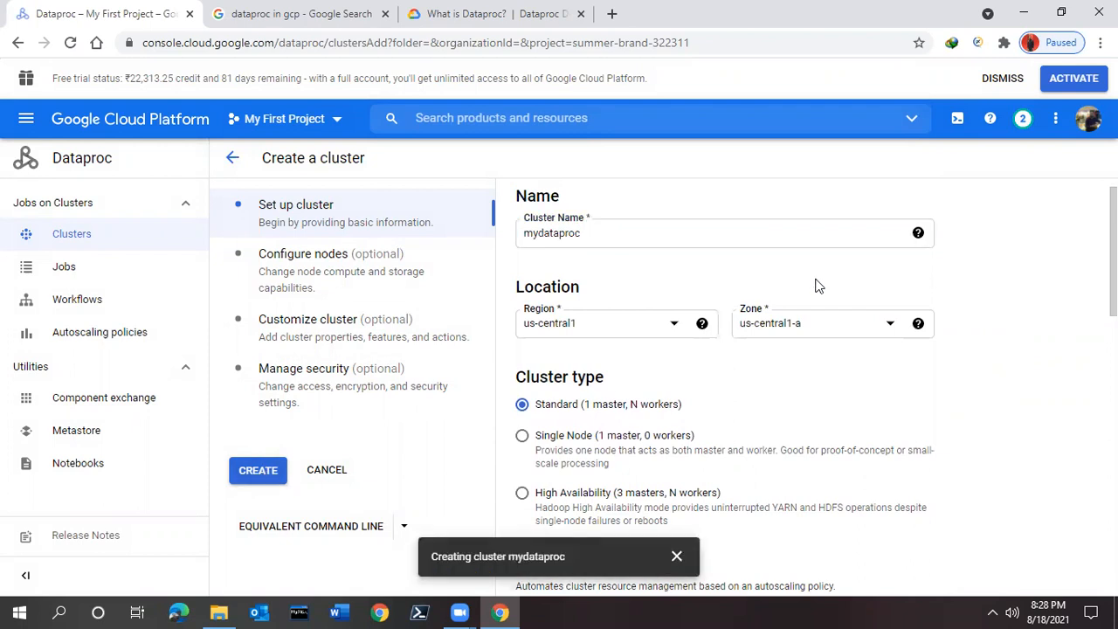
pyautogui.click(258, 470)
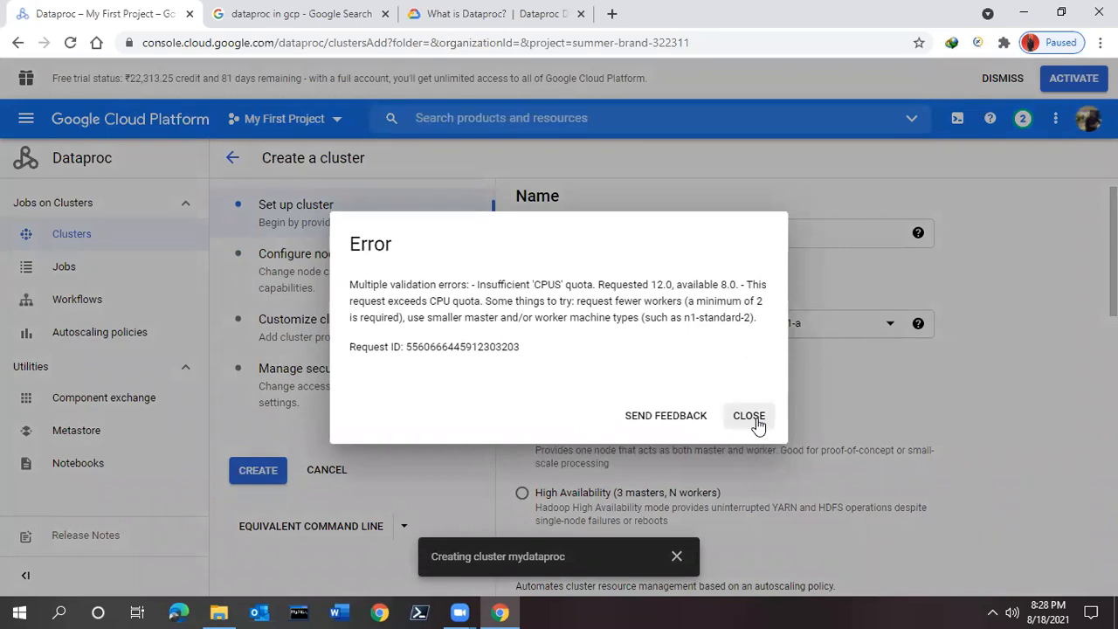
pyautogui.click(748, 415)
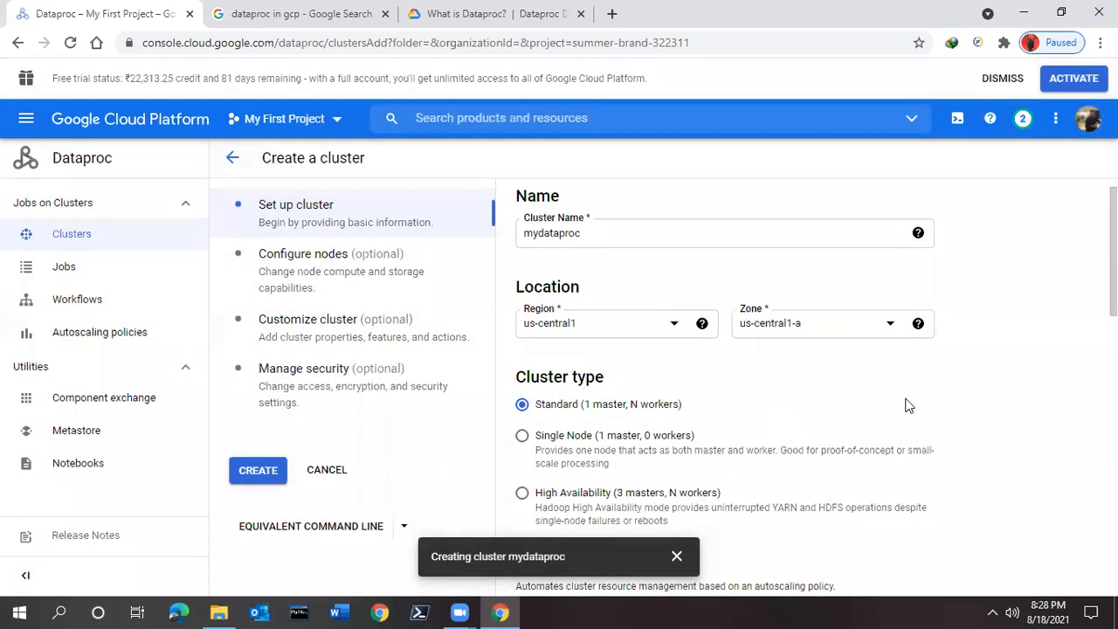
pyautogui.scroll(-3)
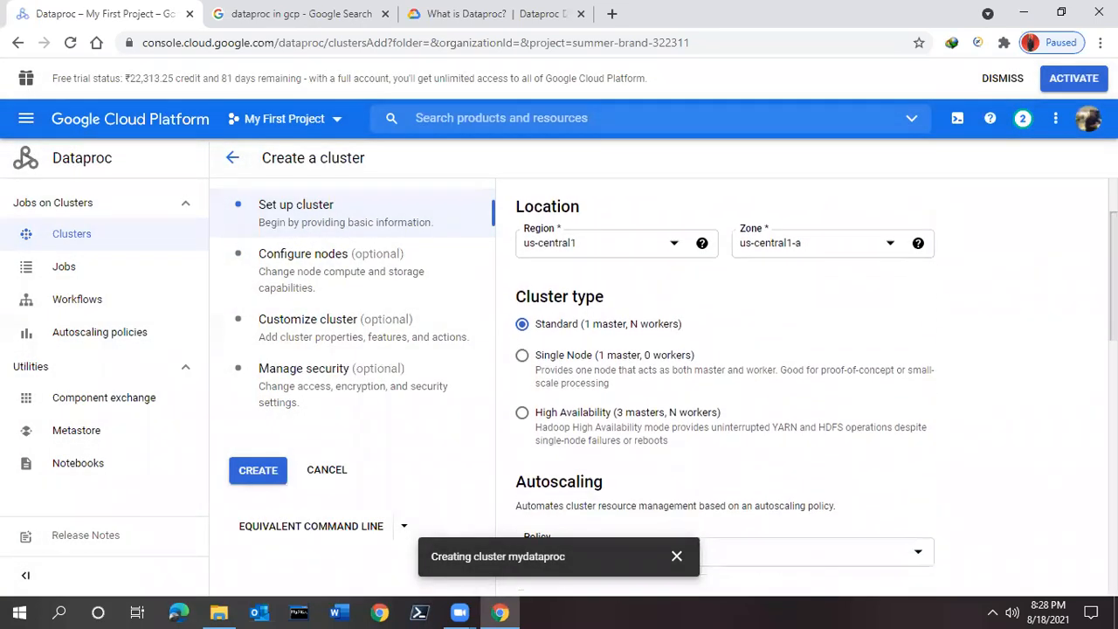
pyautogui.scroll(-3)
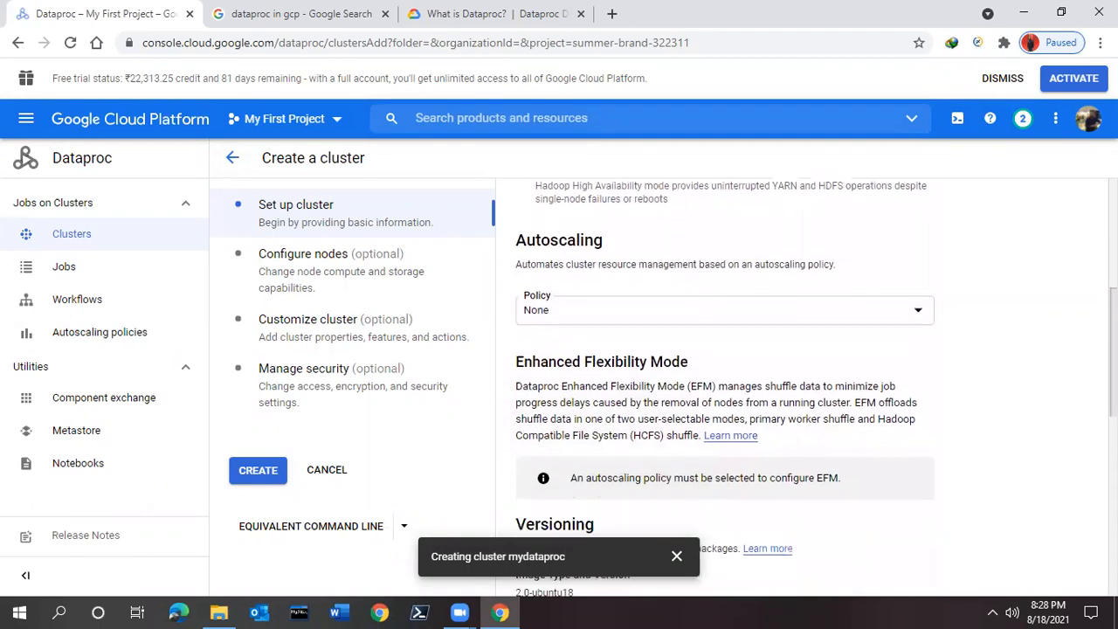
pyautogui.scroll(-3)
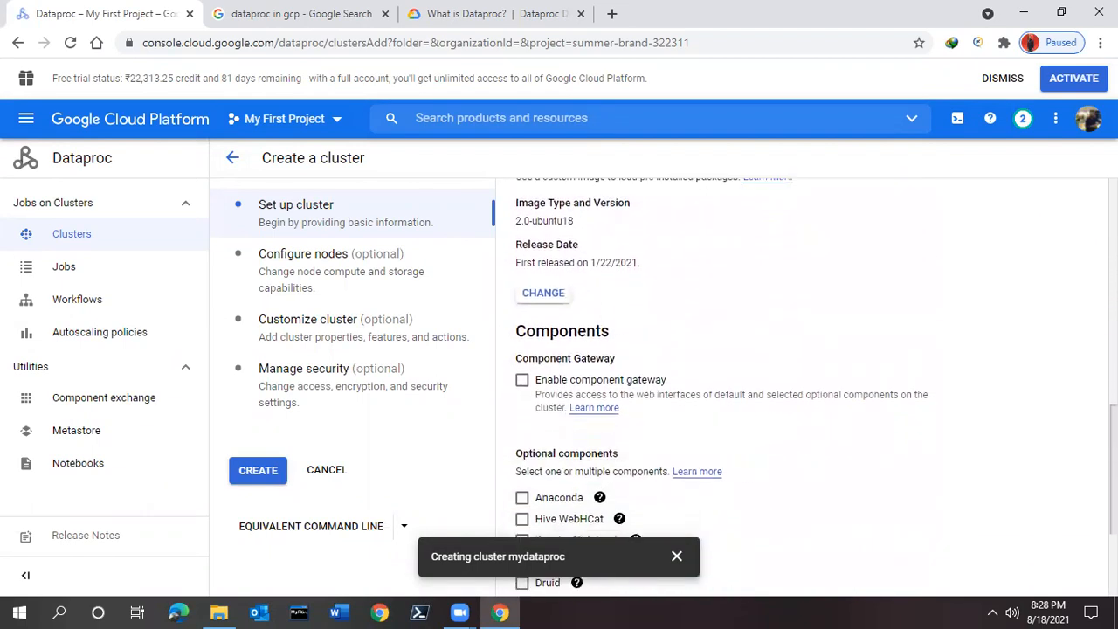
pyautogui.scroll(-3)
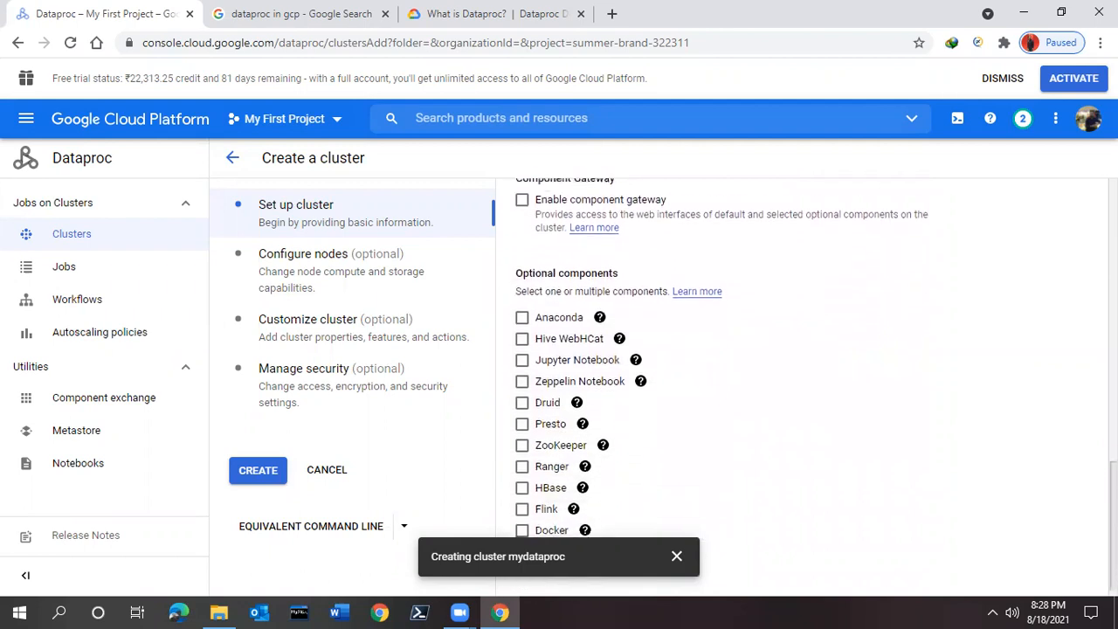
pyautogui.scroll(3)
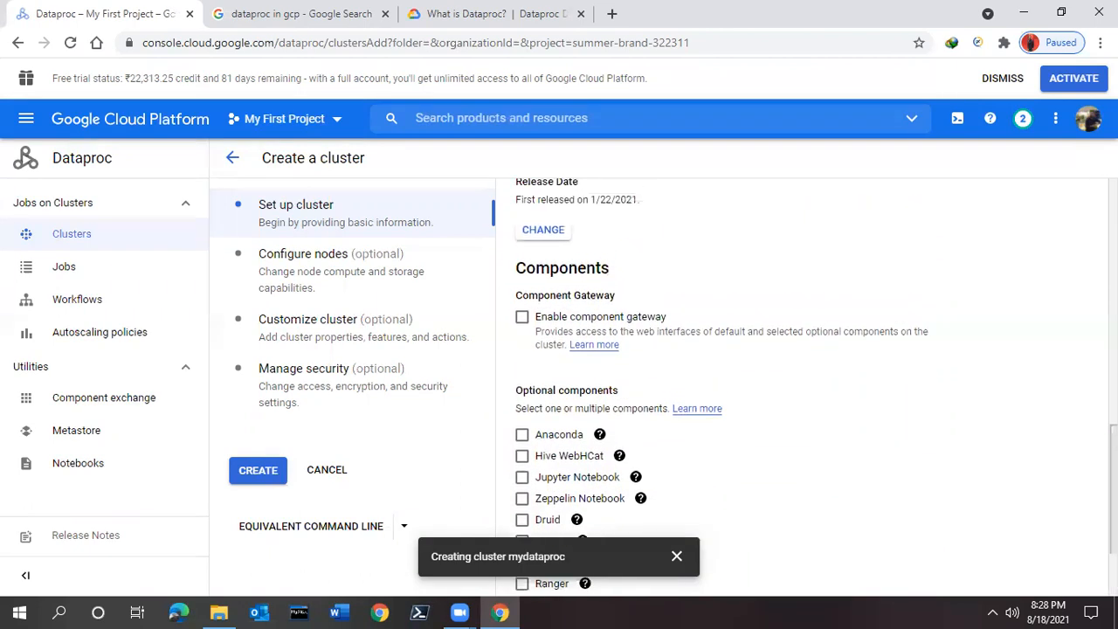
pyautogui.moveTo(271, 264)
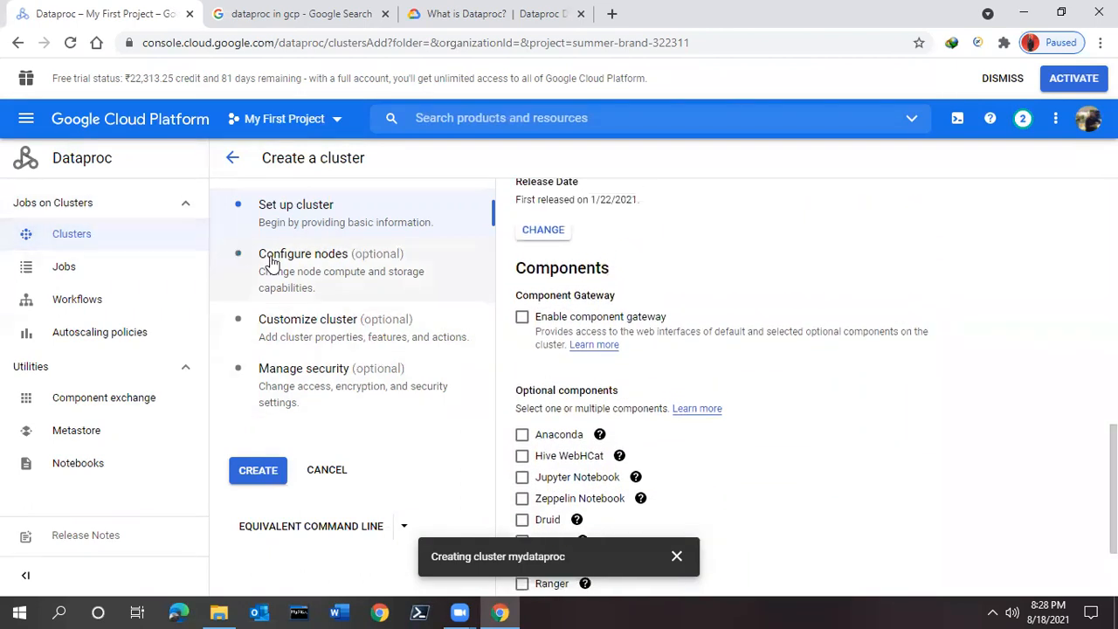
# In Configure nodes, edit the master node's primary disk size.
pyautogui.click(303, 254)
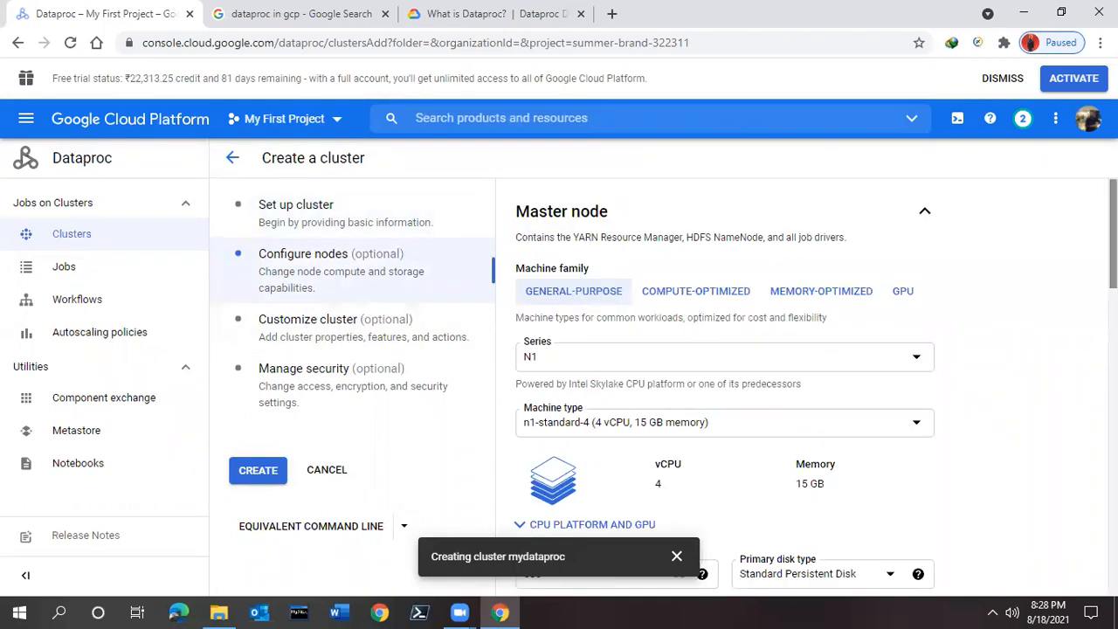
pyautogui.scroll(-3)
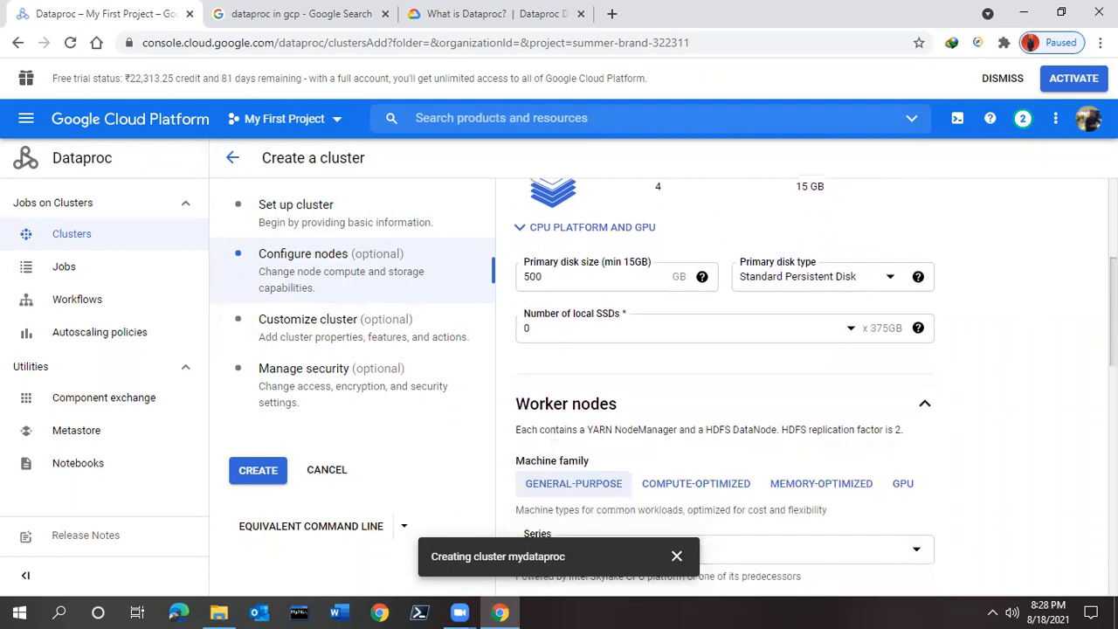
pyautogui.click(611, 276)
pyautogui.write('3')
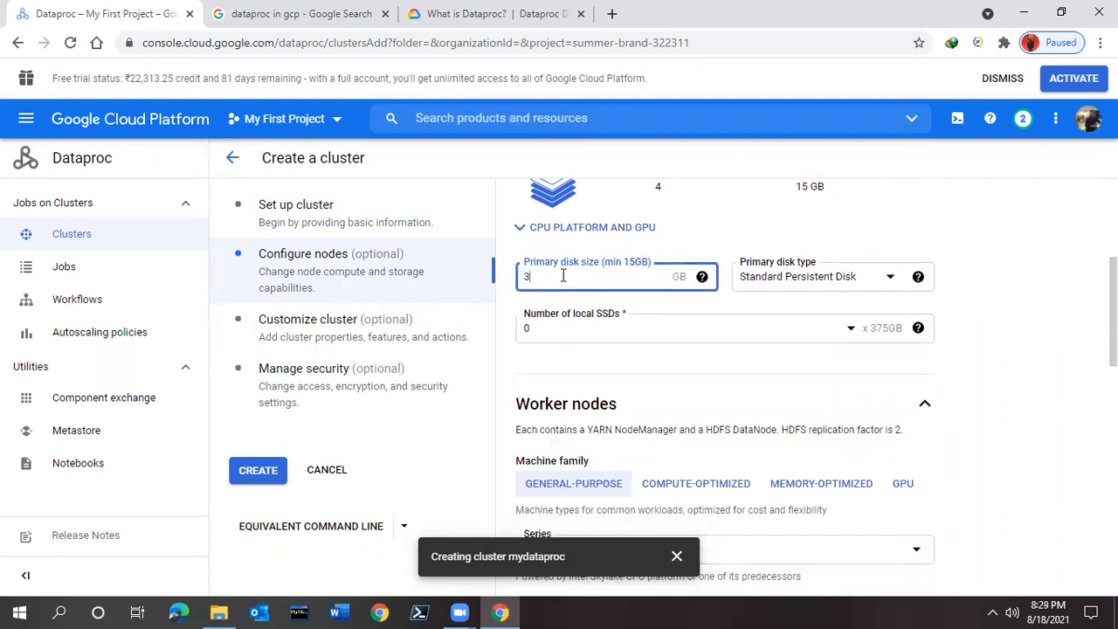
pyautogui.write('00')
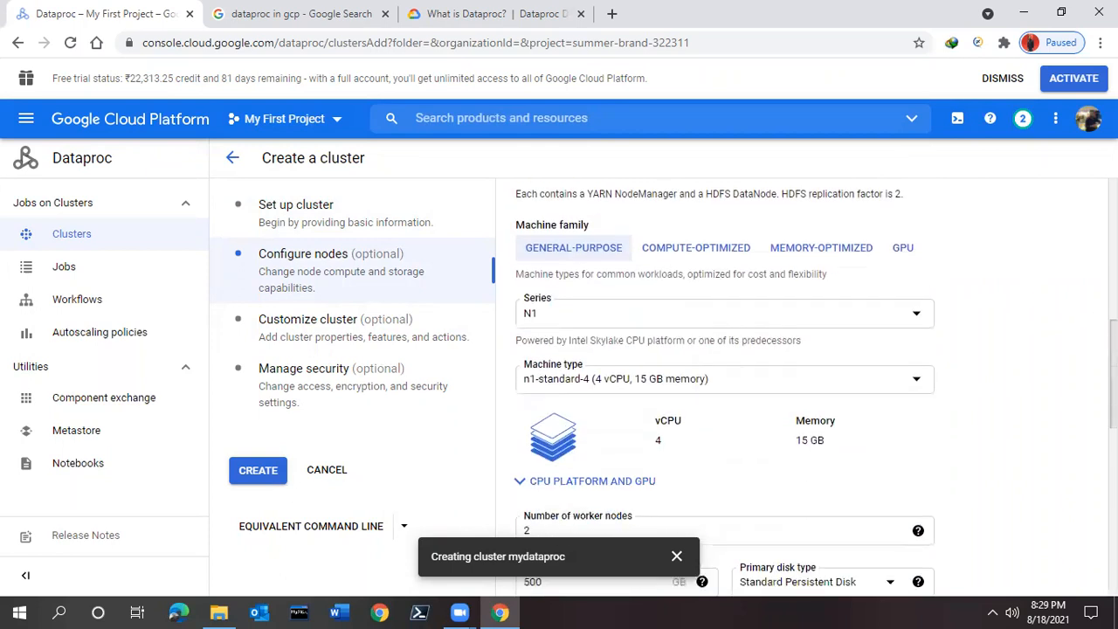
# Submit mydataproc for creation, which fails with an insufficient CPU quota error.
pyautogui.scroll(-3)
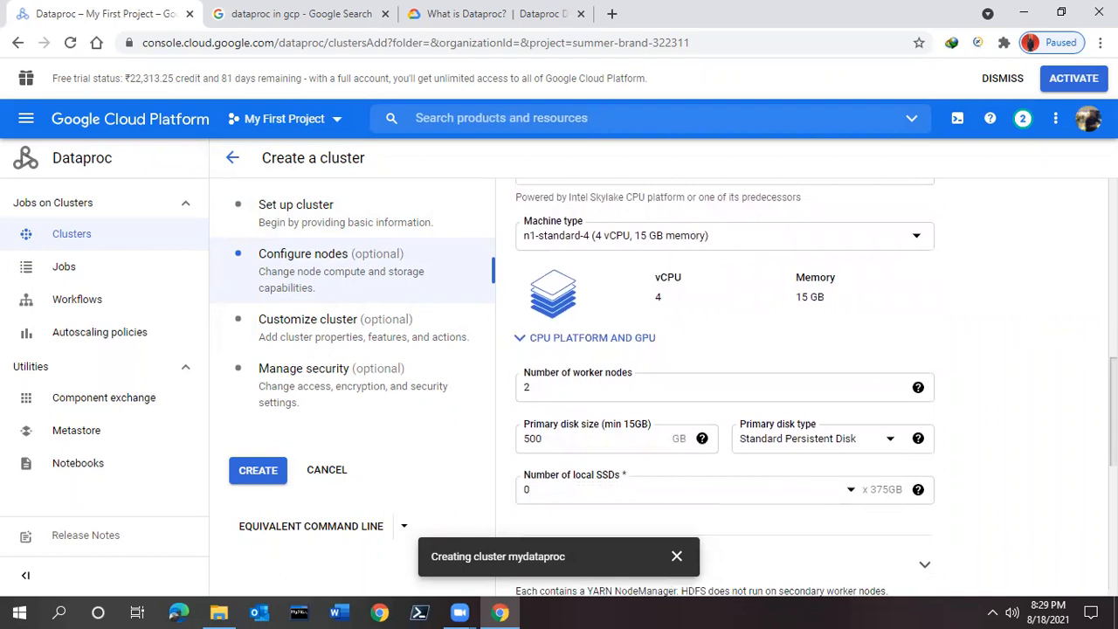
pyautogui.scroll(-3)
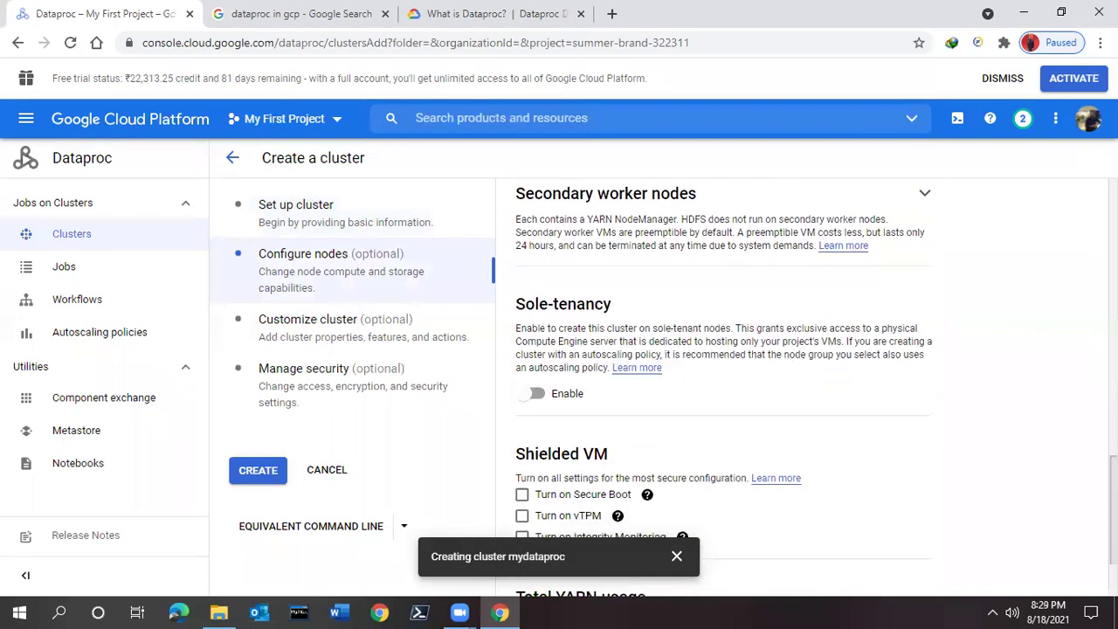
pyautogui.scroll(-3)
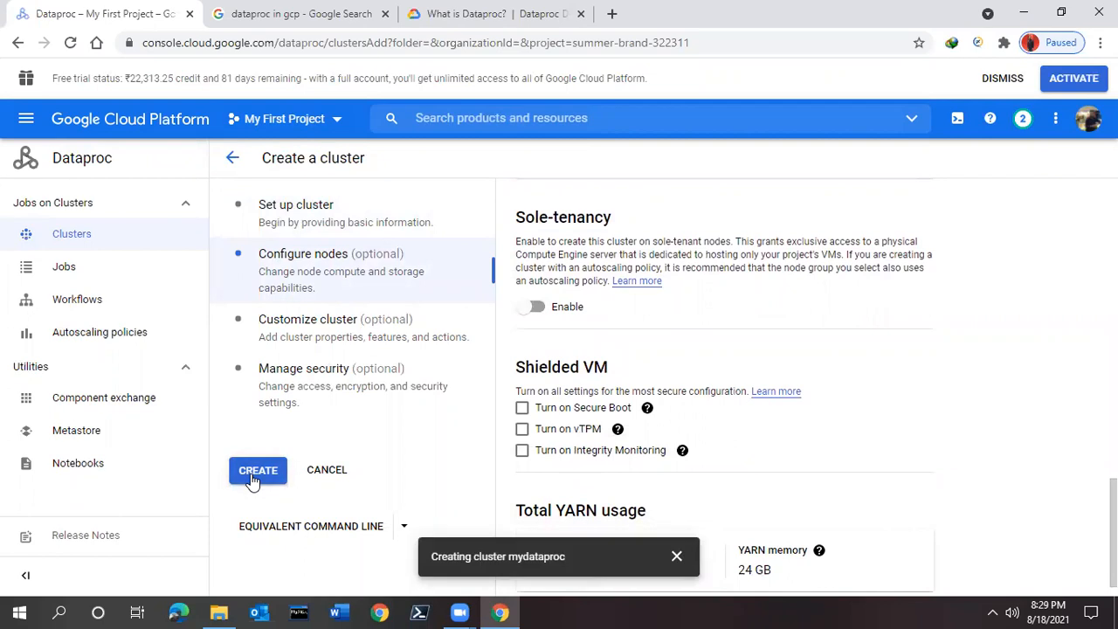
pyautogui.click(258, 469)
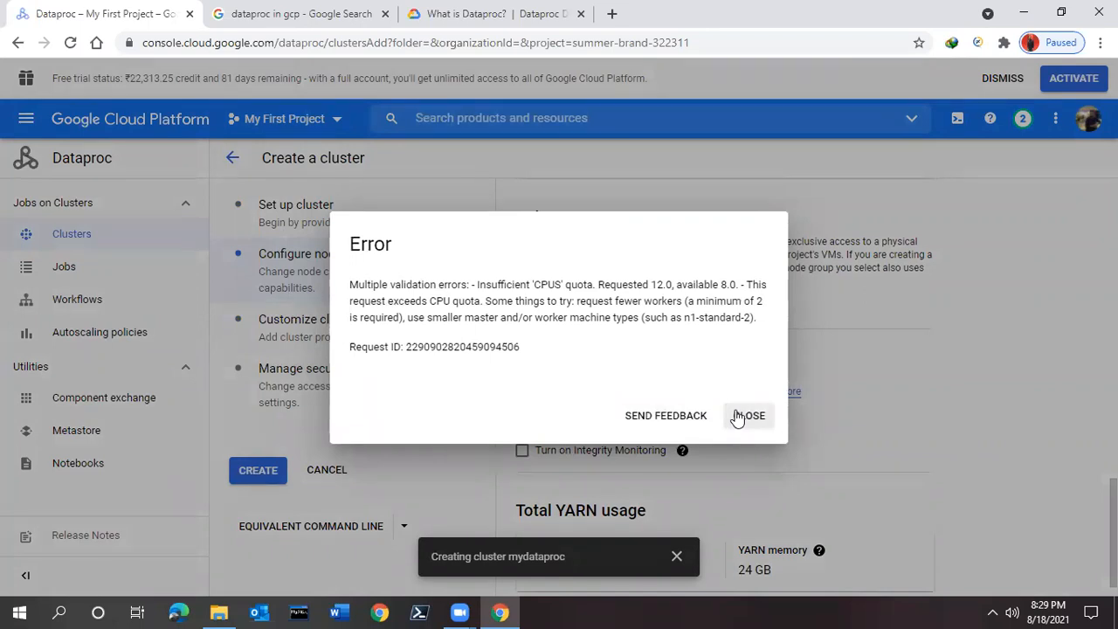
# Close the quota error, switch worker nodes to n1-standard-2, and resubmit mydataproc.
pyautogui.click(749, 415)
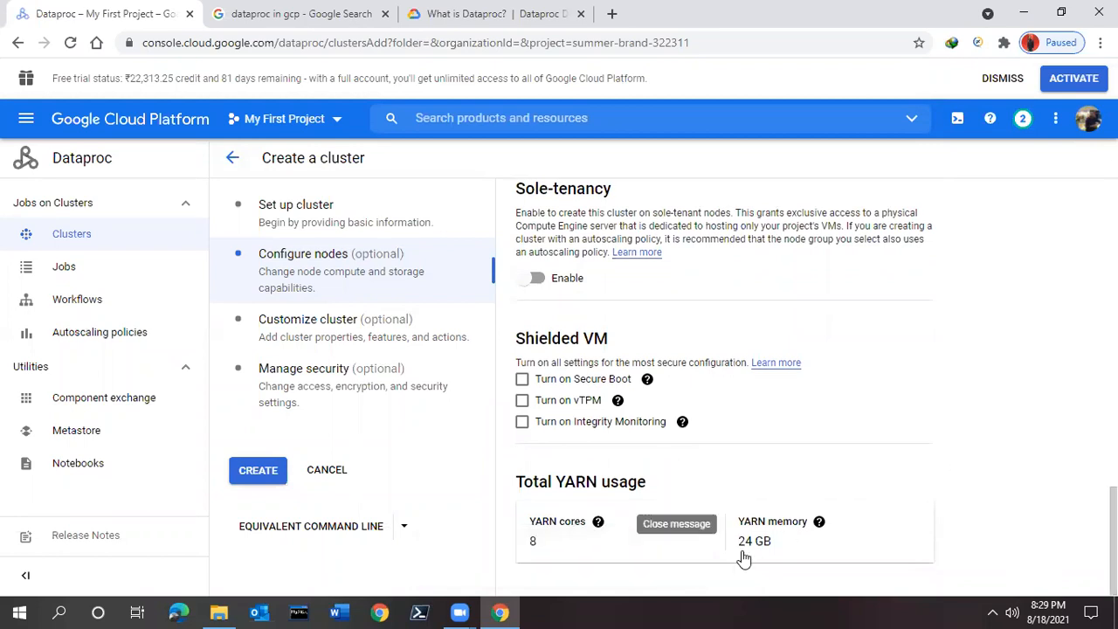
pyautogui.scroll(3)
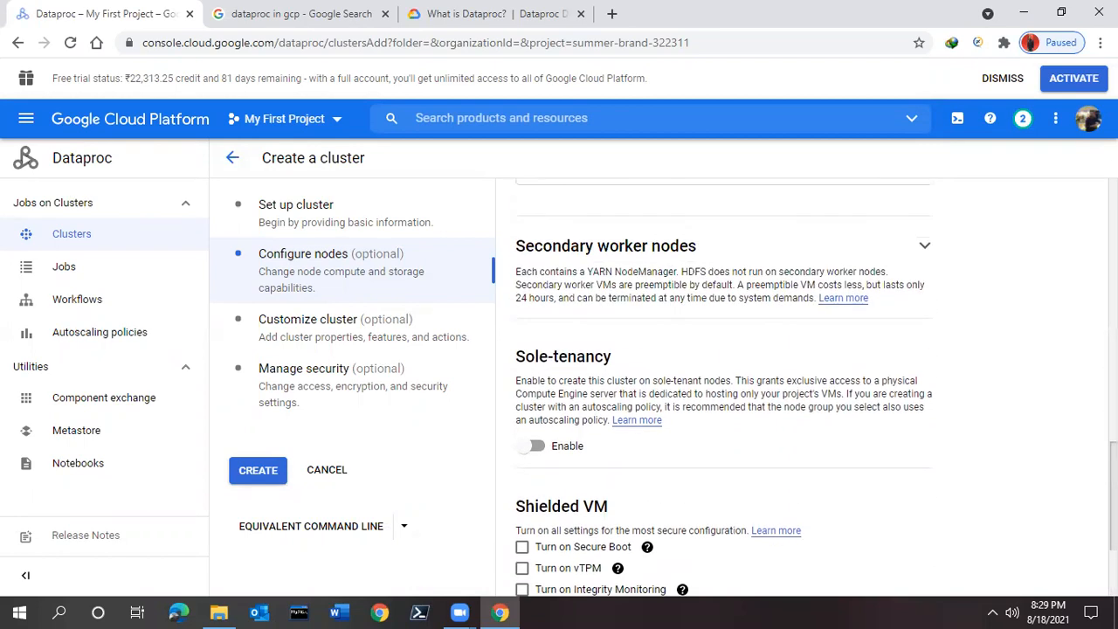
pyautogui.scroll(3)
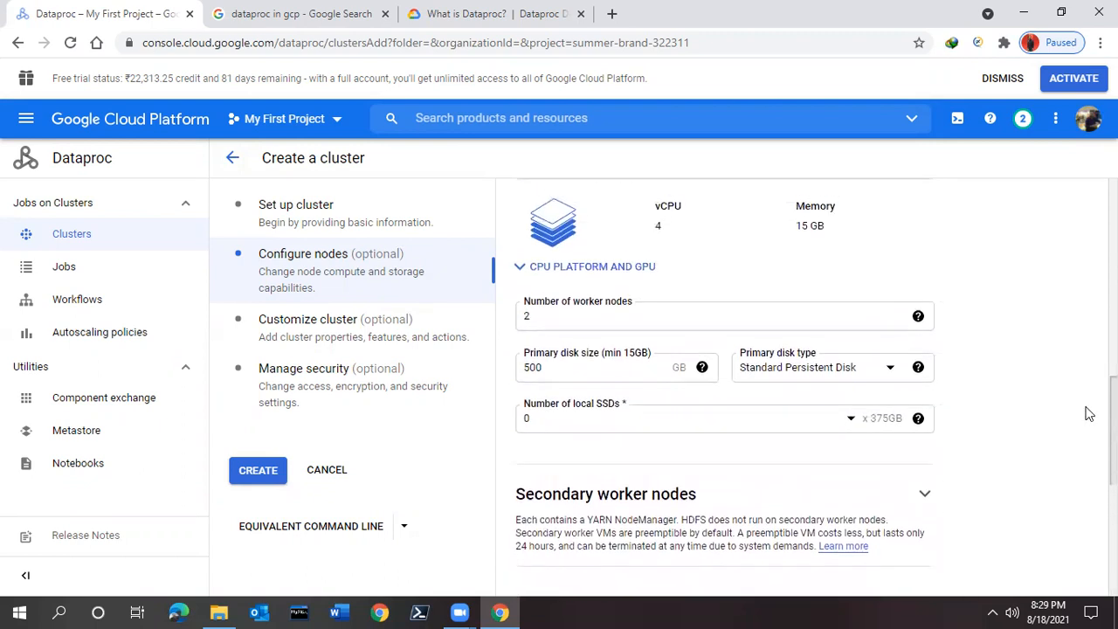
pyautogui.scroll(3)
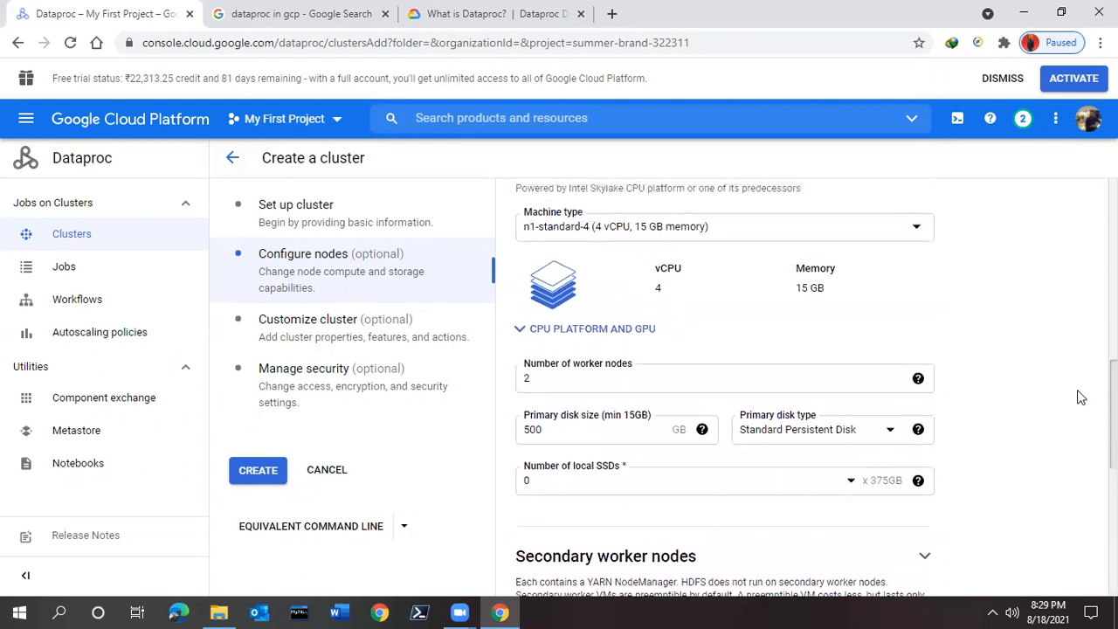
pyautogui.scroll(3)
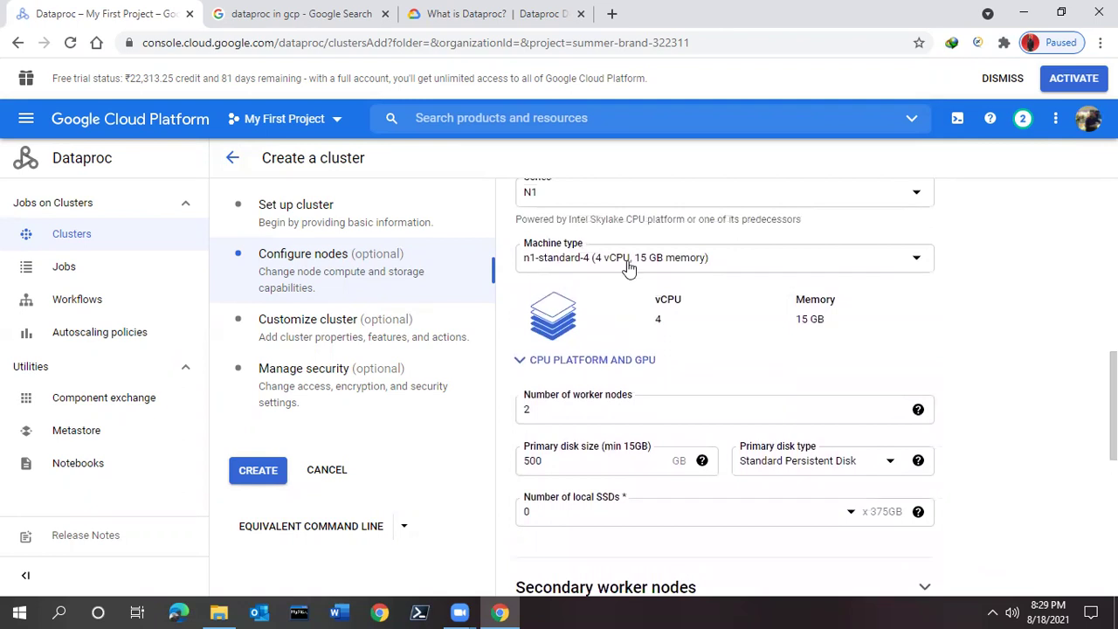
pyautogui.click(723, 257)
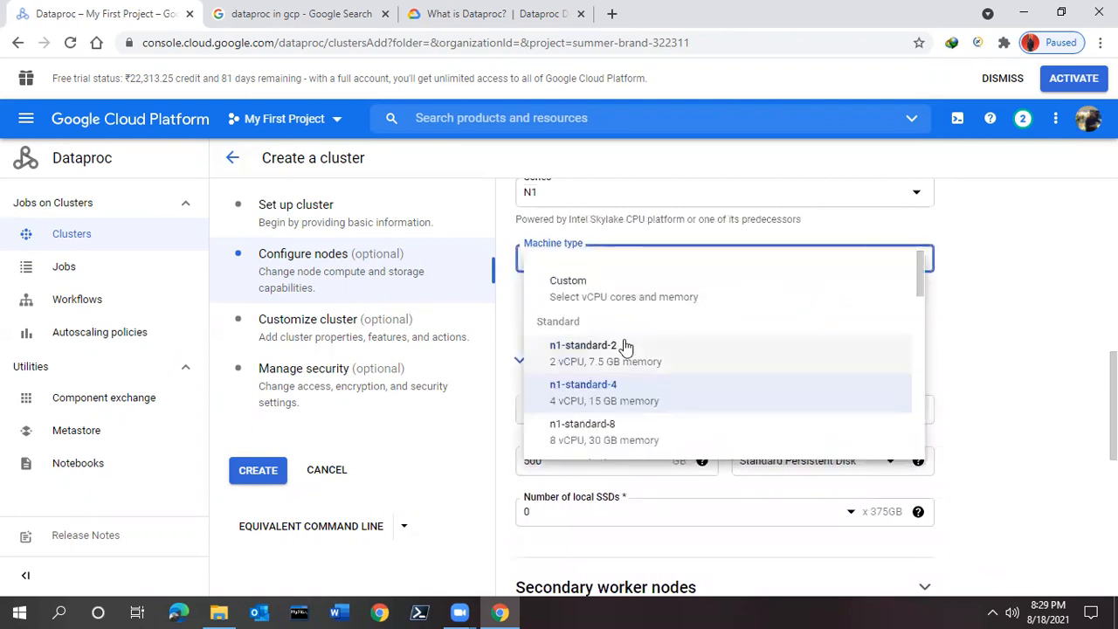
pyautogui.moveTo(625, 360)
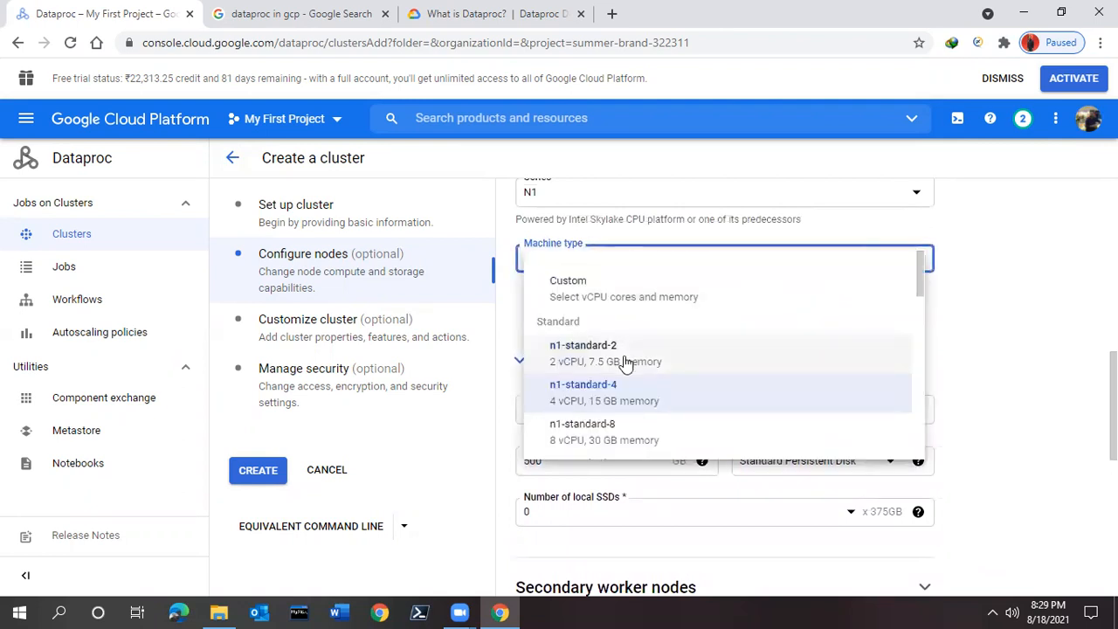
pyautogui.click(582, 353)
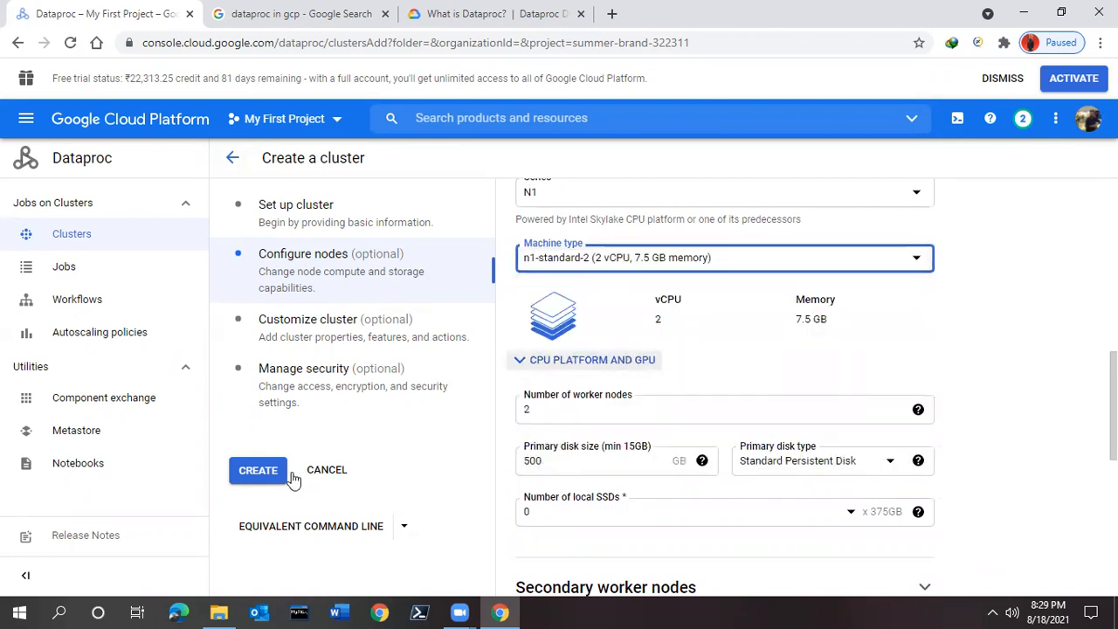
pyautogui.click(258, 469)
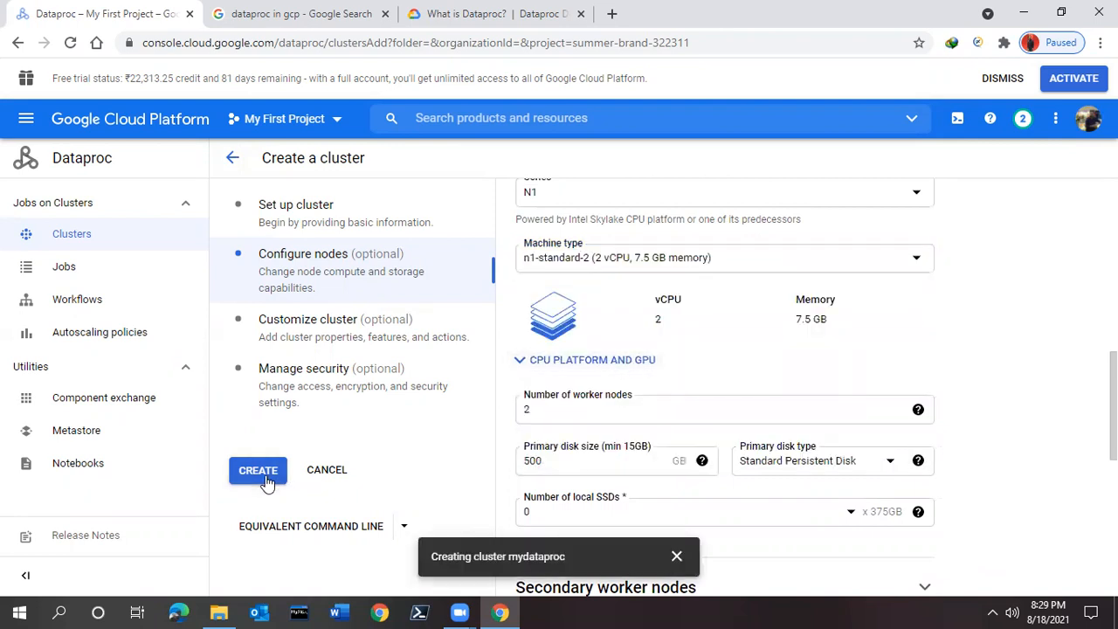
pyautogui.click(257, 470)
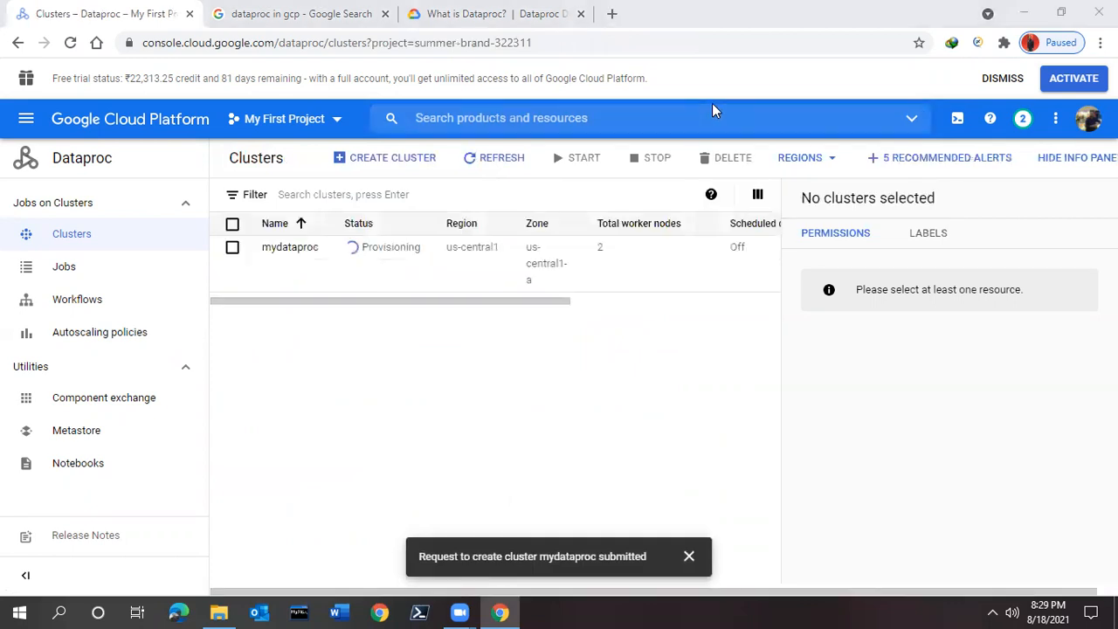
pyautogui.moveTo(877, 110)
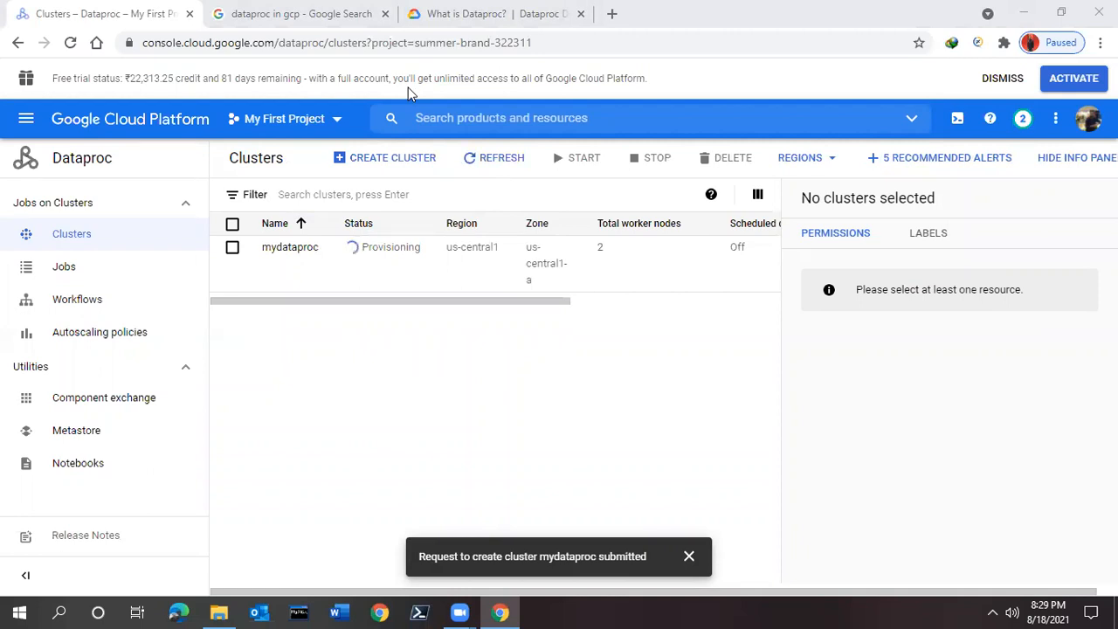
pyautogui.moveTo(976, 112)
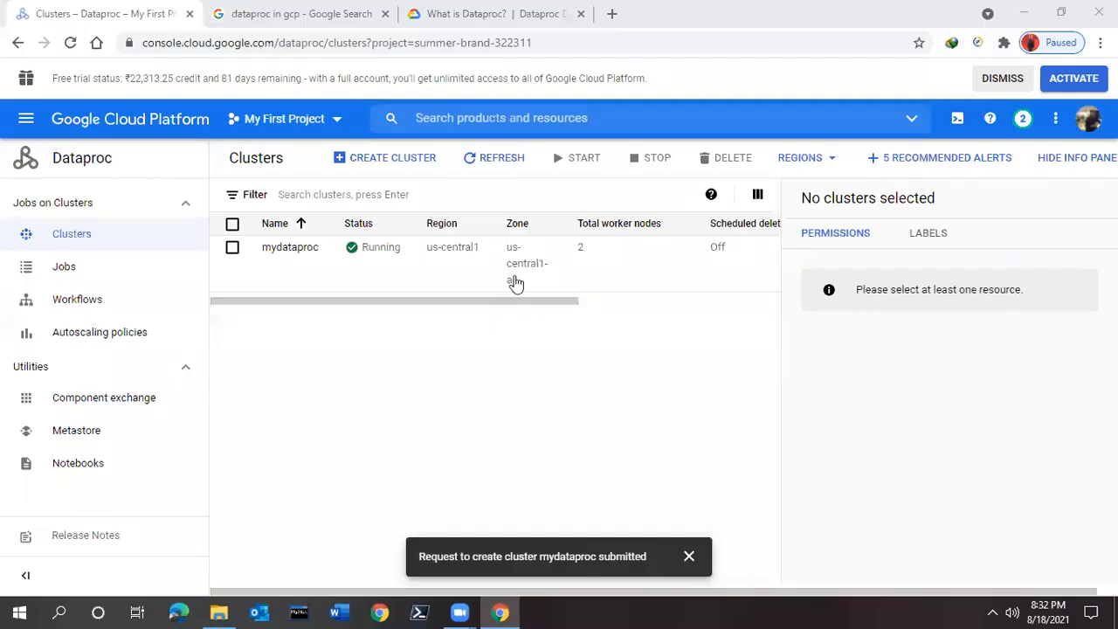
pyautogui.moveTo(463, 342)
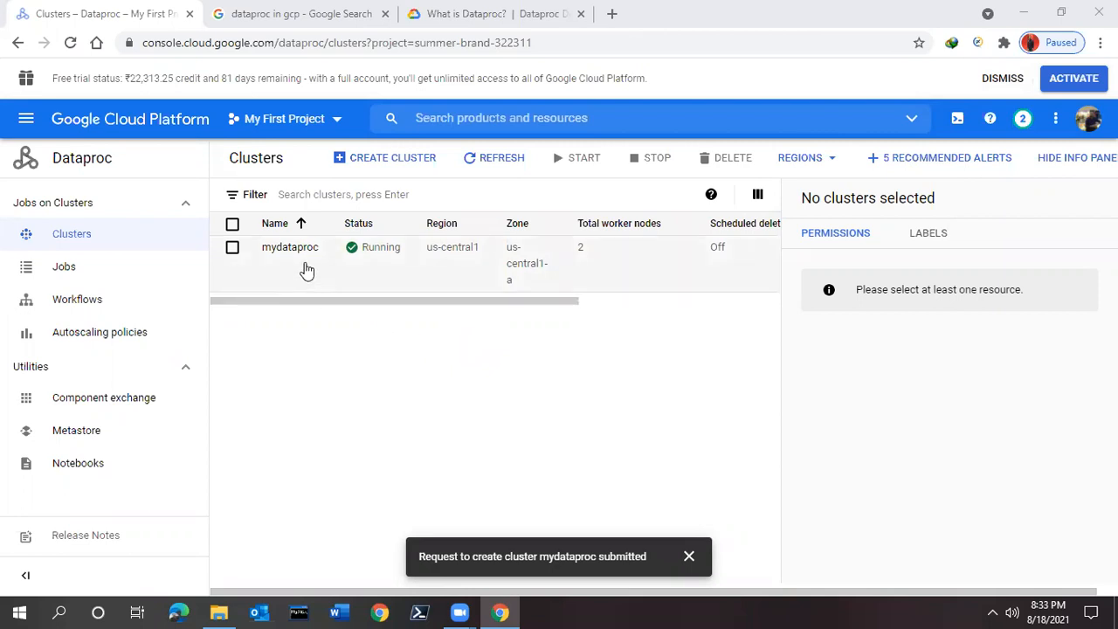
pyautogui.moveTo(353, 259)
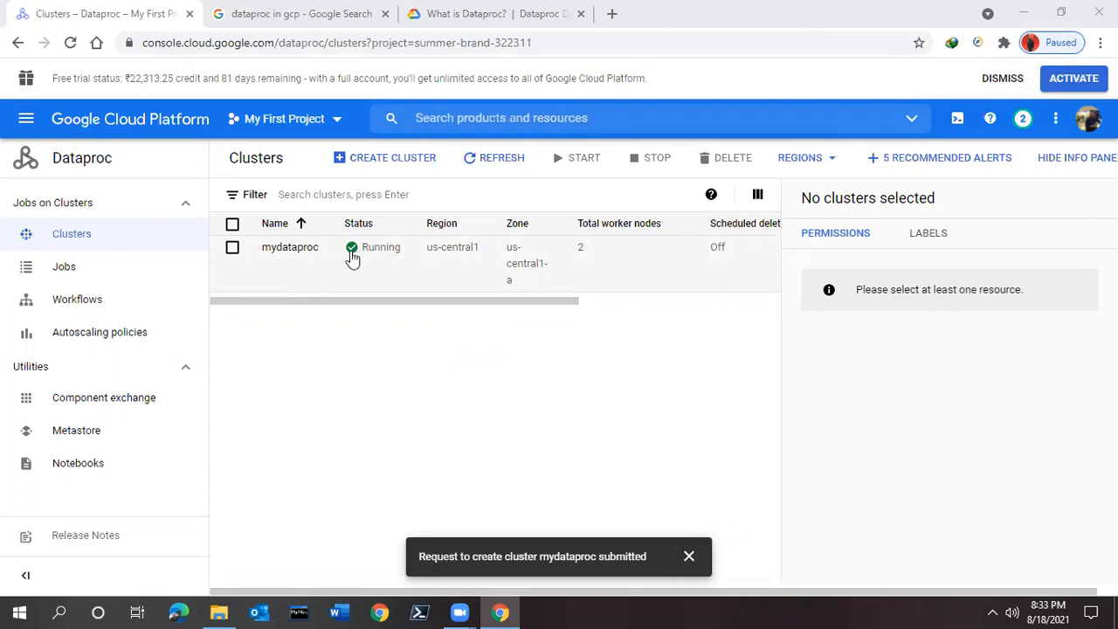
pyautogui.moveTo(310, 262)
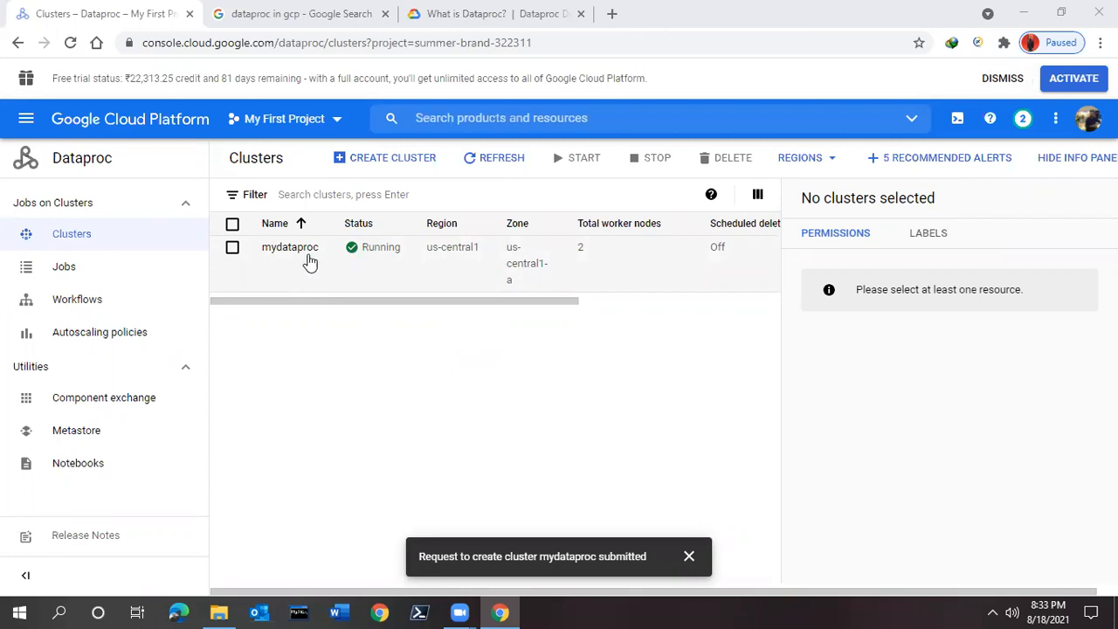
pyautogui.moveTo(1049, 306)
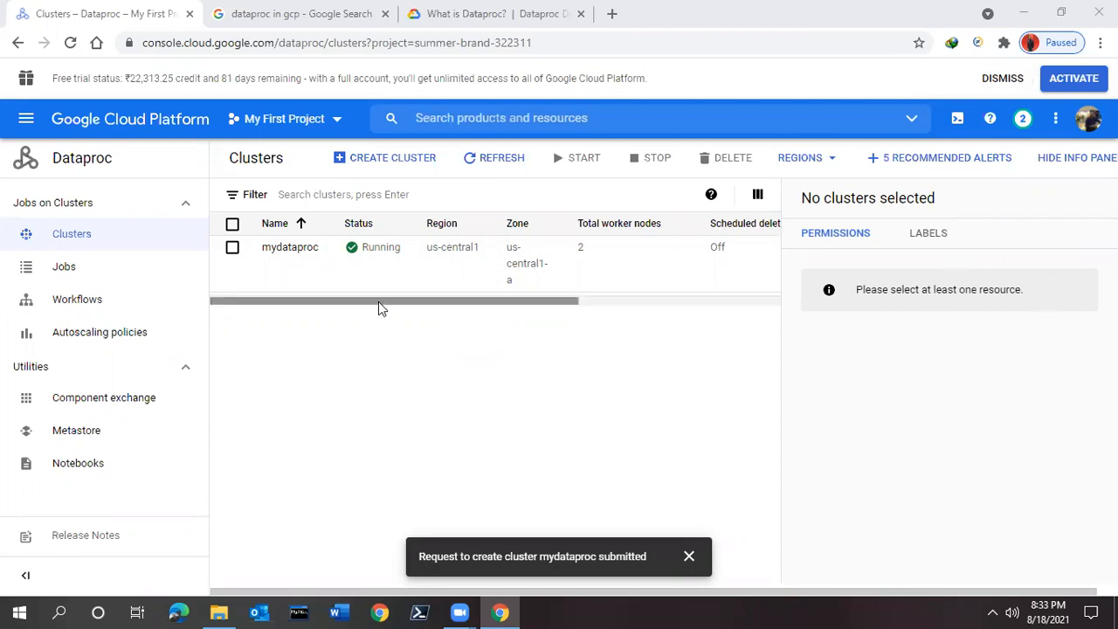
pyautogui.moveTo(1077, 158)
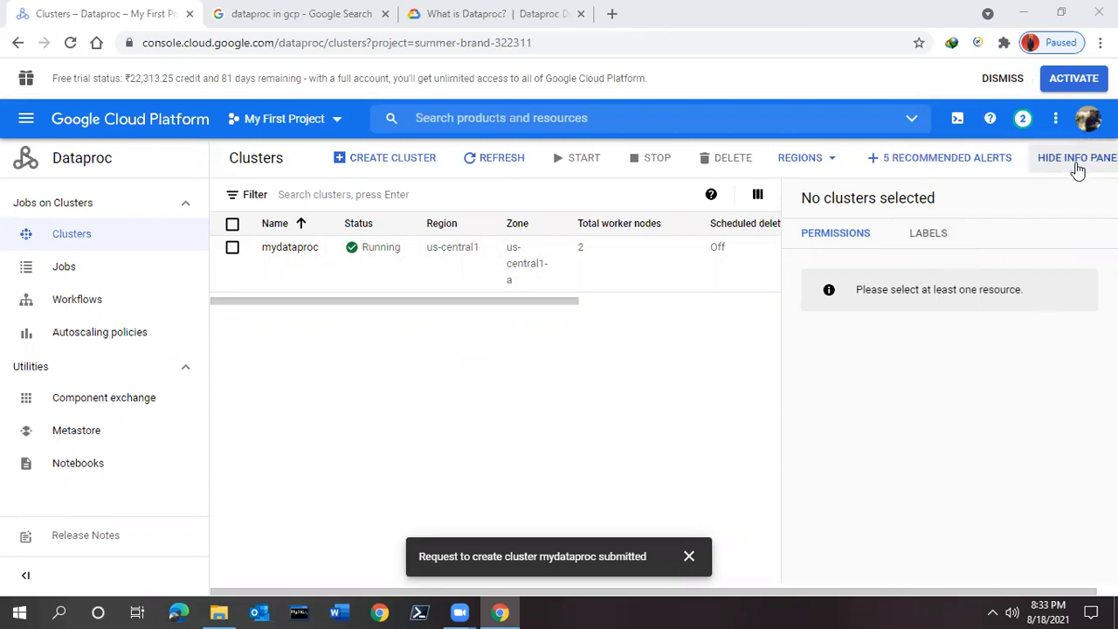
pyautogui.click(1076, 157)
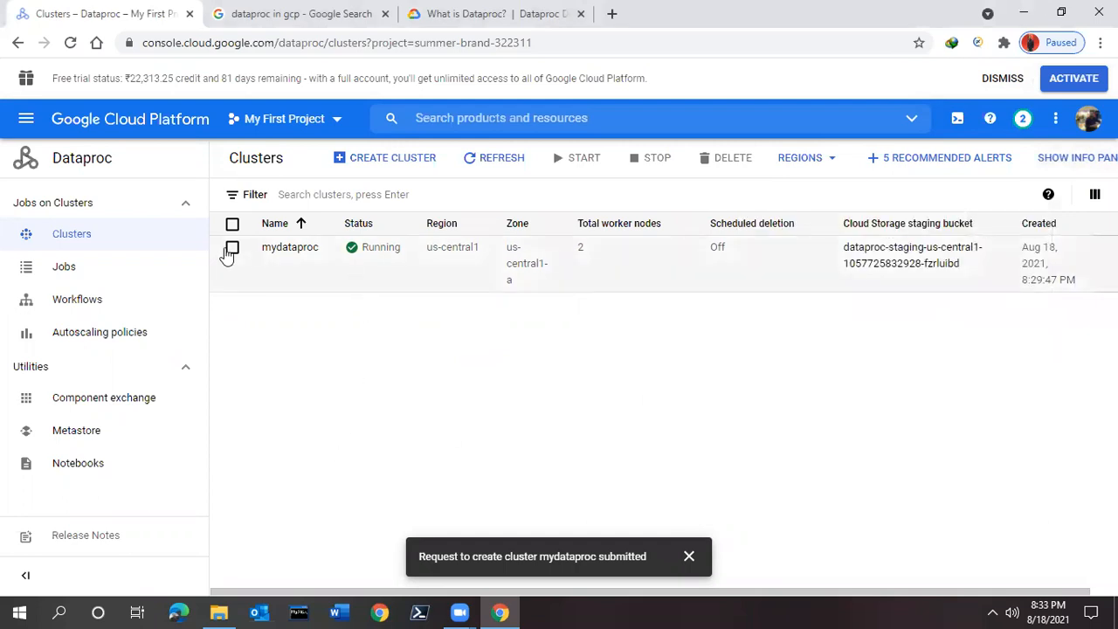
pyautogui.moveTo(393, 509)
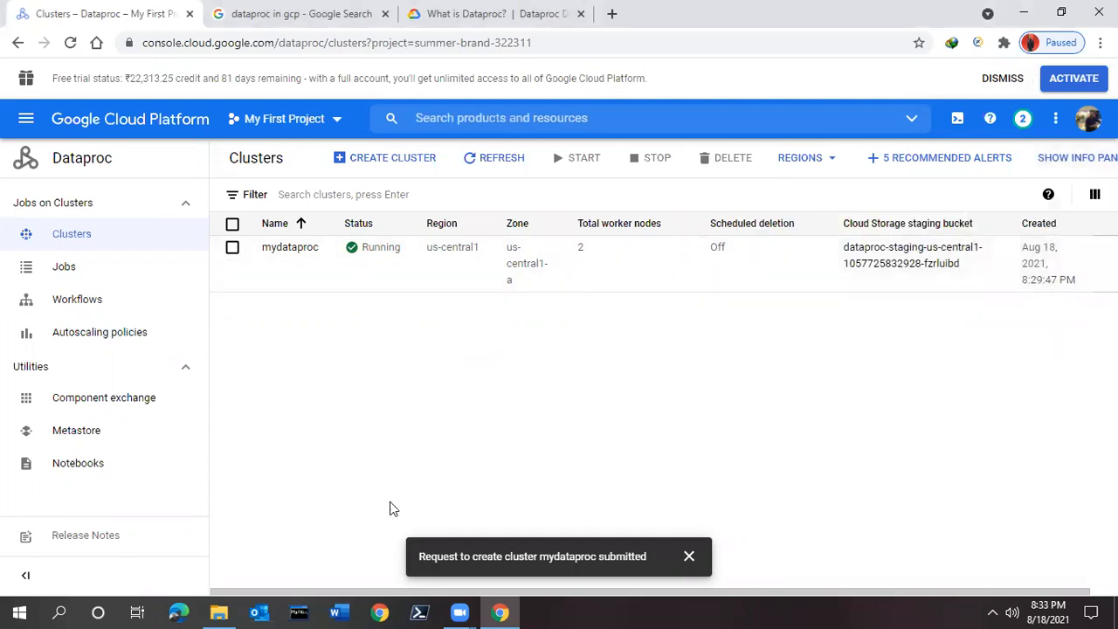
pyautogui.moveTo(1080, 179)
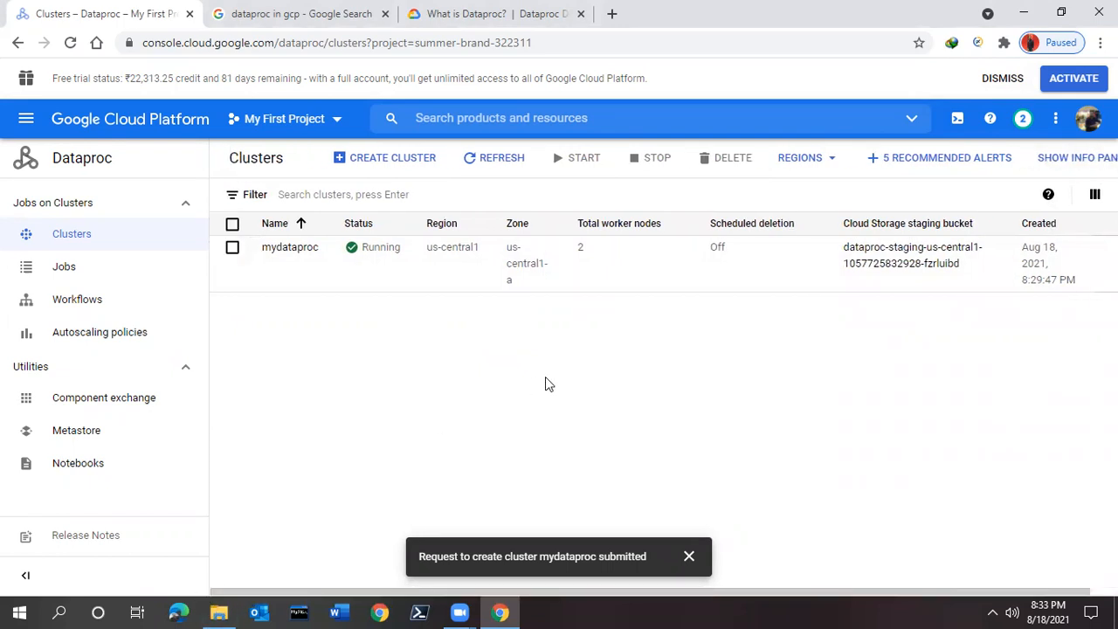
pyautogui.moveTo(1094, 194)
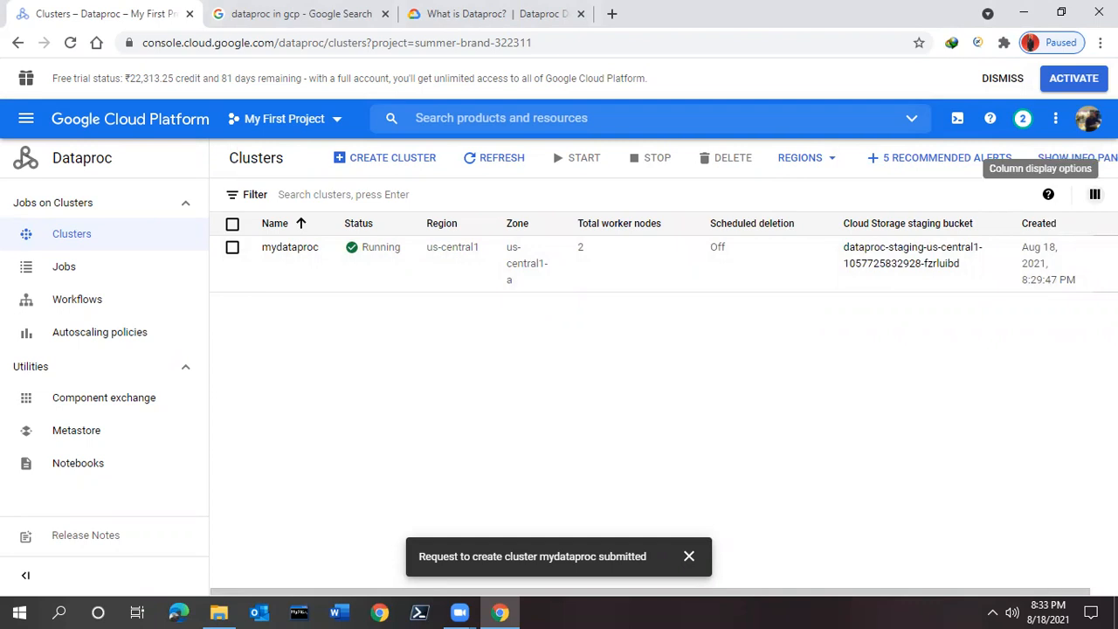
pyautogui.click(1094, 194)
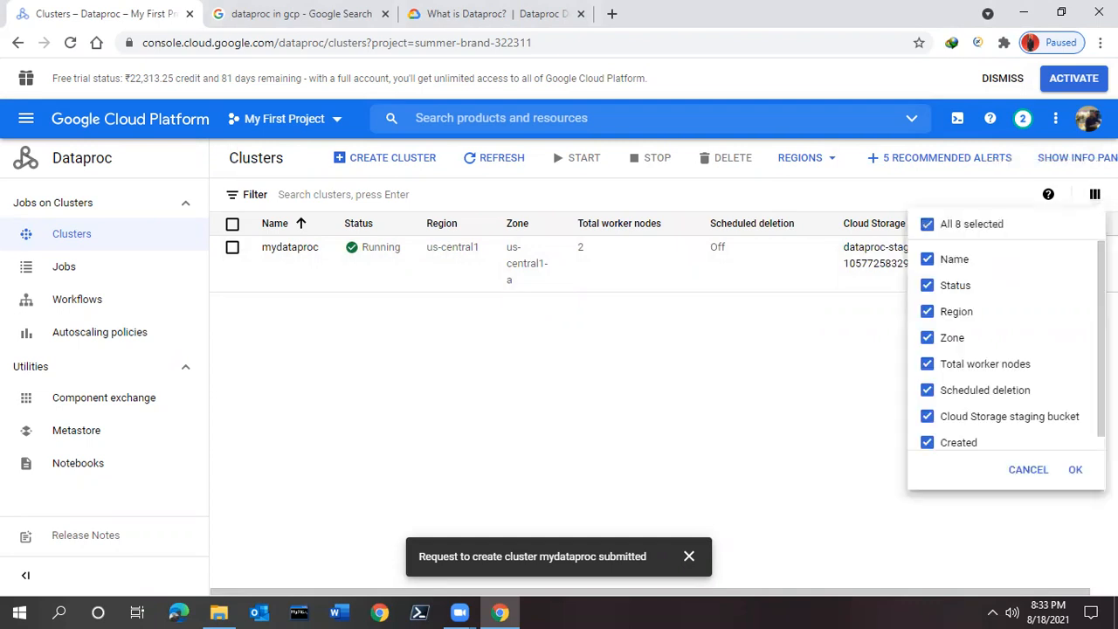
pyautogui.click(1075, 468)
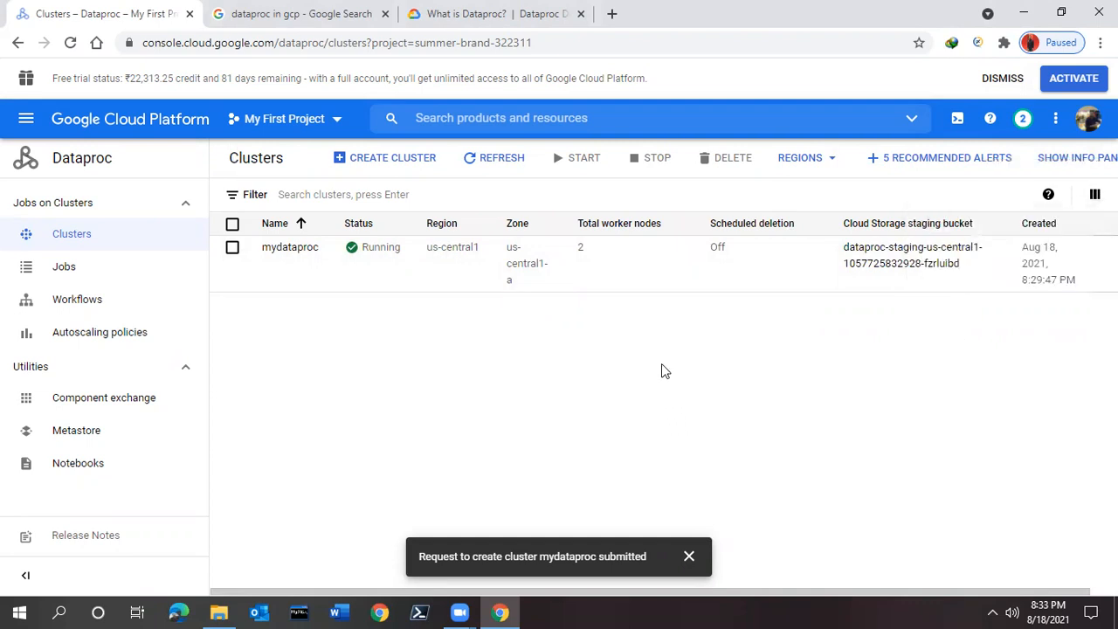
pyautogui.moveTo(290, 247)
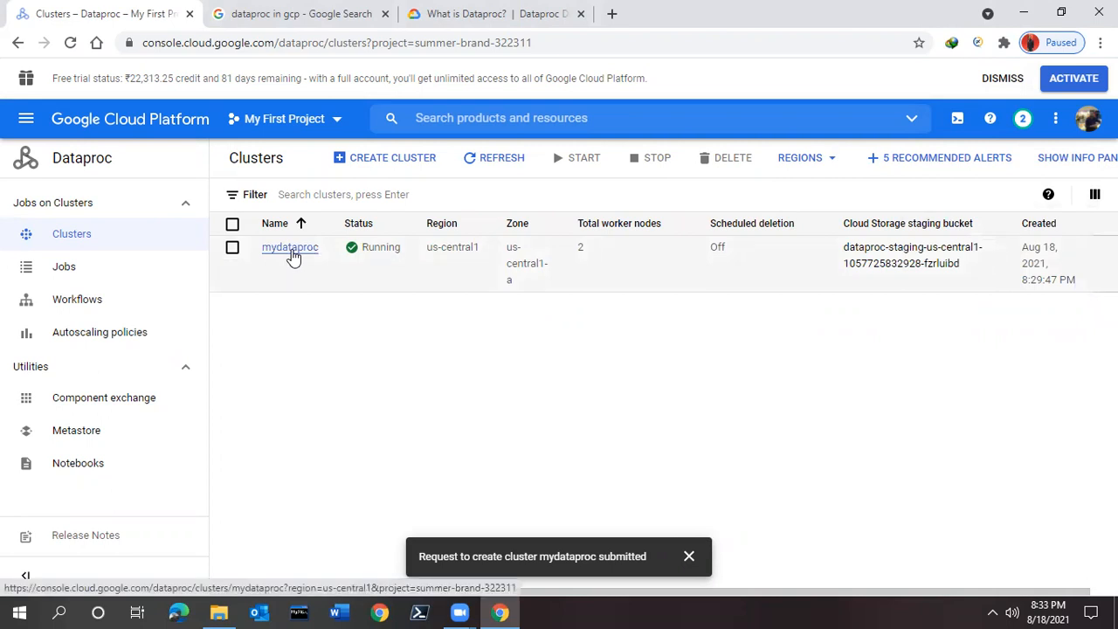
# Open the mydataproc cluster's Running details page and dismiss the 'Request to create cluster submitted' notice.
pyautogui.click(290, 247)
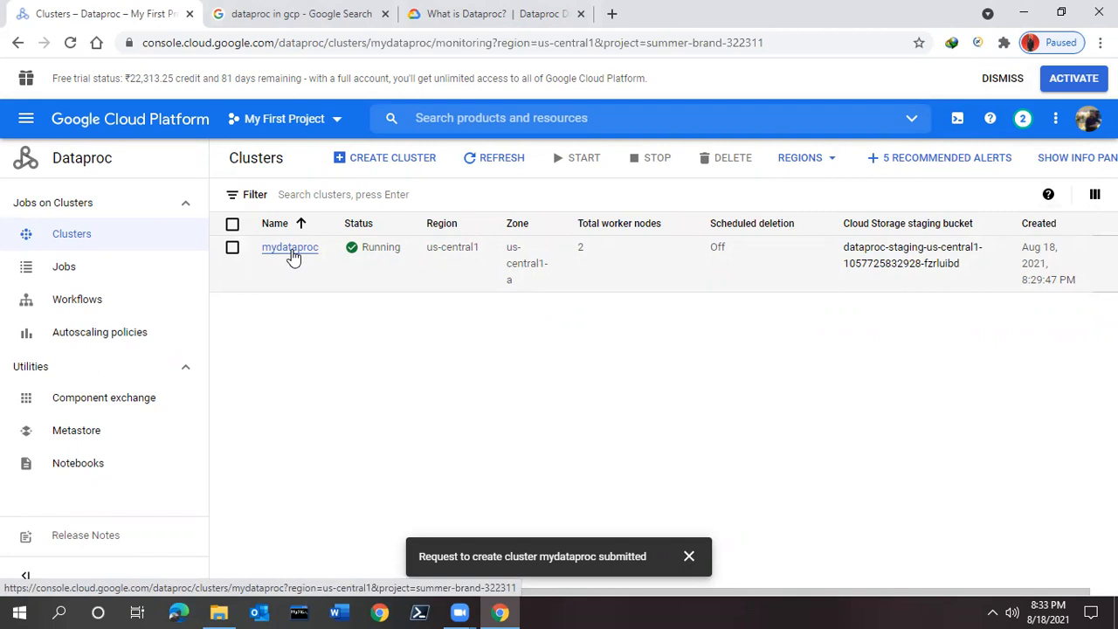
pyautogui.click(289, 248)
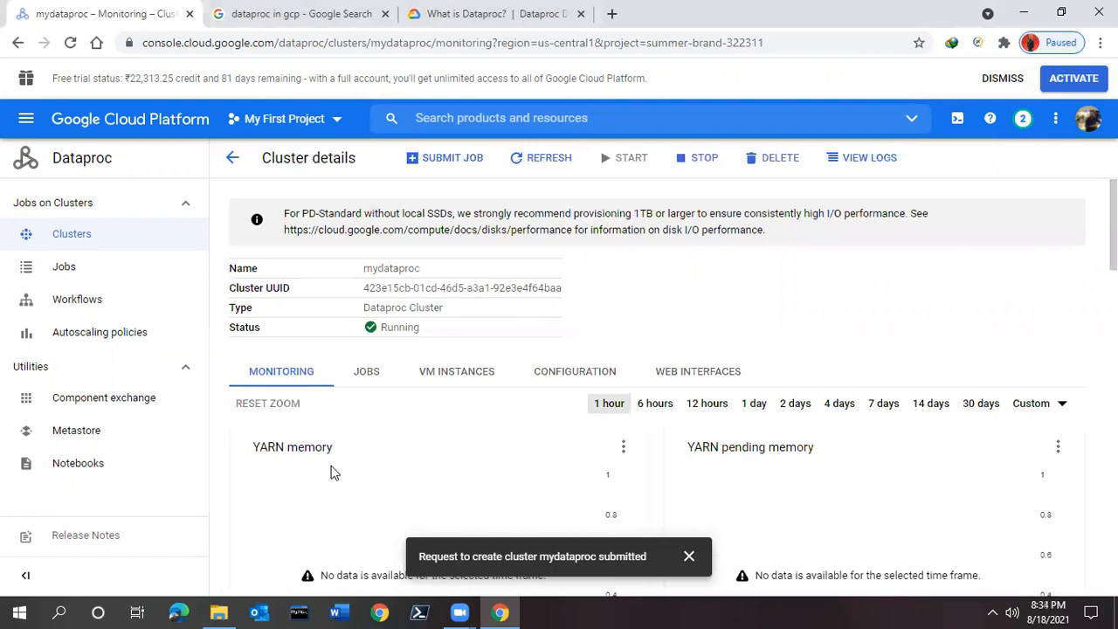
pyautogui.moveTo(364, 469)
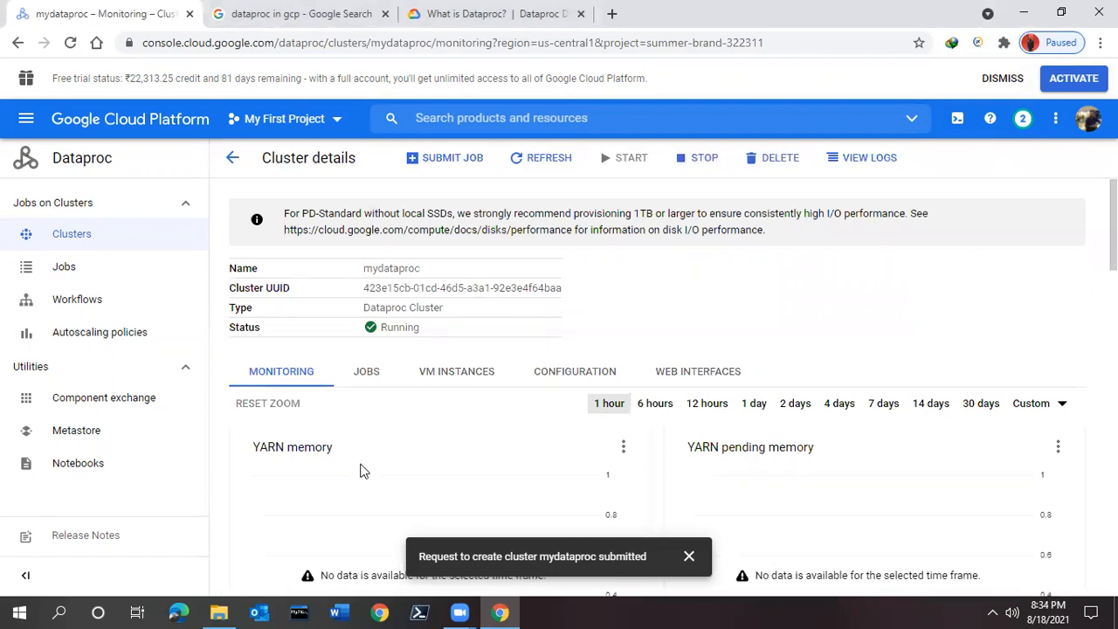
pyautogui.moveTo(690, 557)
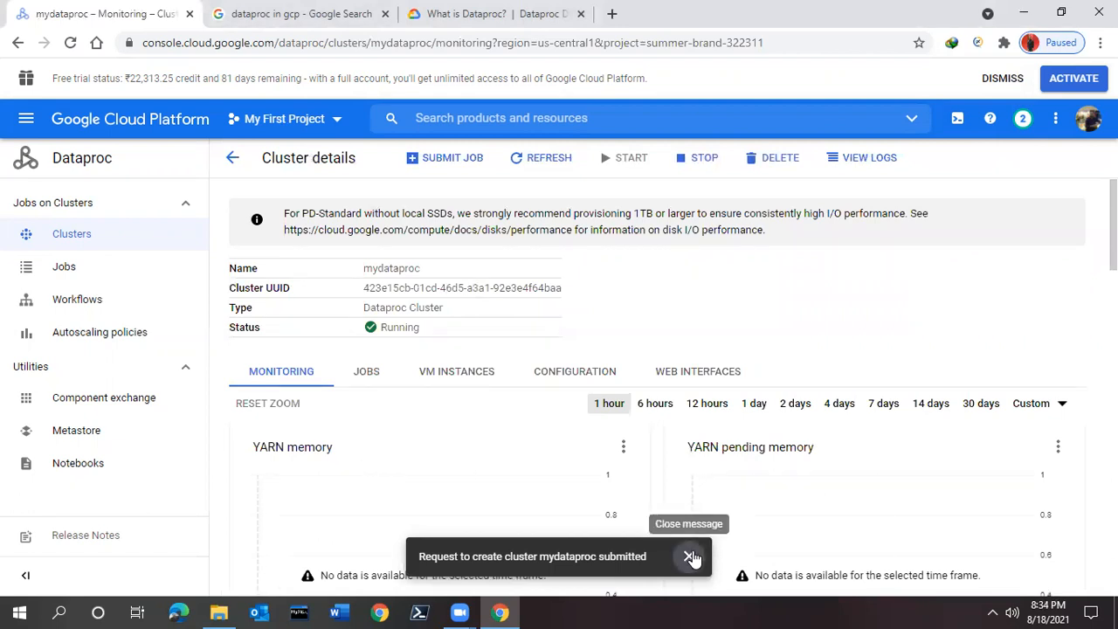
pyautogui.click(690, 556)
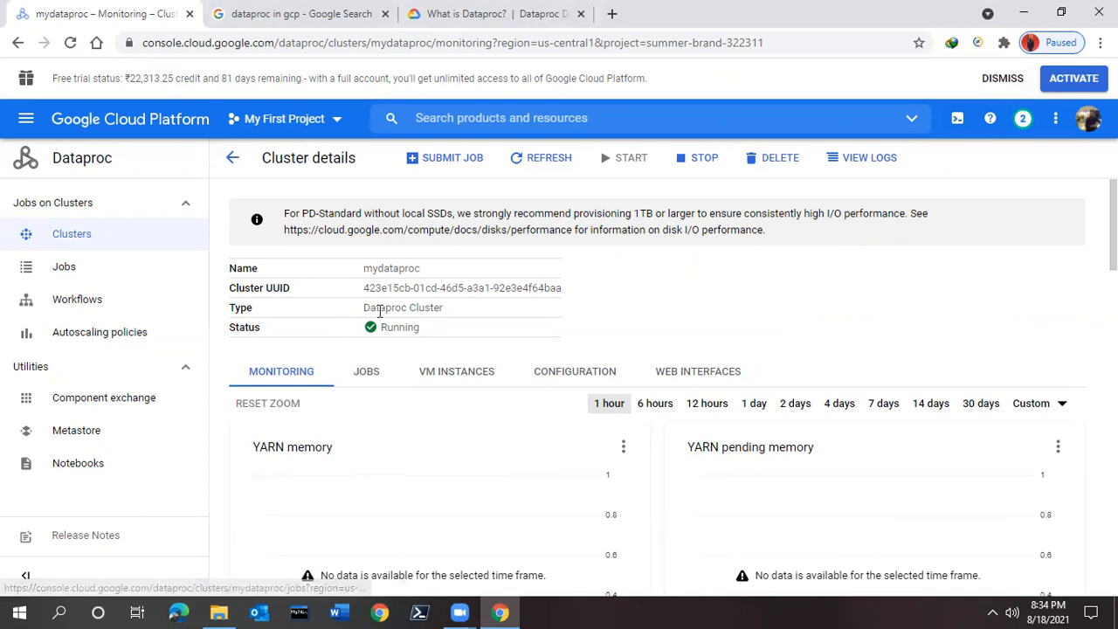
pyautogui.moveTo(366, 371)
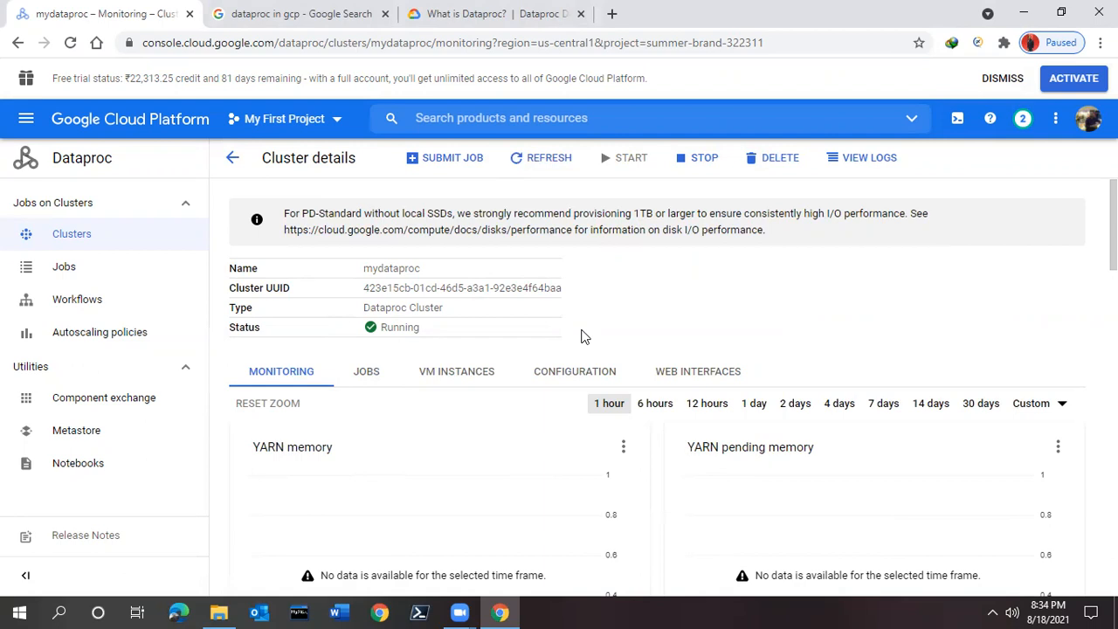
pyautogui.click(365, 371)
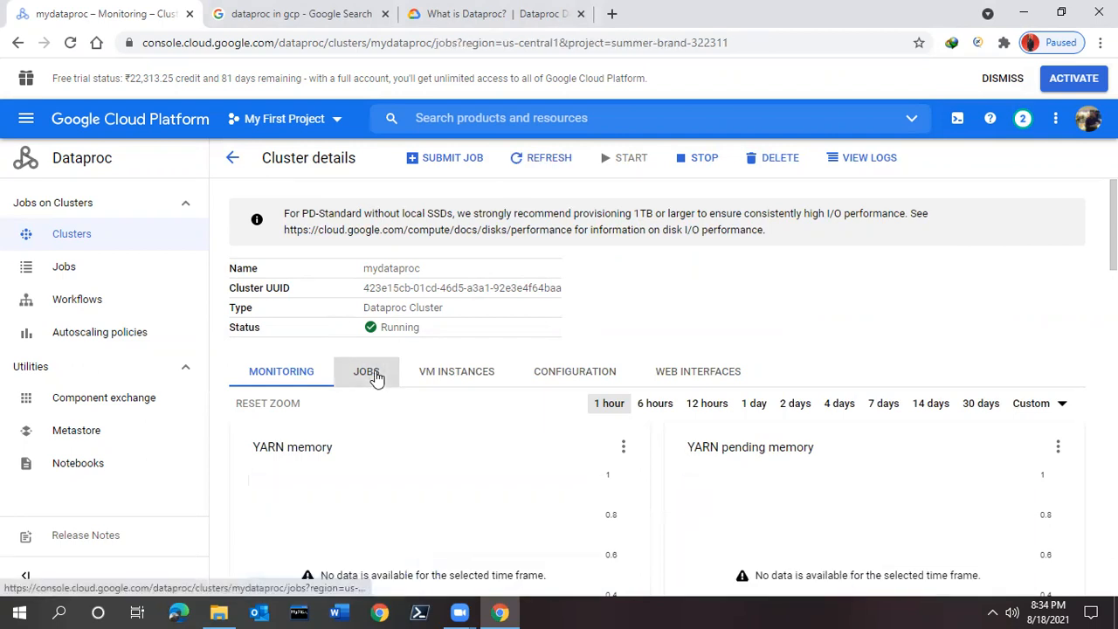
# List mydataproc-m, mydataproc-w-0 and w-1 under VM instances, and open SSH to mydataproc-m in a browser window.
pyautogui.click(366, 371)
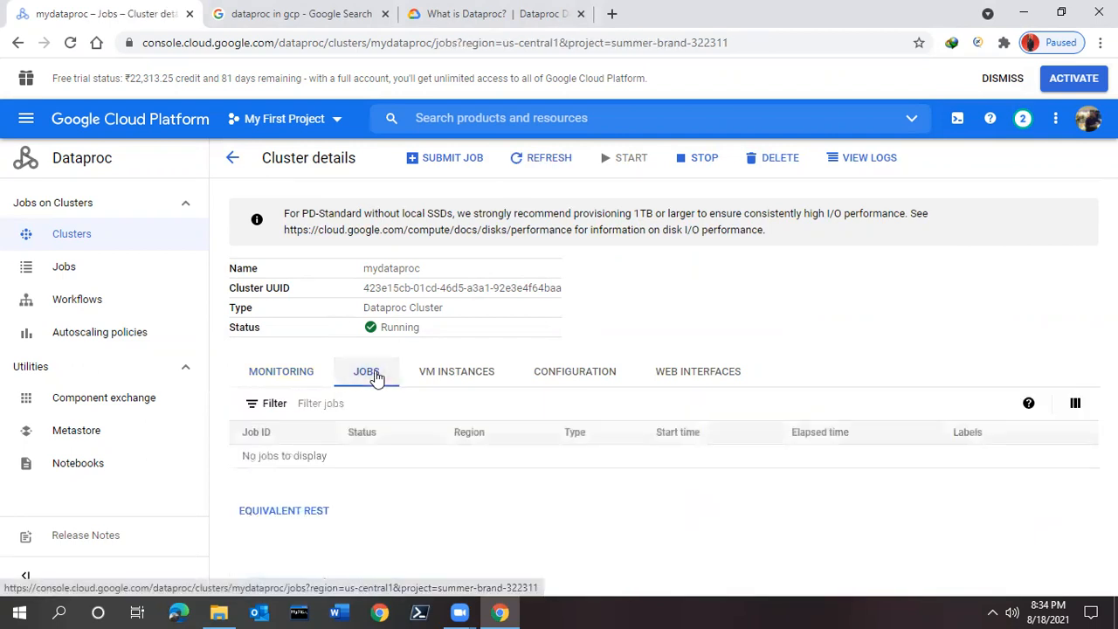
pyautogui.moveTo(456, 372)
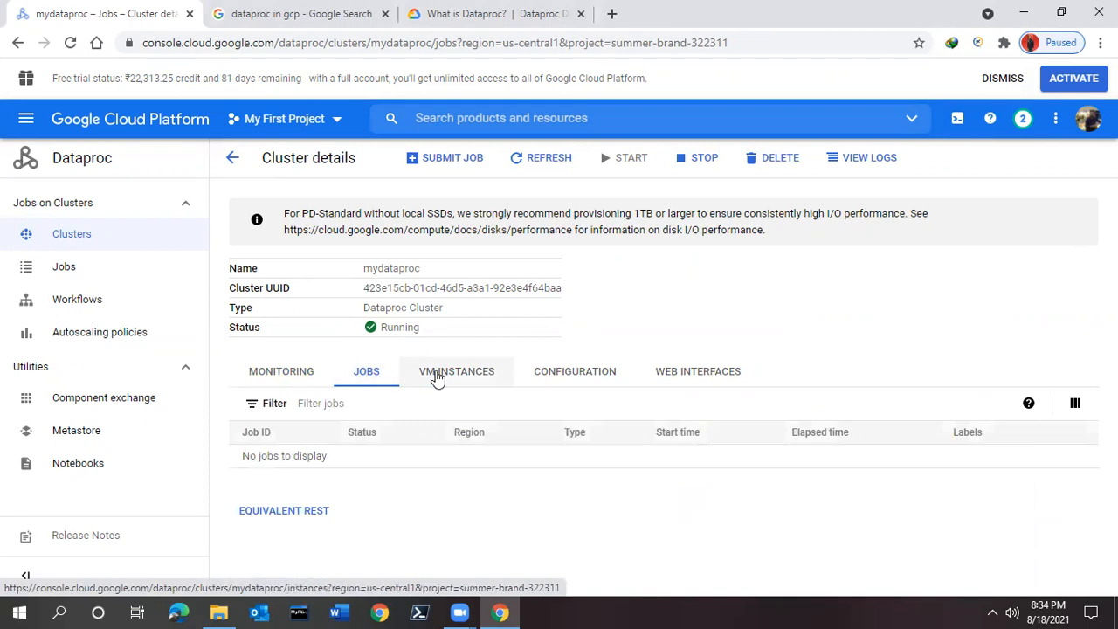
pyautogui.click(456, 371)
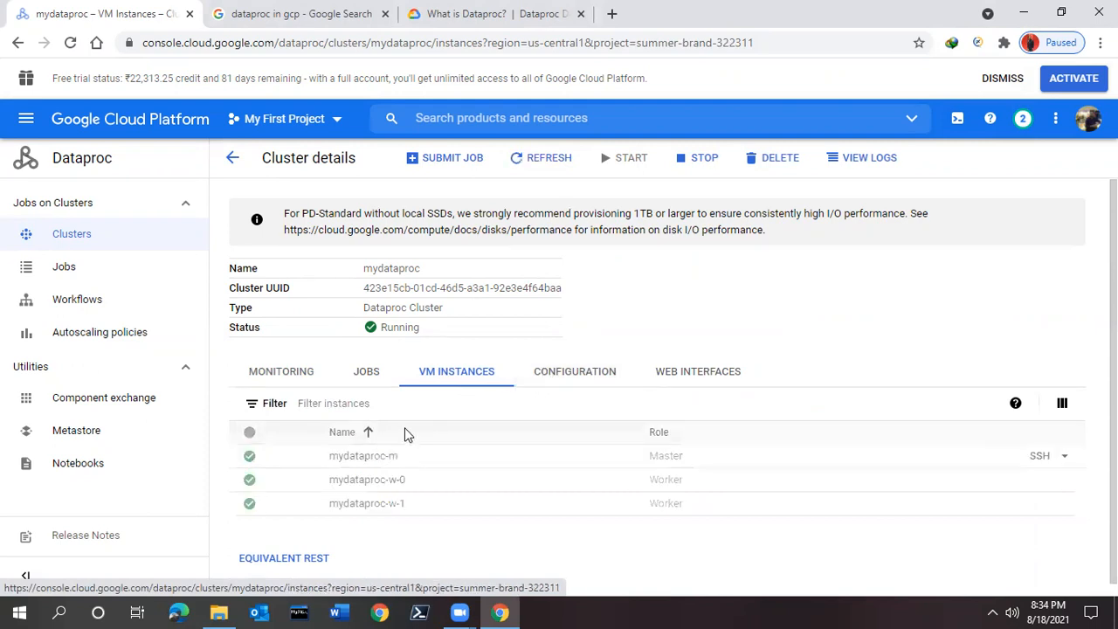
pyautogui.moveTo(397, 495)
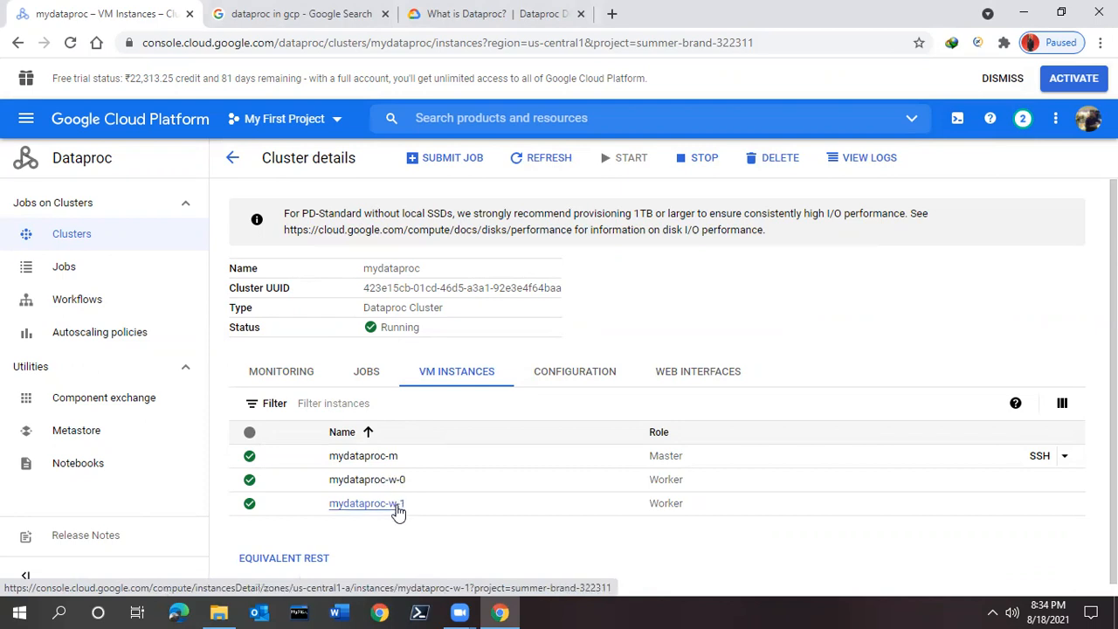
pyautogui.moveTo(367, 480)
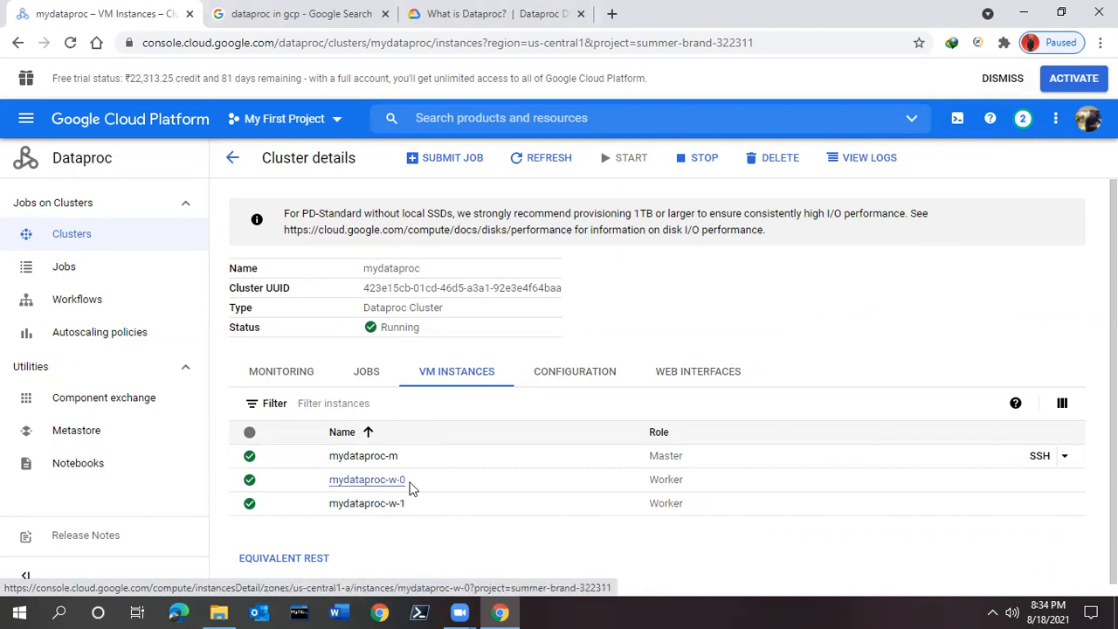
pyautogui.moveTo(367, 503)
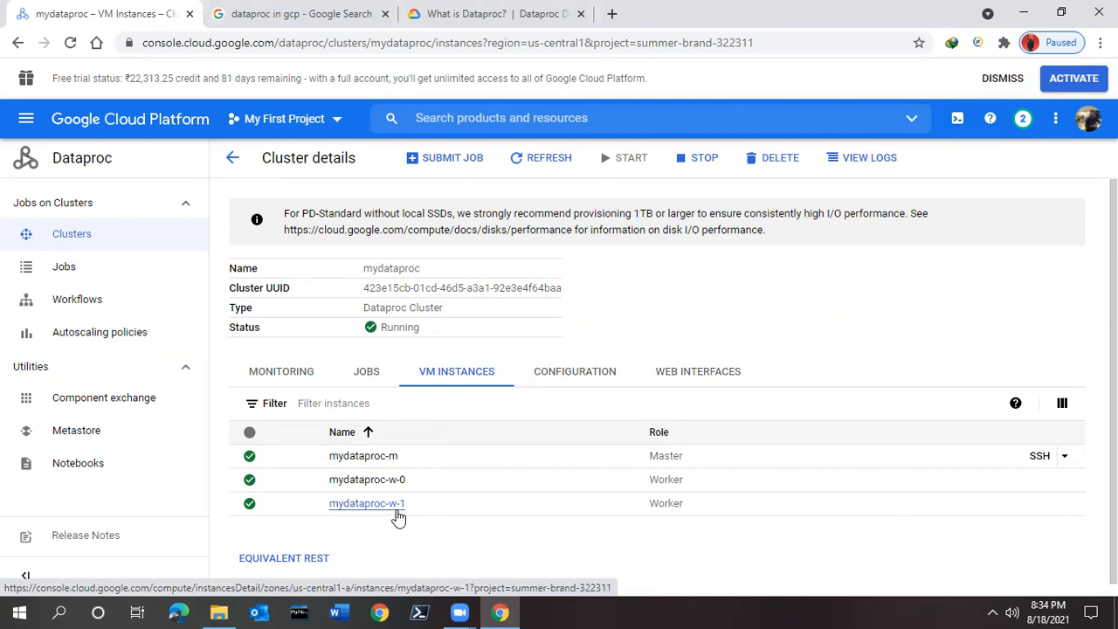
pyautogui.moveTo(1072, 466)
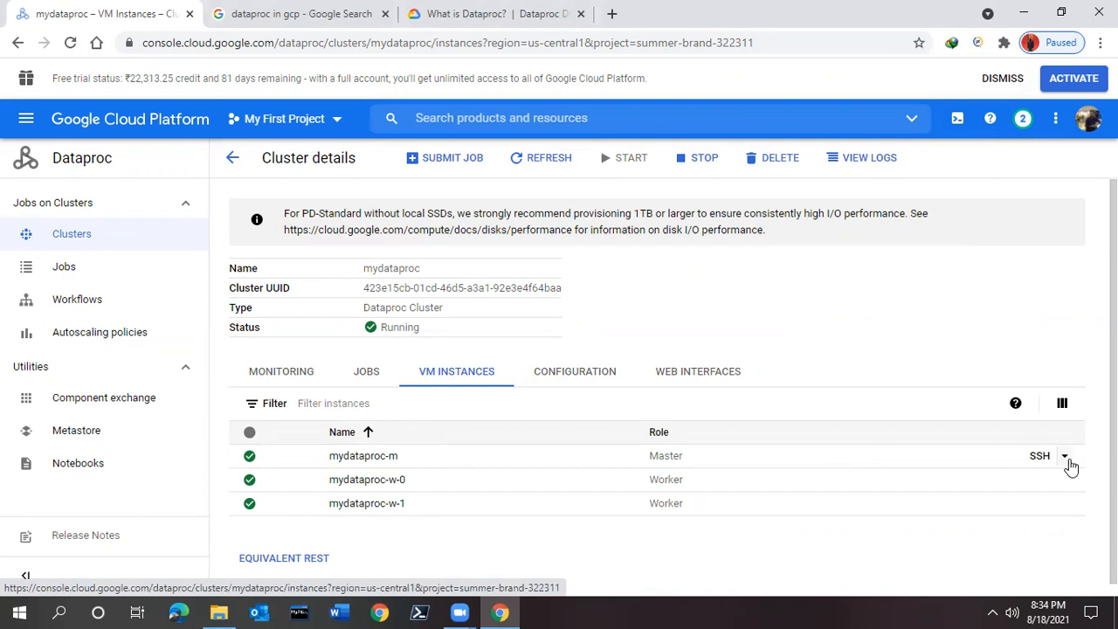
pyautogui.click(1064, 455)
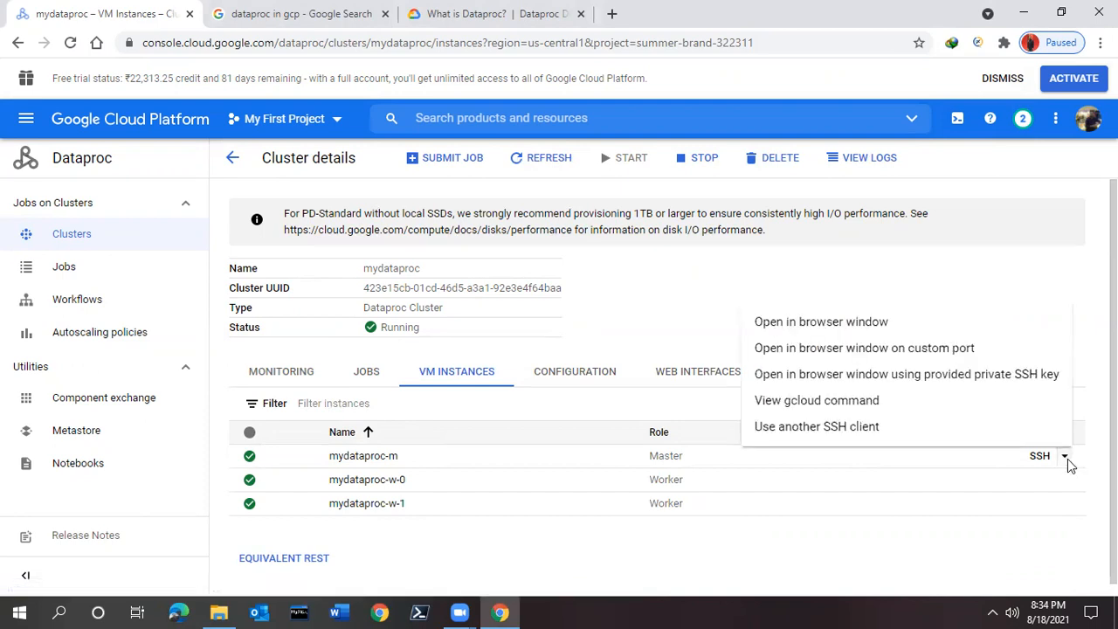
pyautogui.moveTo(907, 373)
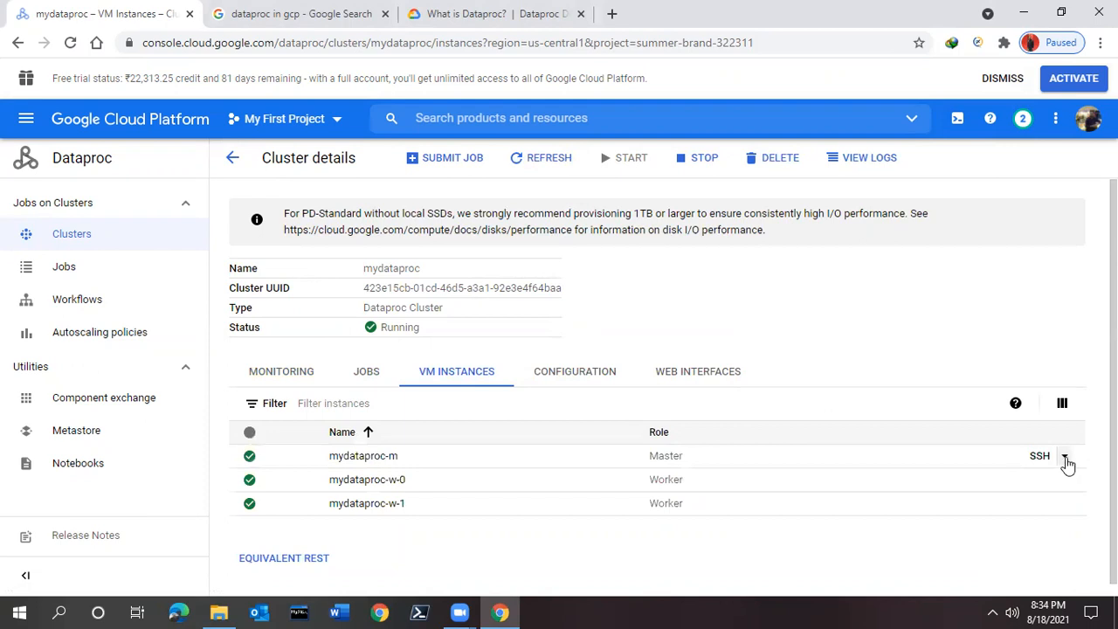
pyautogui.click(1063, 455)
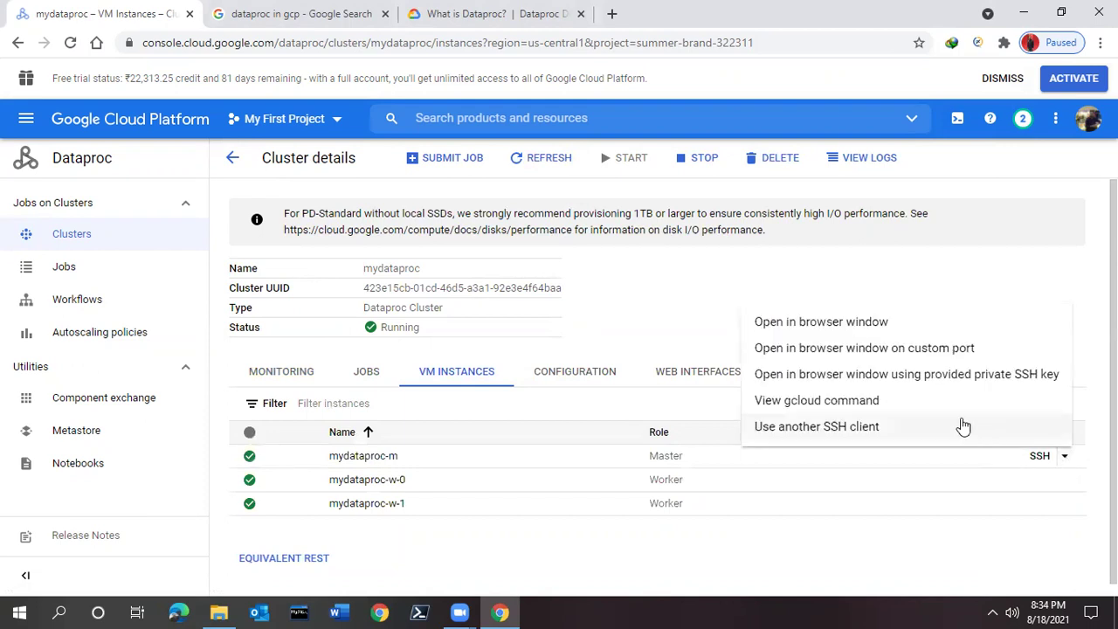
pyautogui.moveTo(870, 322)
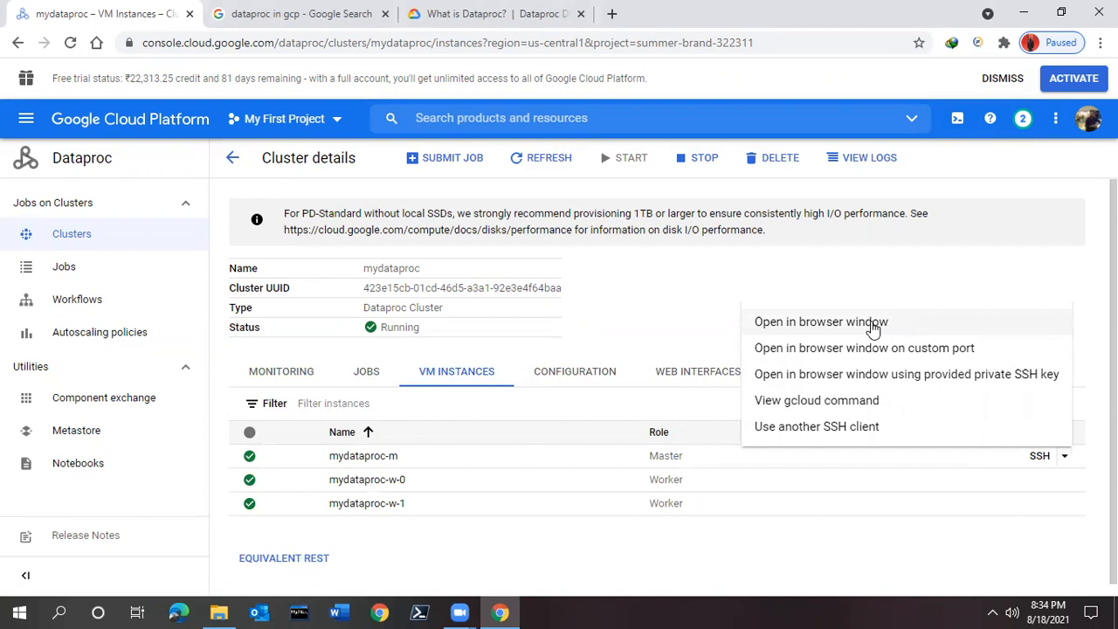
pyautogui.click(873, 328)
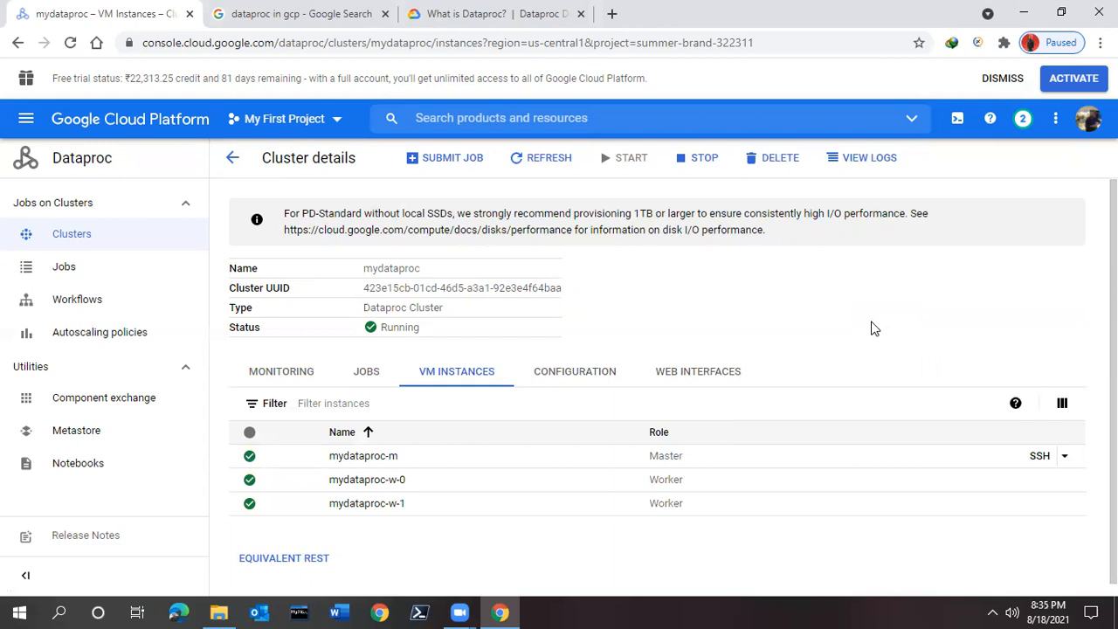
# Connect the SSH session to mydataproc-m and maximize the window at the Ubuntu prompt.
pyautogui.click(1039, 455)
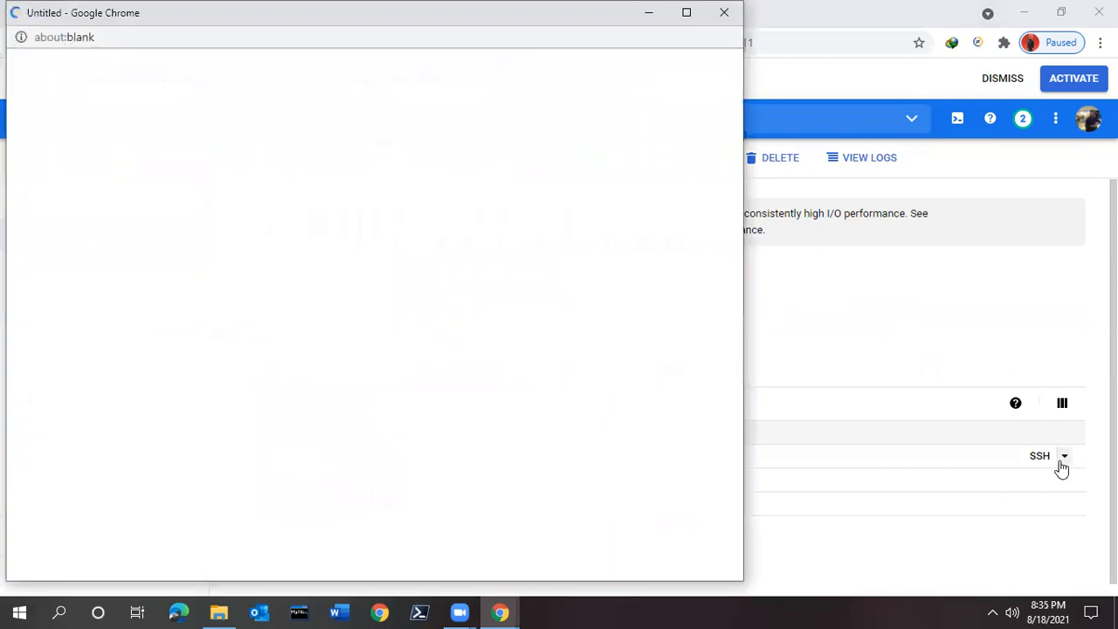
pyautogui.moveTo(467, 114)
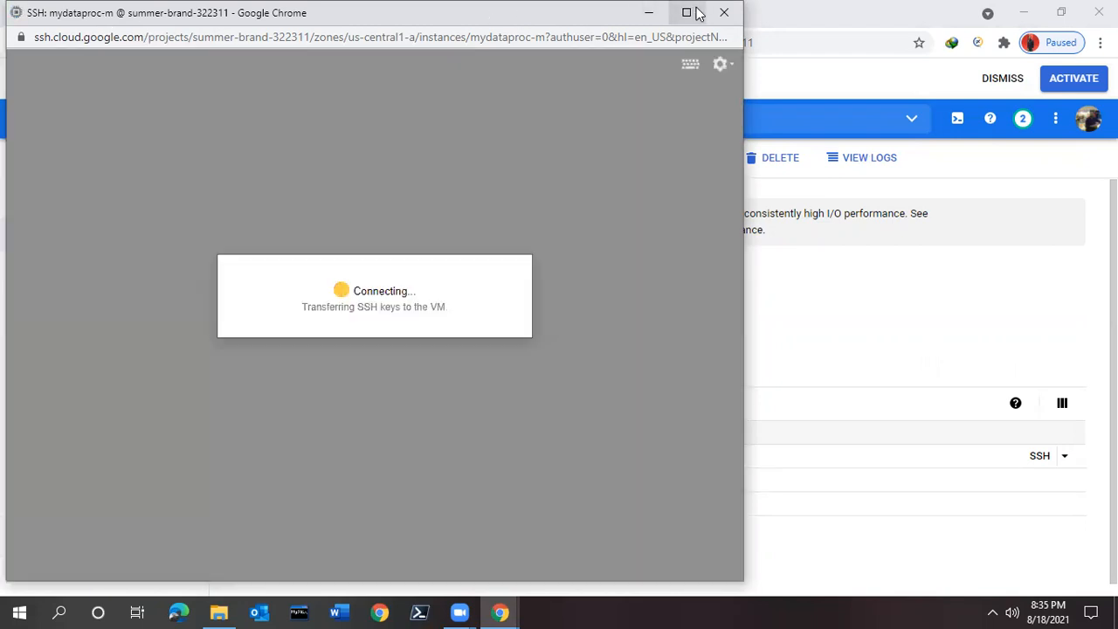
pyautogui.click(686, 12)
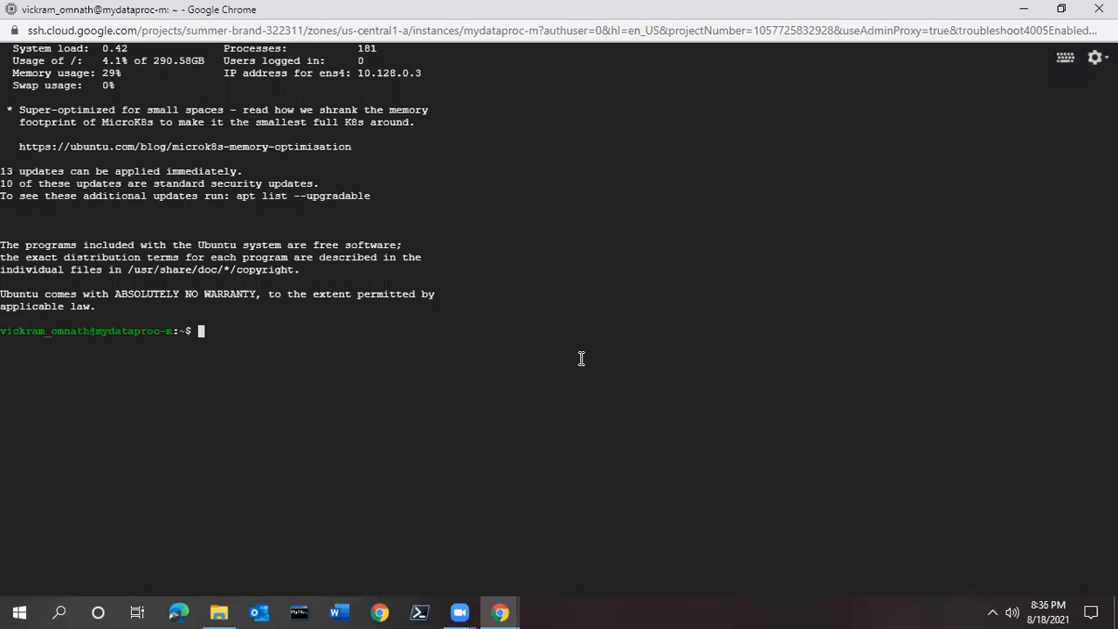
pyautogui.moveTo(28, 344)
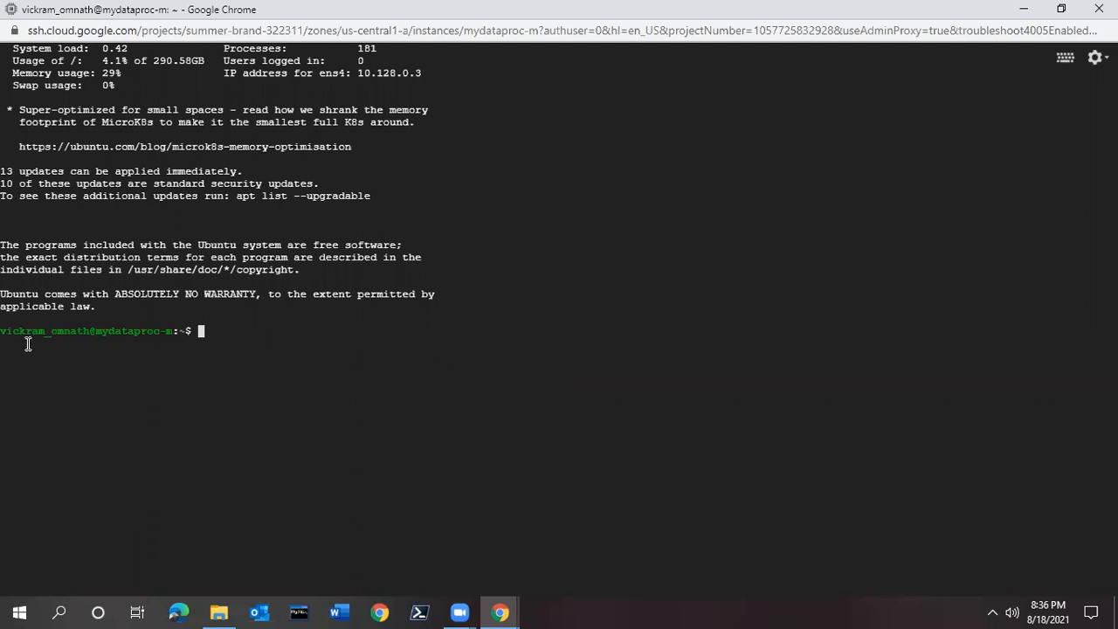
pyautogui.moveTo(88, 331)
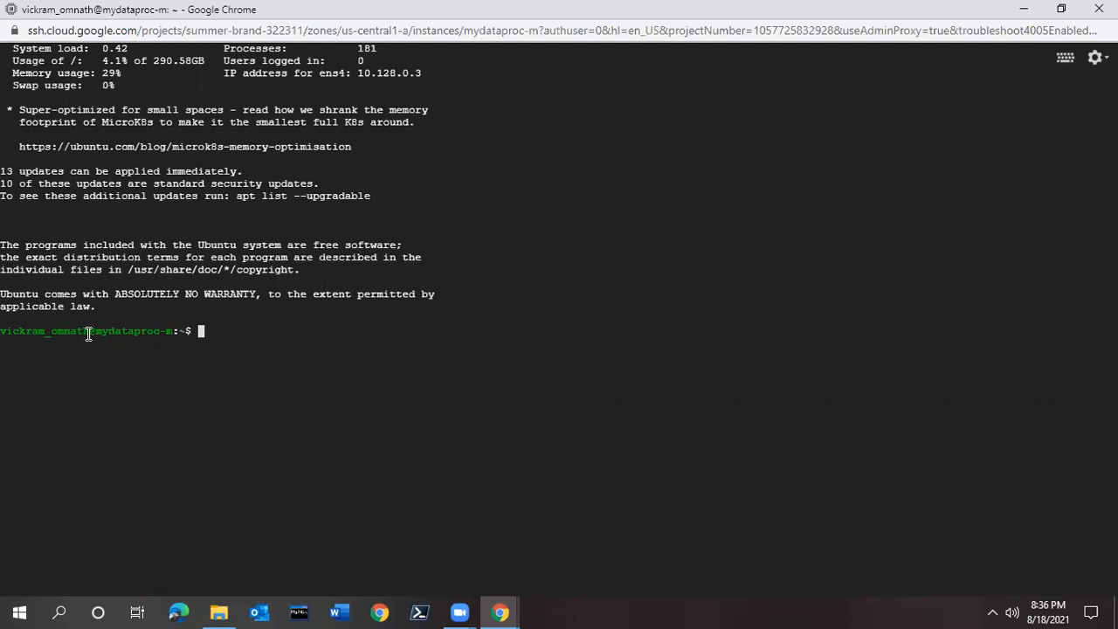
# Run jps on the master node, which lists only the Jps process.
pyautogui.doubleClick(44, 331)
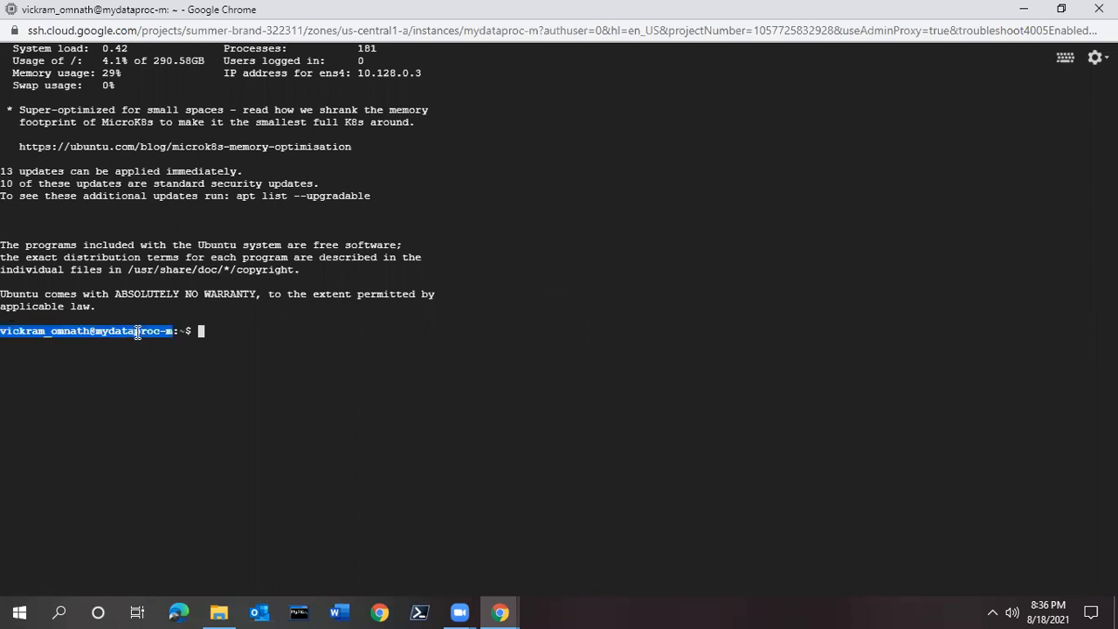
pyautogui.moveTo(209, 388)
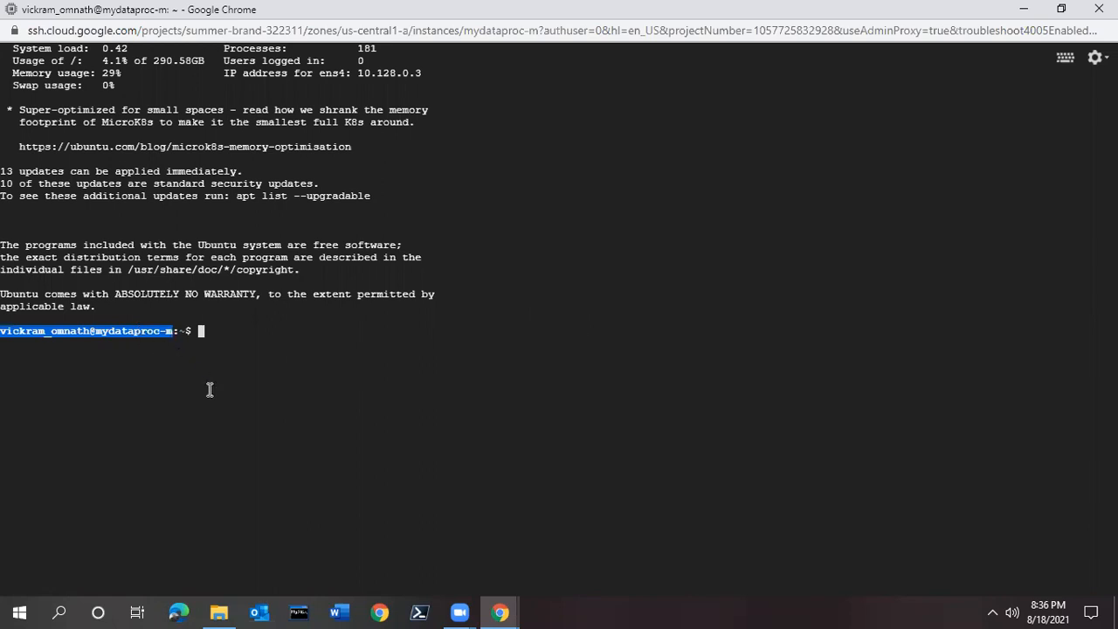
pyautogui.moveTo(238, 350)
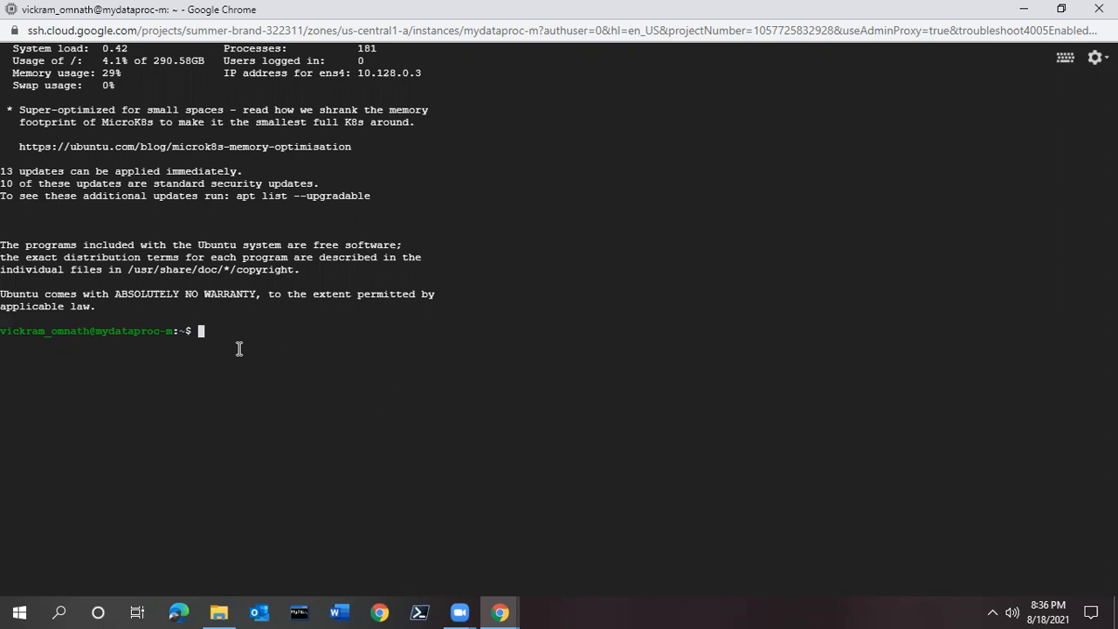
pyautogui.moveTo(238, 349)
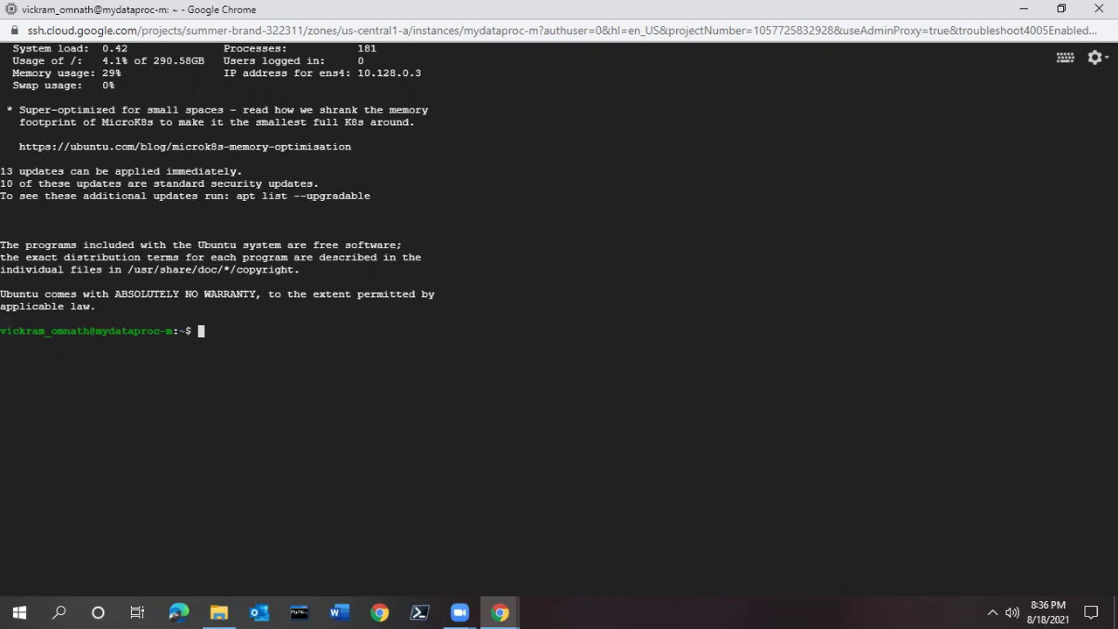
pyautogui.write('jp')
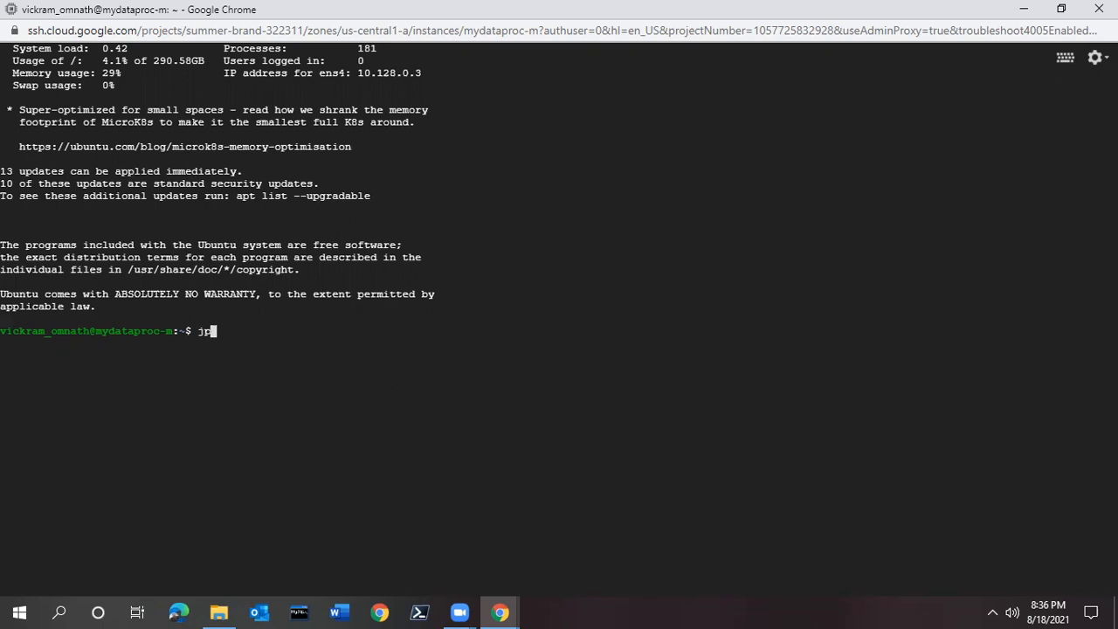
pyautogui.write('s')
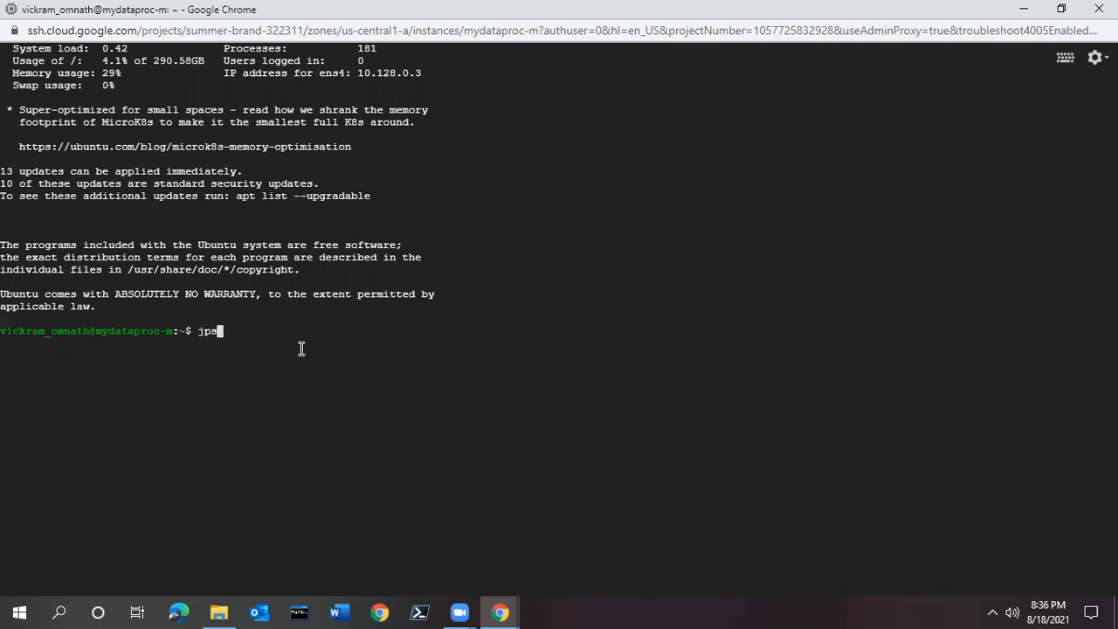
pyautogui.press('Return')
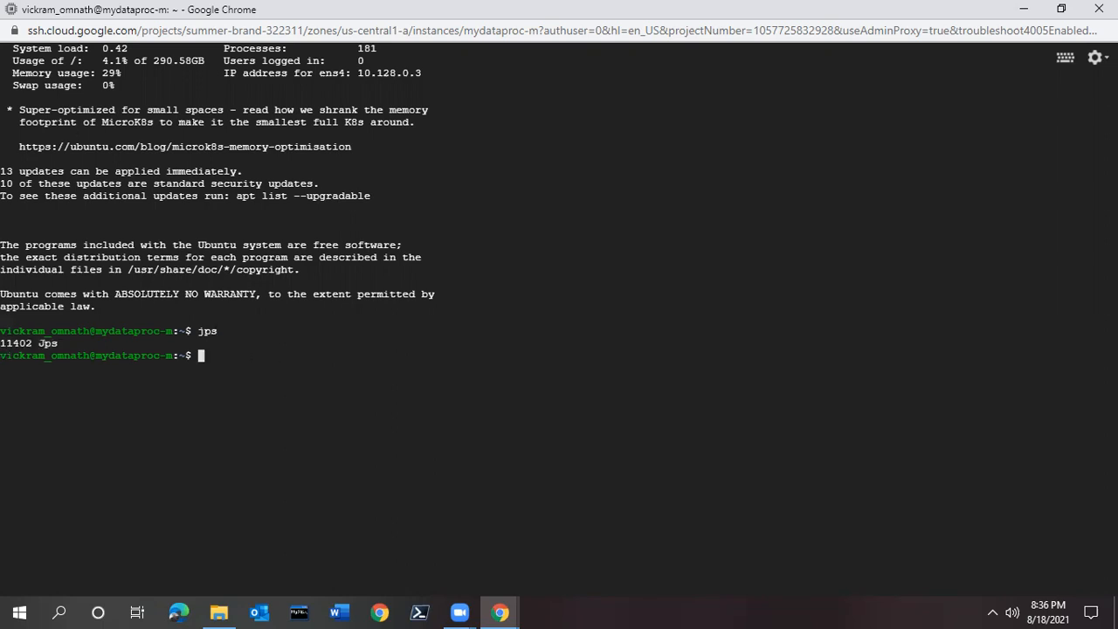
pyautogui.write('hive')
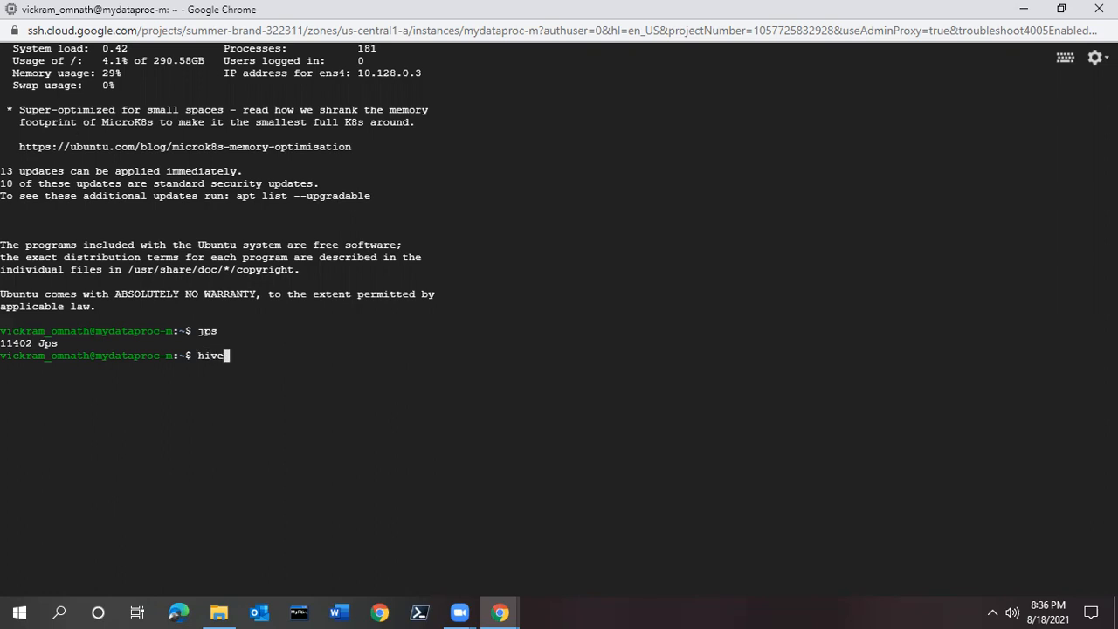
# Start Hive, run 'show databases' to see only default, then type 'exit;' to leave.
pyautogui.press('Return')
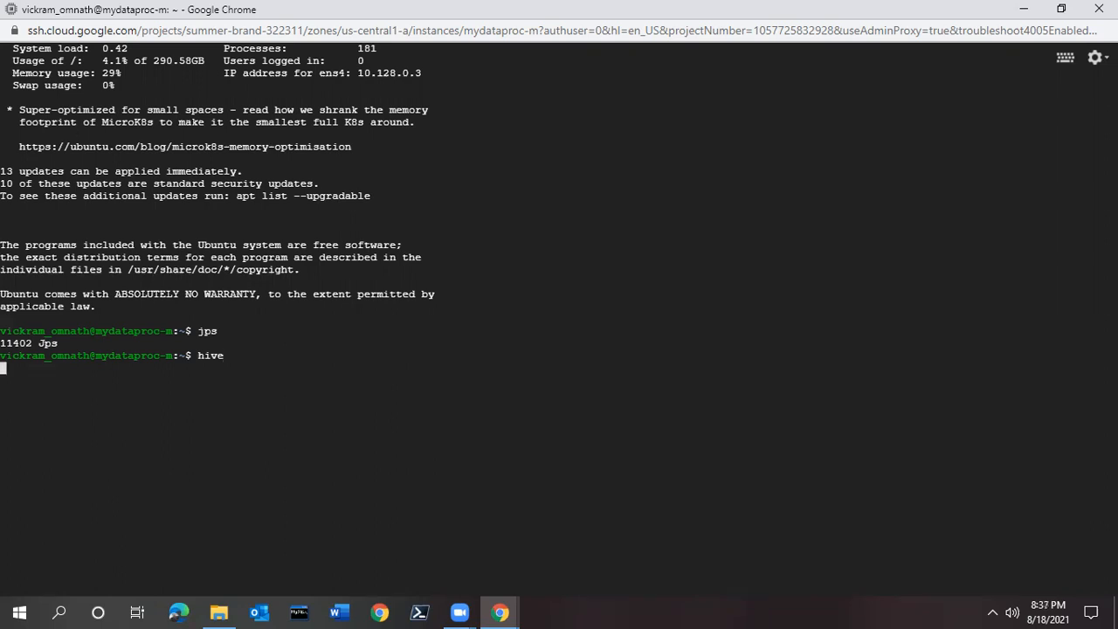
pyautogui.press('Return')
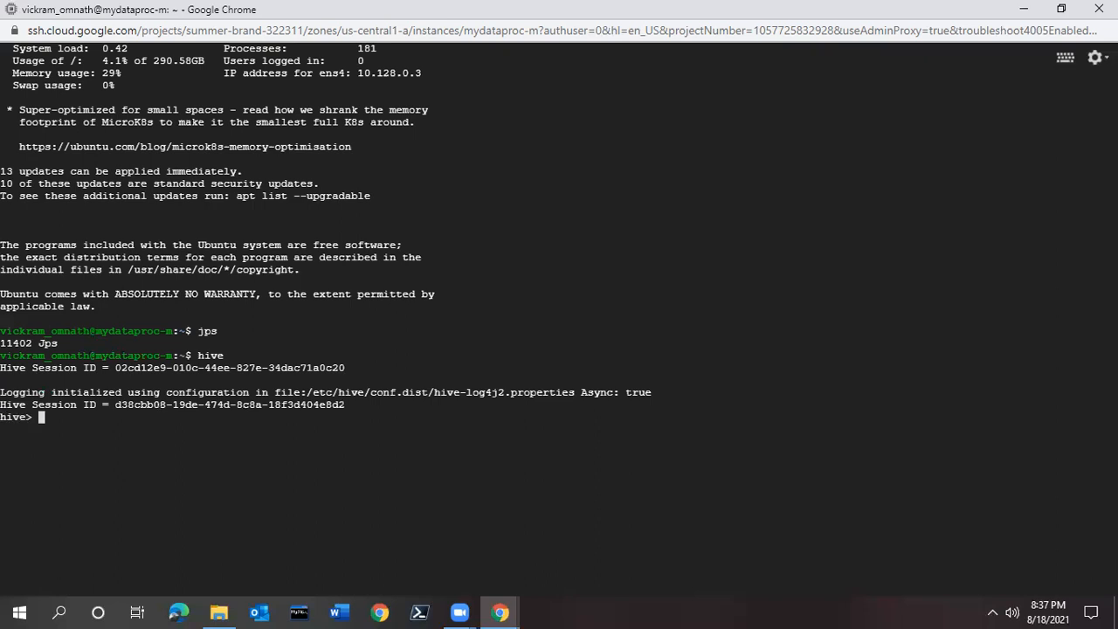
pyautogui.write('s')
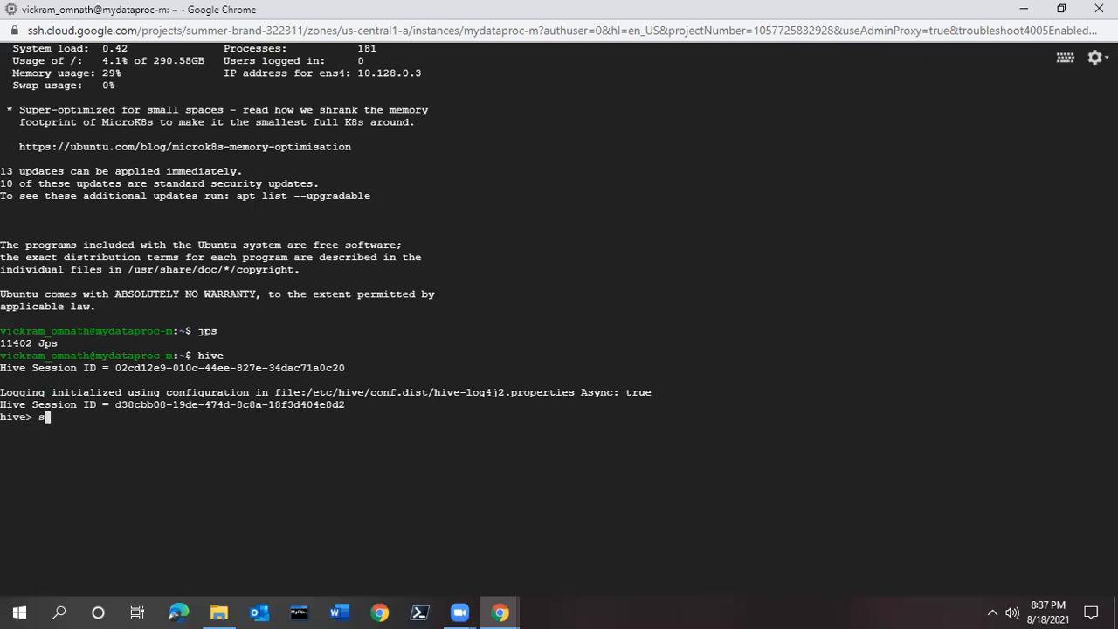
pyautogui.write('how')
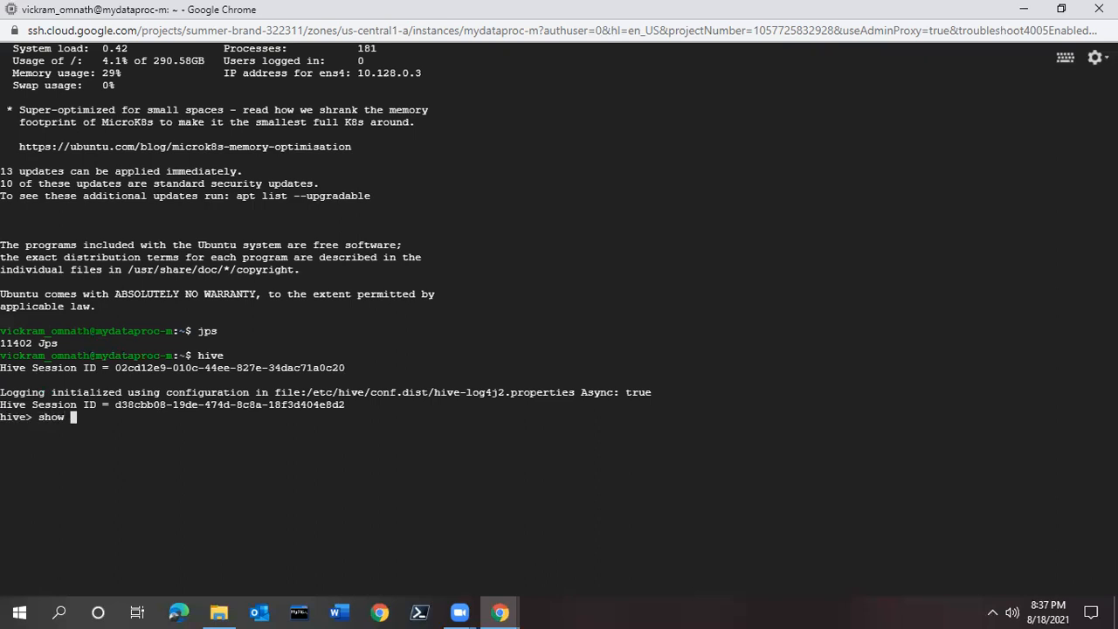
pyautogui.write('databases;')
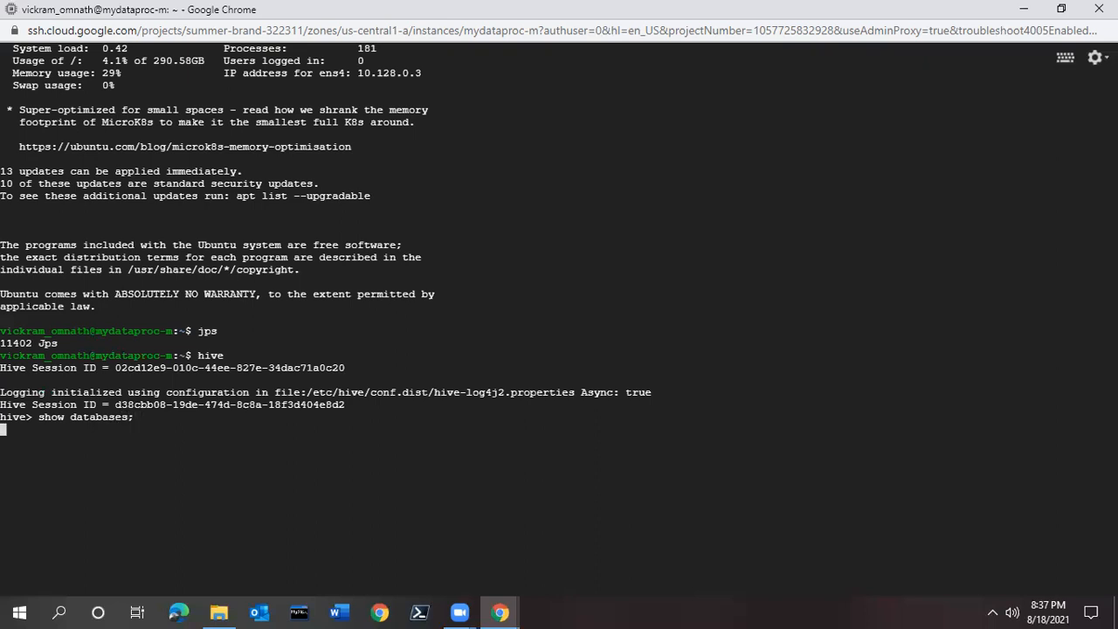
pyautogui.press('Return')
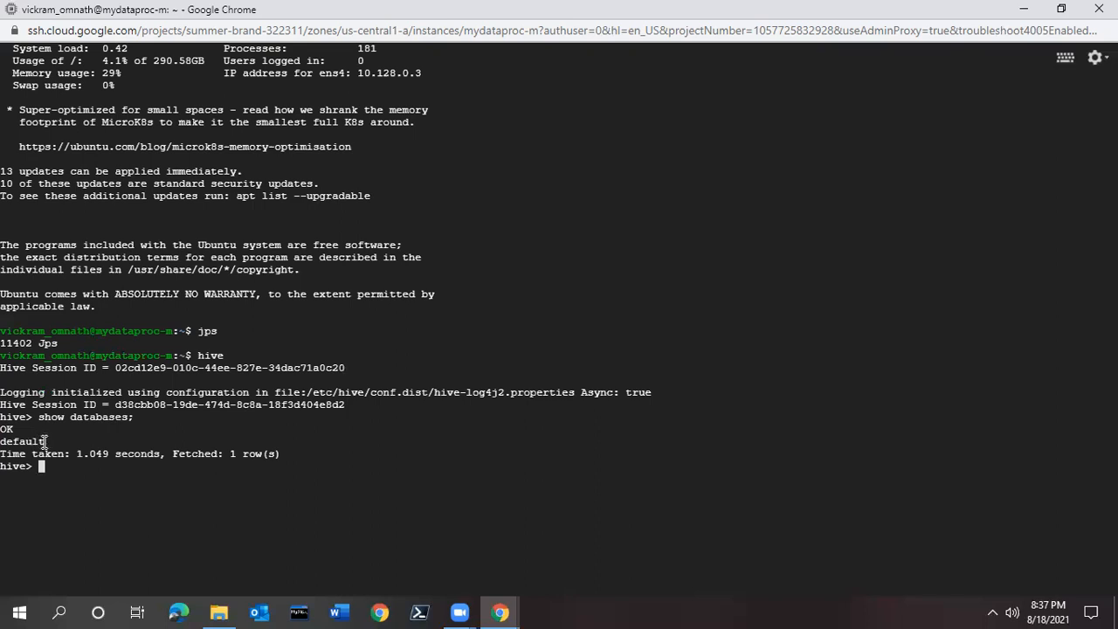
pyautogui.doubleClick(24, 441)
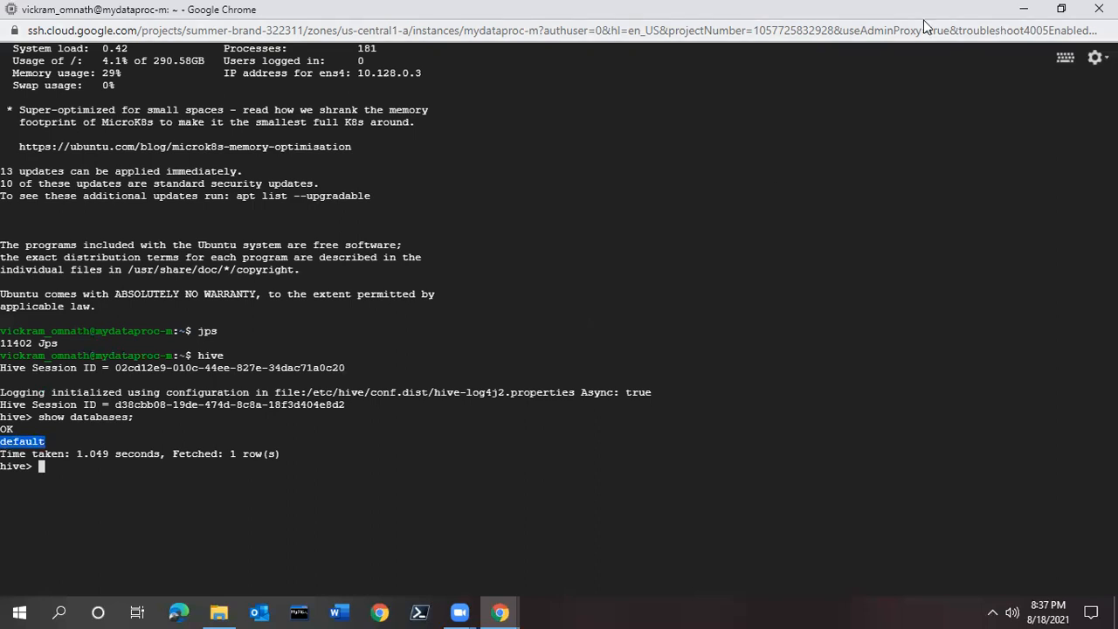
pyautogui.moveTo(683, 283)
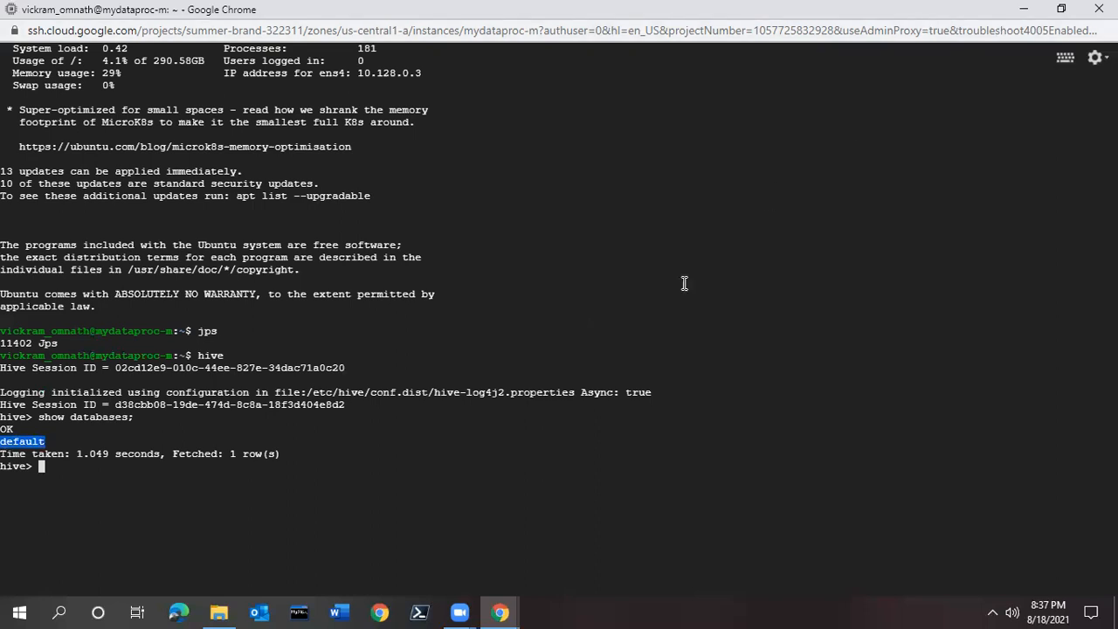
pyautogui.moveTo(605, 429)
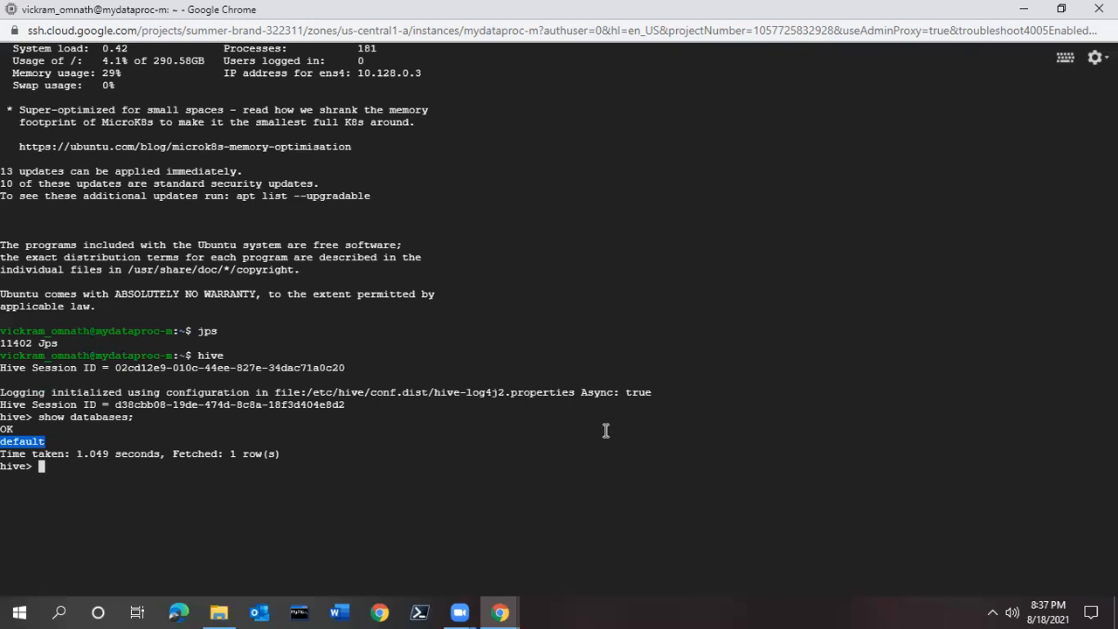
pyautogui.write('exit')
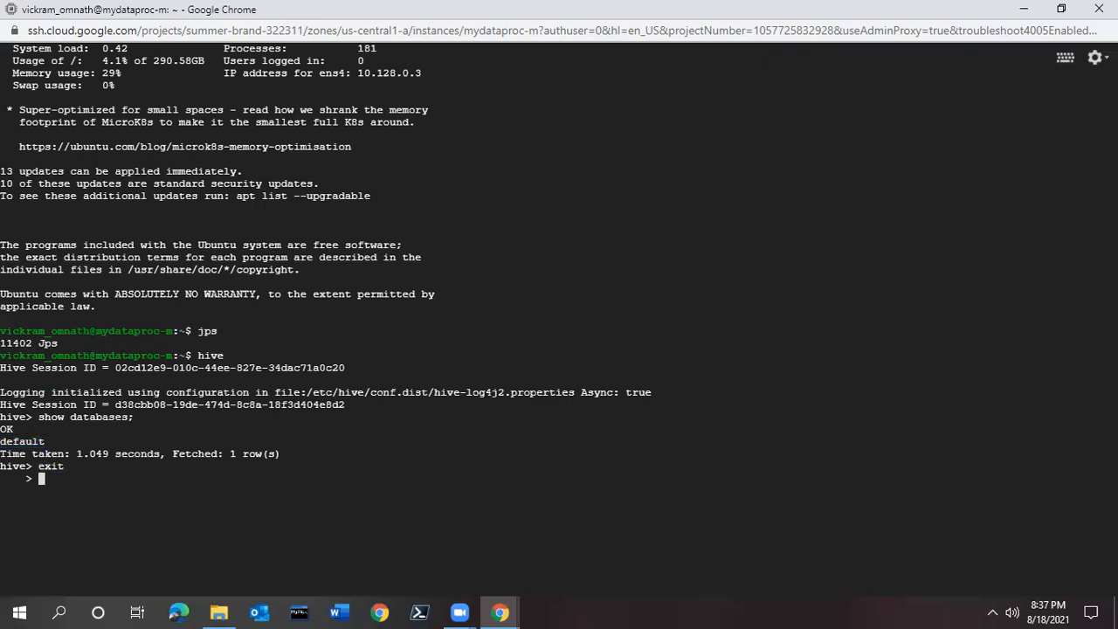
pyautogui.write(';')
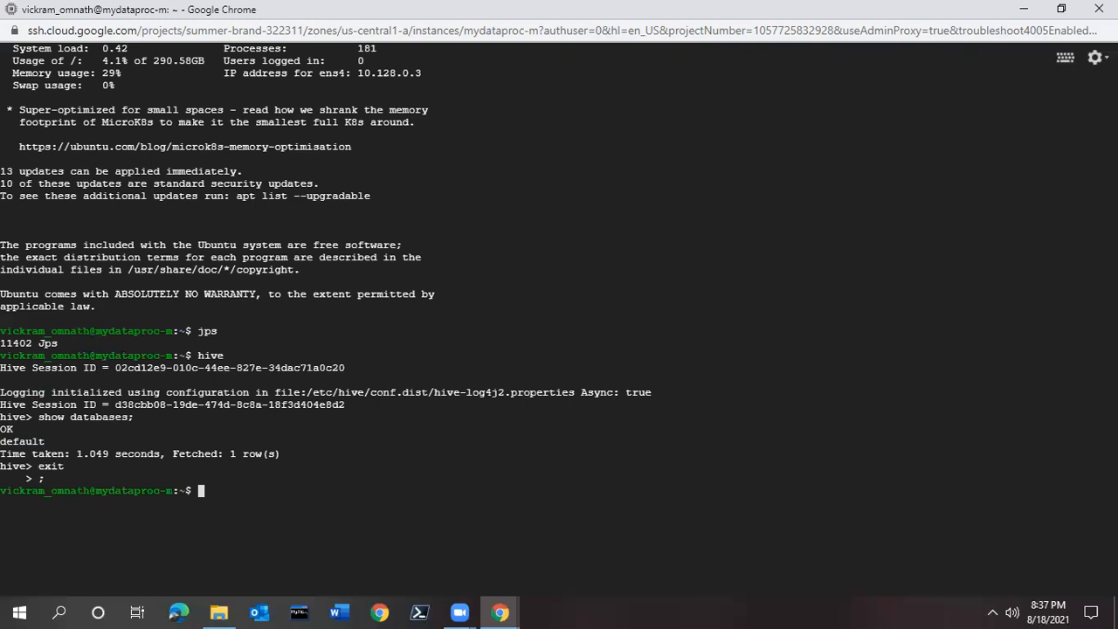
# Launch spark-shell and highlight Spark version 3.1.2 at the scala prompt.
pyautogui.write('s')
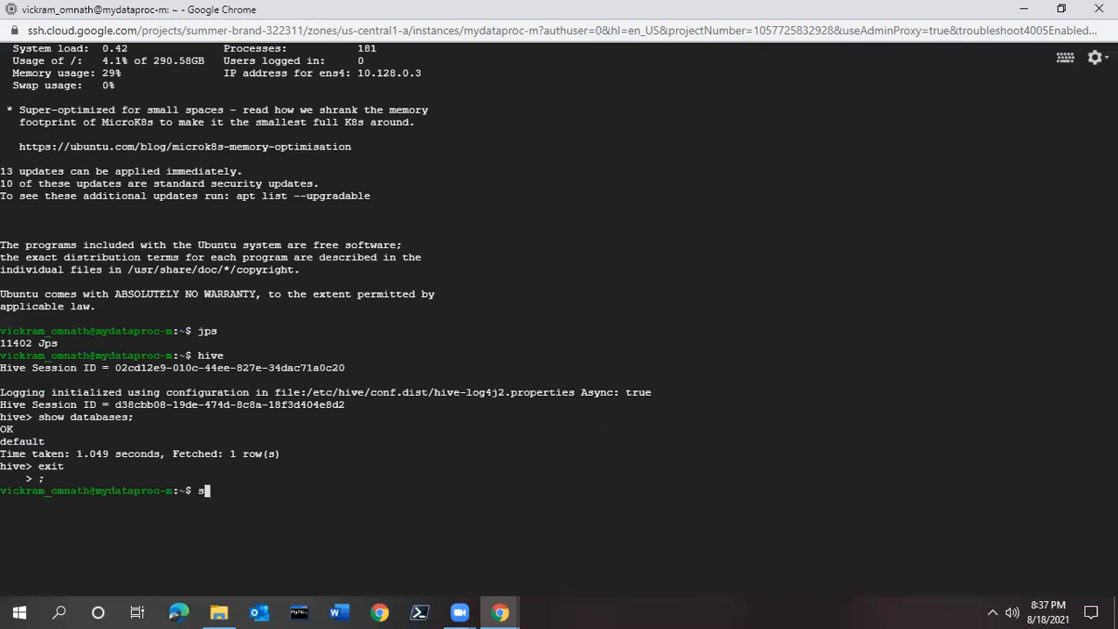
pyautogui.write('park-')
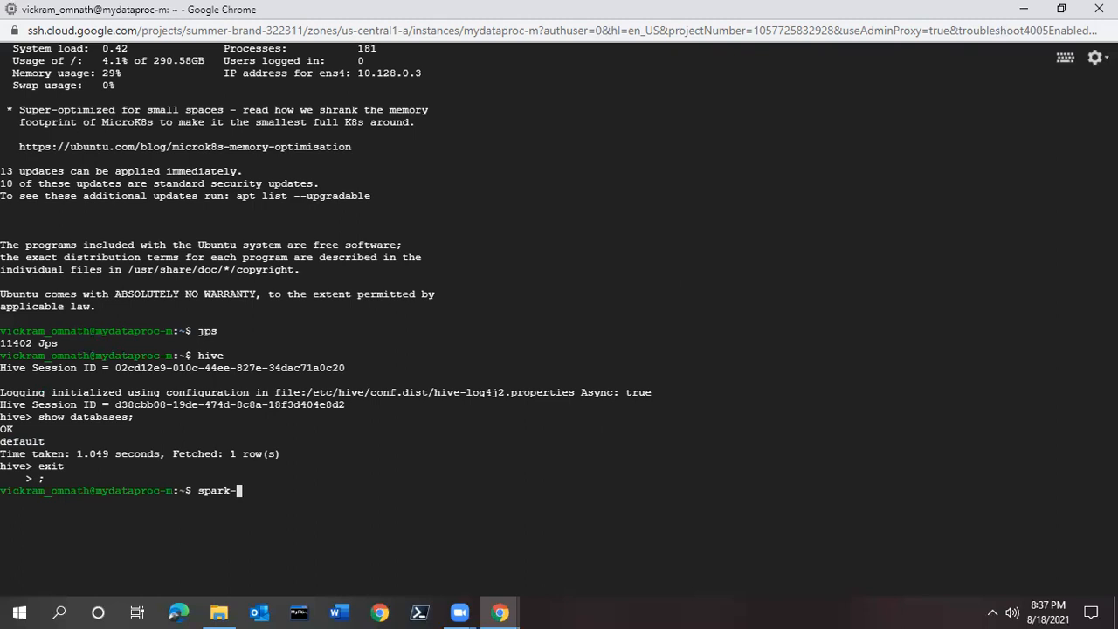
pyautogui.write('shell')
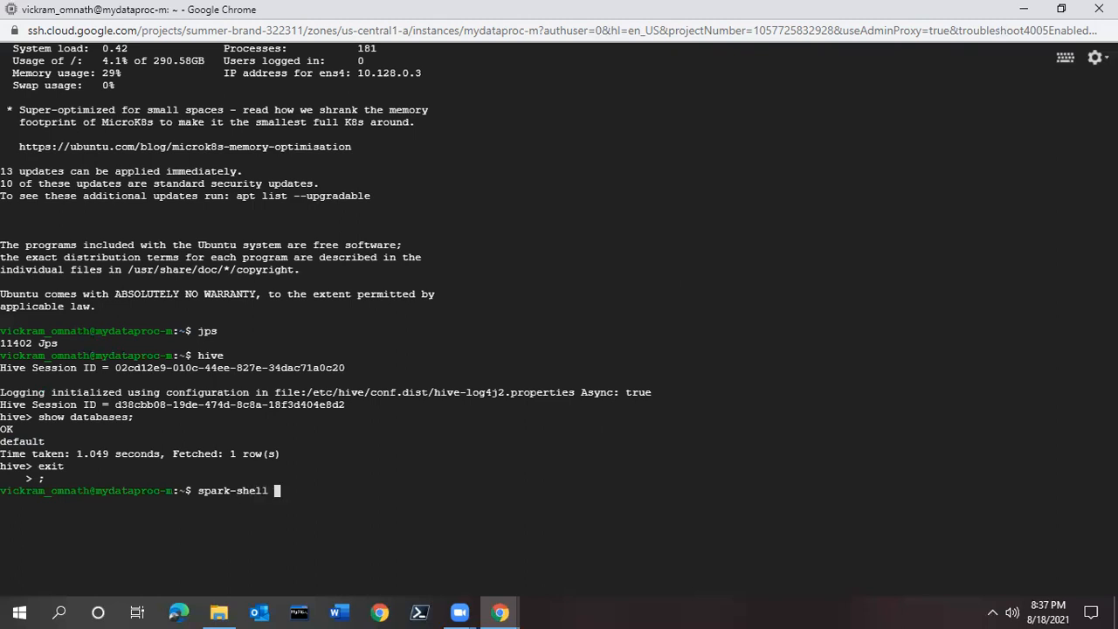
pyautogui.press('Return')
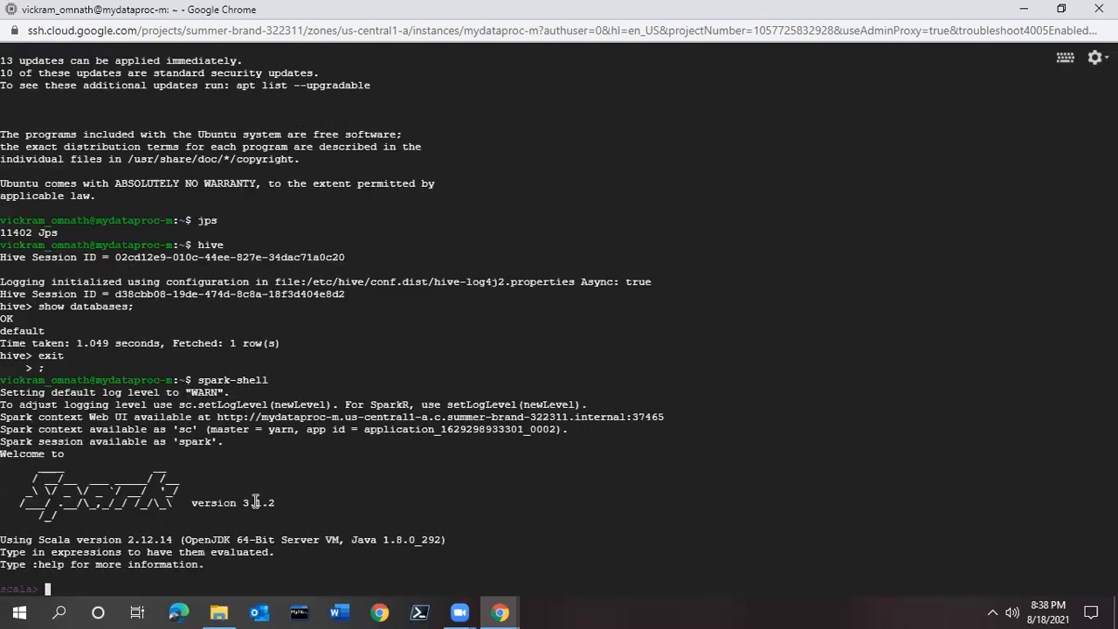
pyautogui.doubleClick(256, 502)
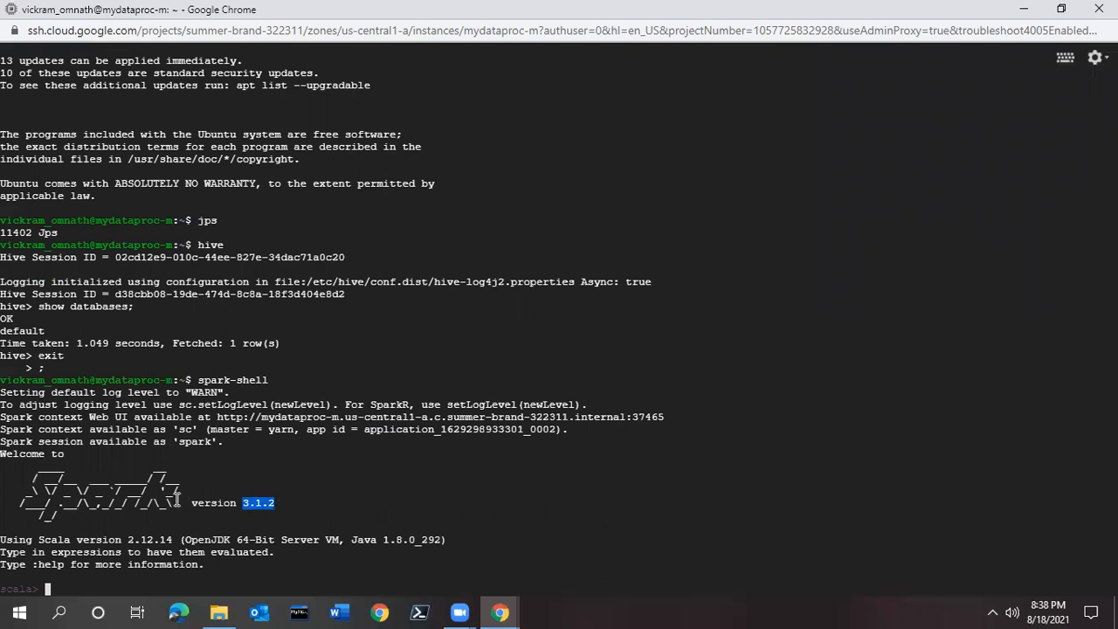
pyautogui.moveTo(332, 491)
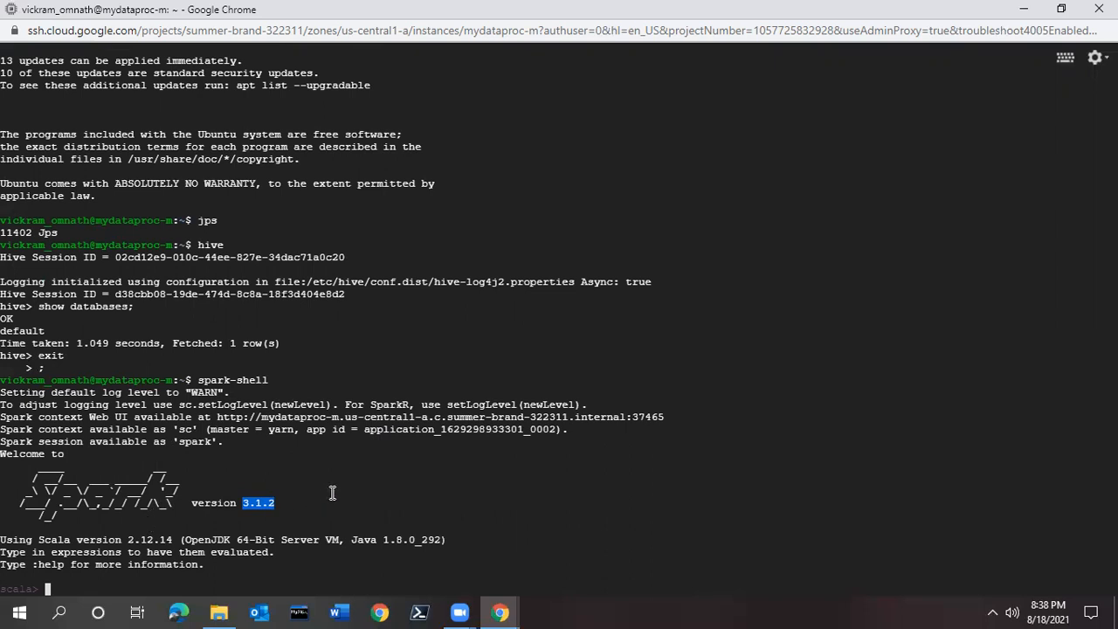
# Type 'sc.' with Tab completion to list the SparkContext's methods.
pyautogui.write('s')
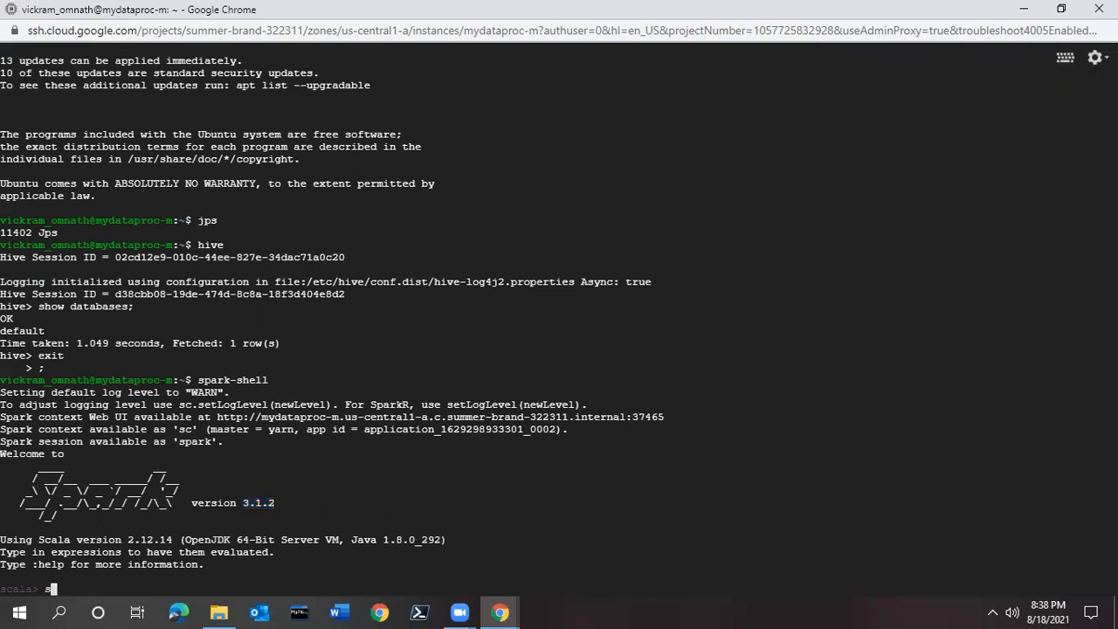
pyautogui.write('c')
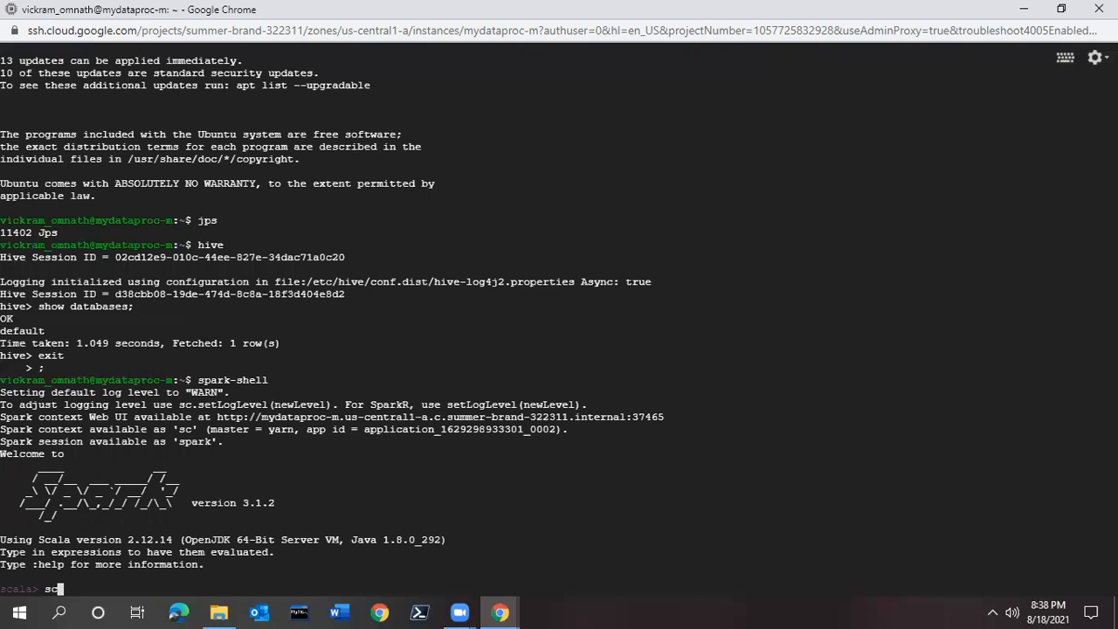
pyautogui.write('.')
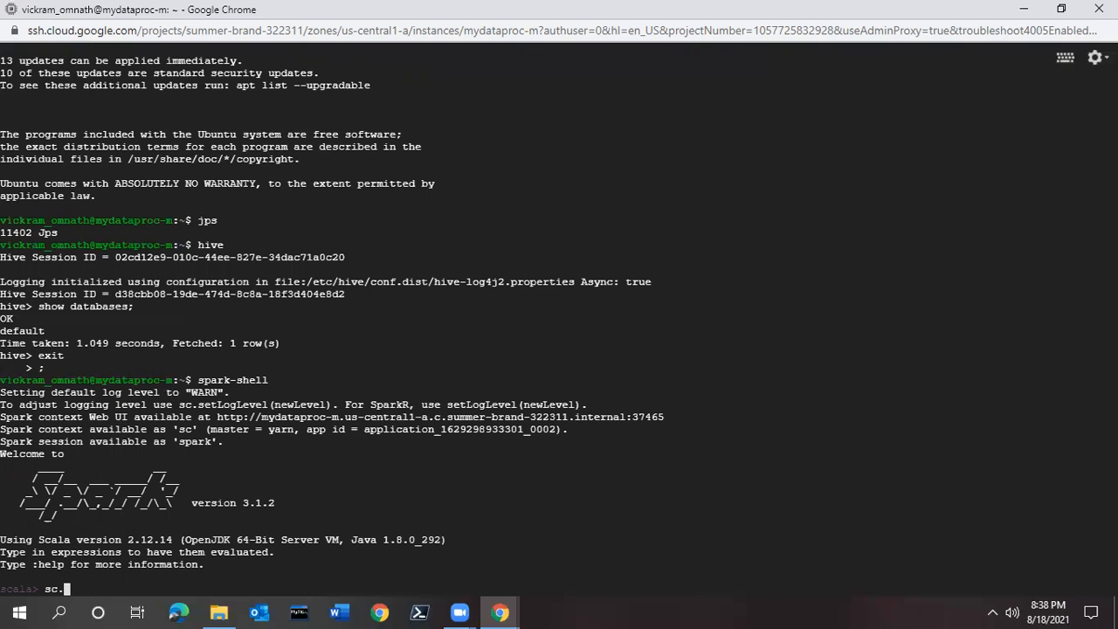
pyautogui.press('tab')
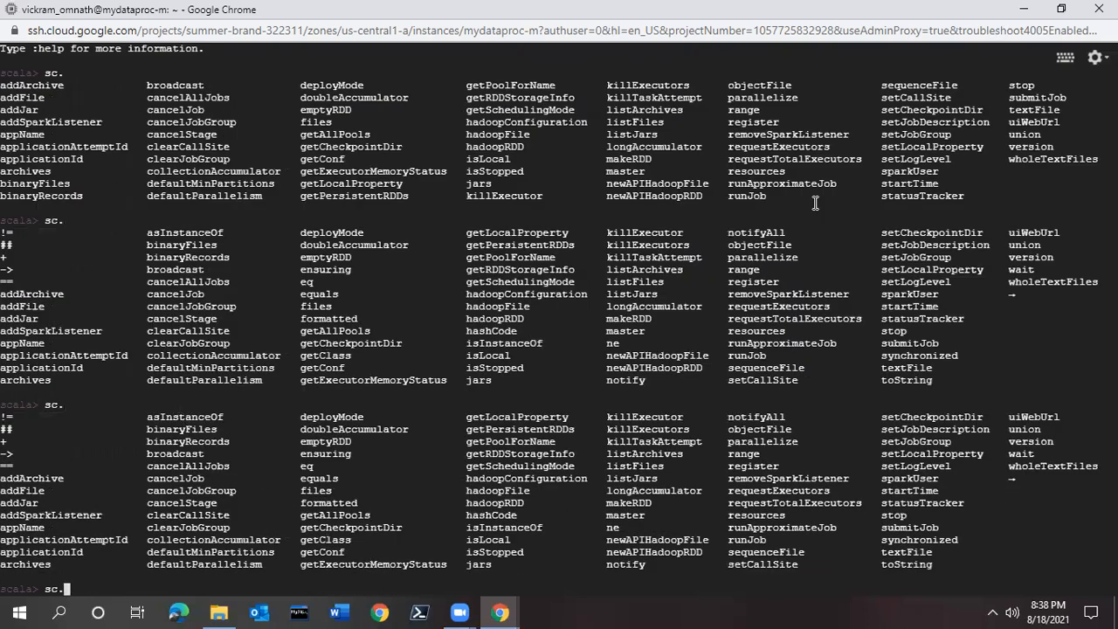
pyautogui.moveTo(875, 103)
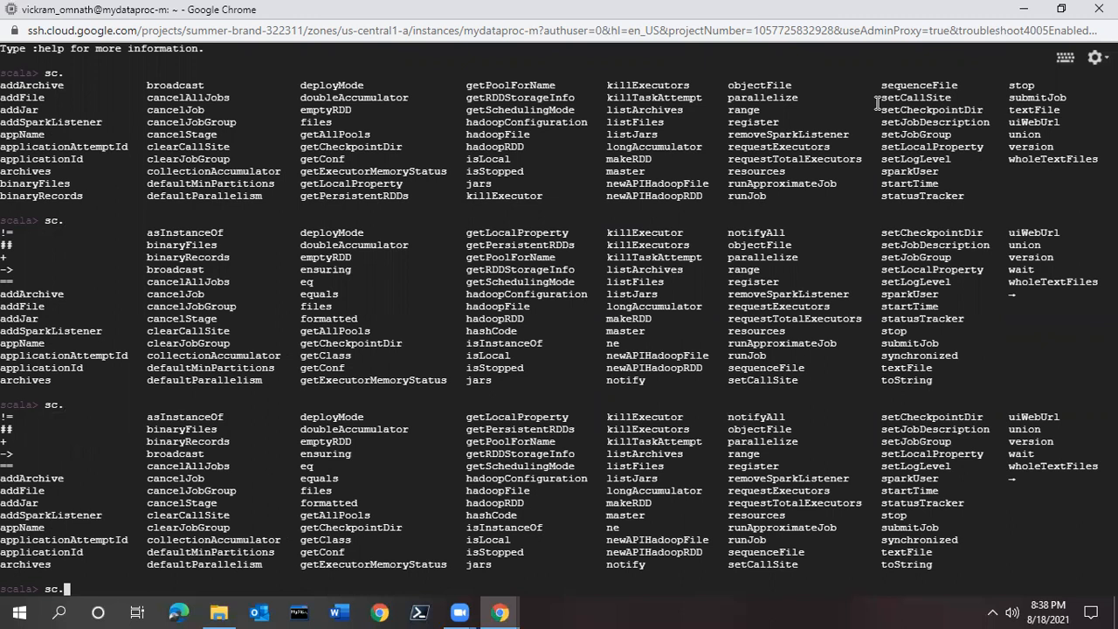
pyautogui.moveTo(907, 125)
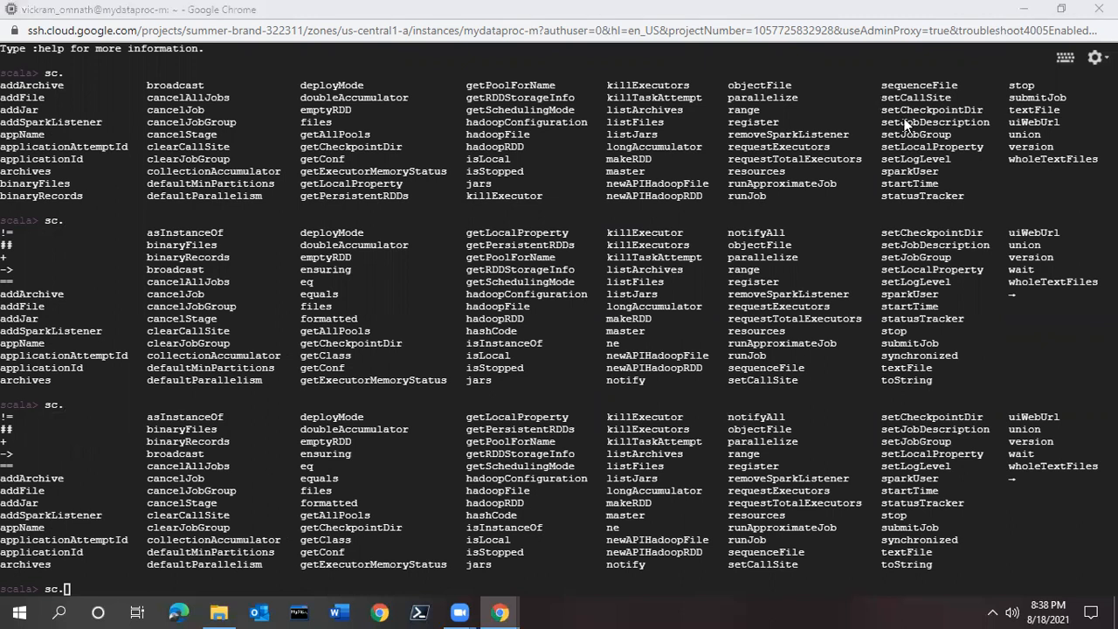